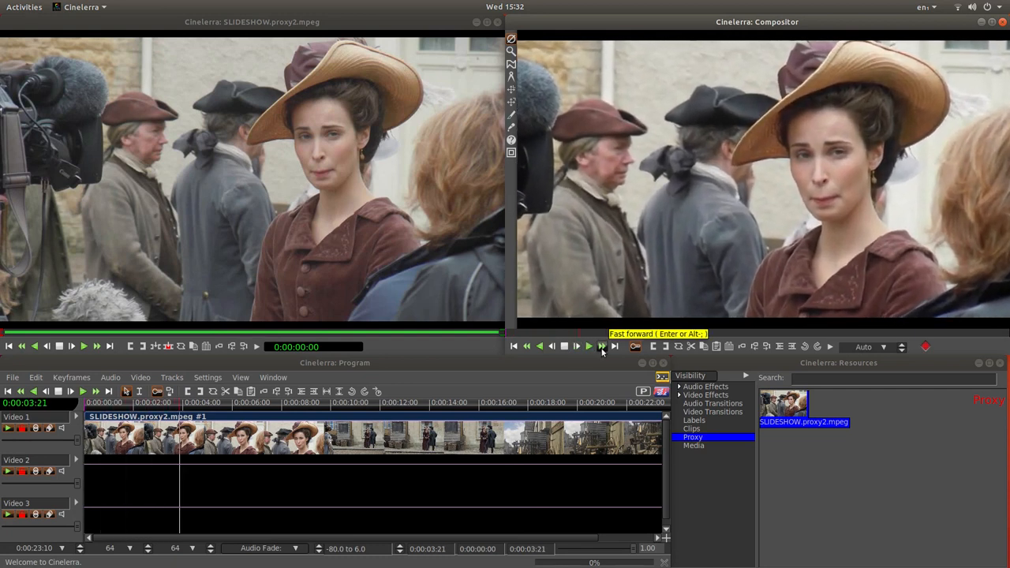
# - Fast-forward through the existing slideshow preview in the Compositor
pyautogui.click(588, 347)
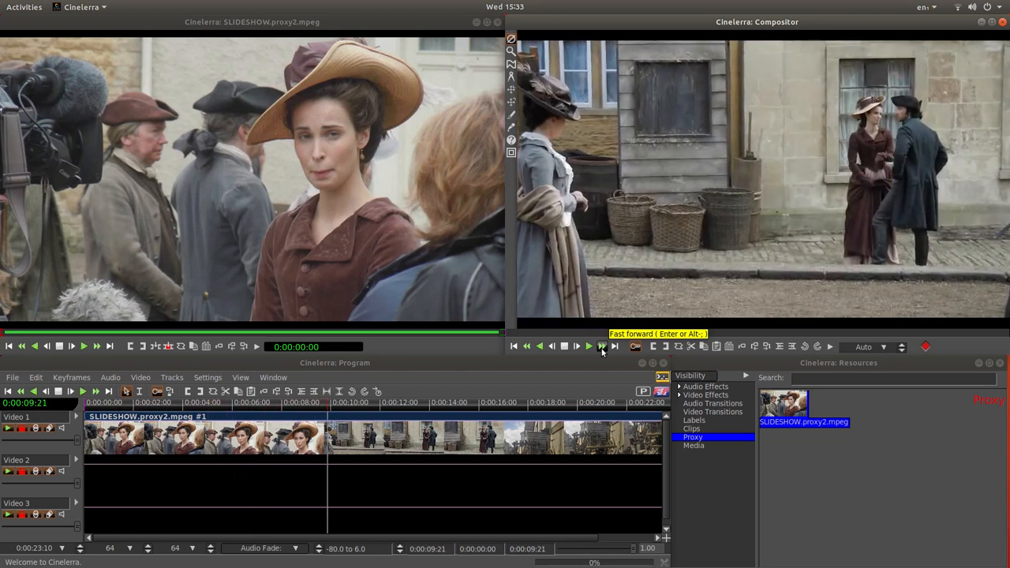
pyautogui.click(588, 347)
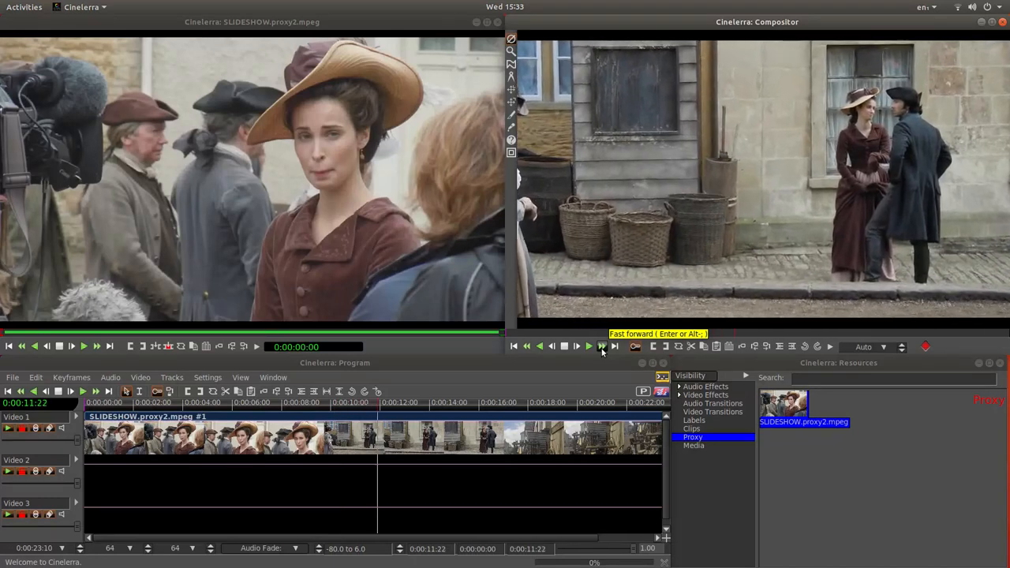
pyautogui.click(588, 346)
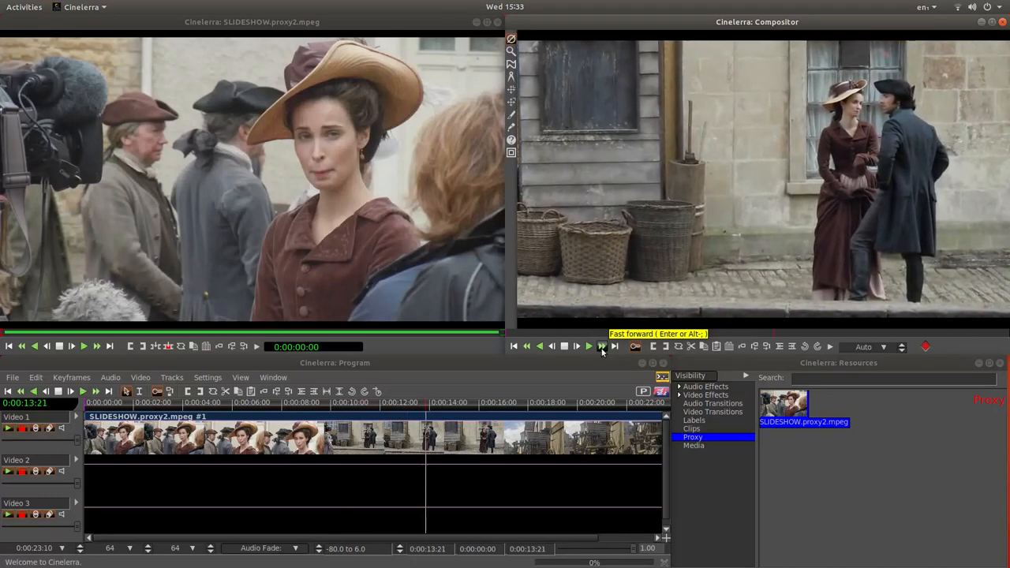
pyautogui.click(588, 347)
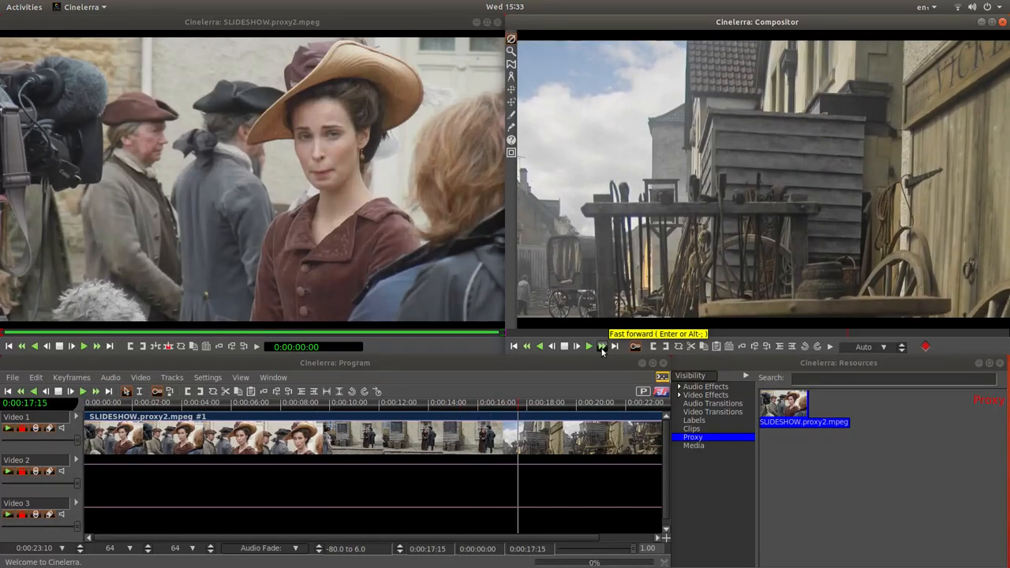
pyautogui.click(588, 347)
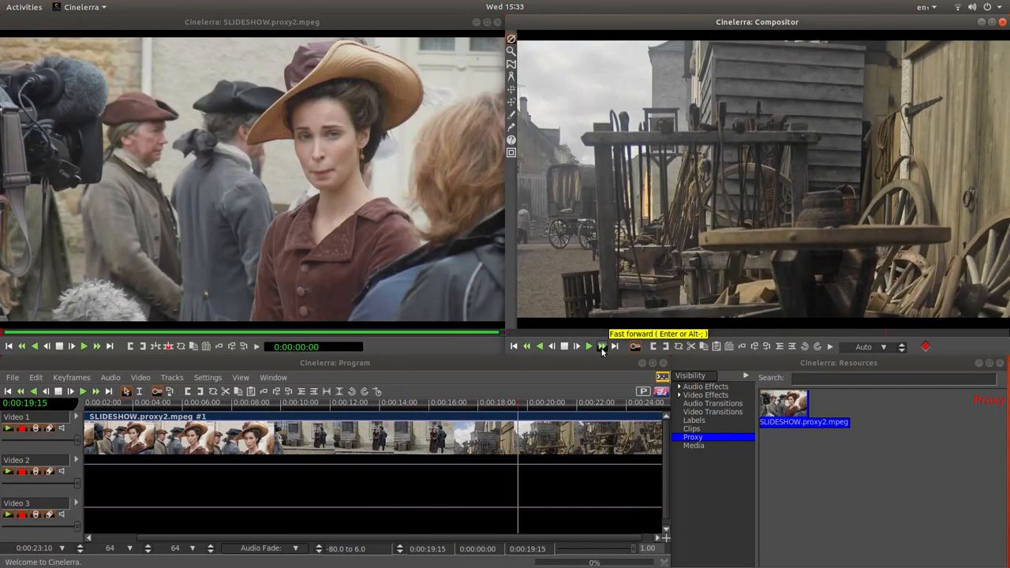
pyautogui.click(588, 346)
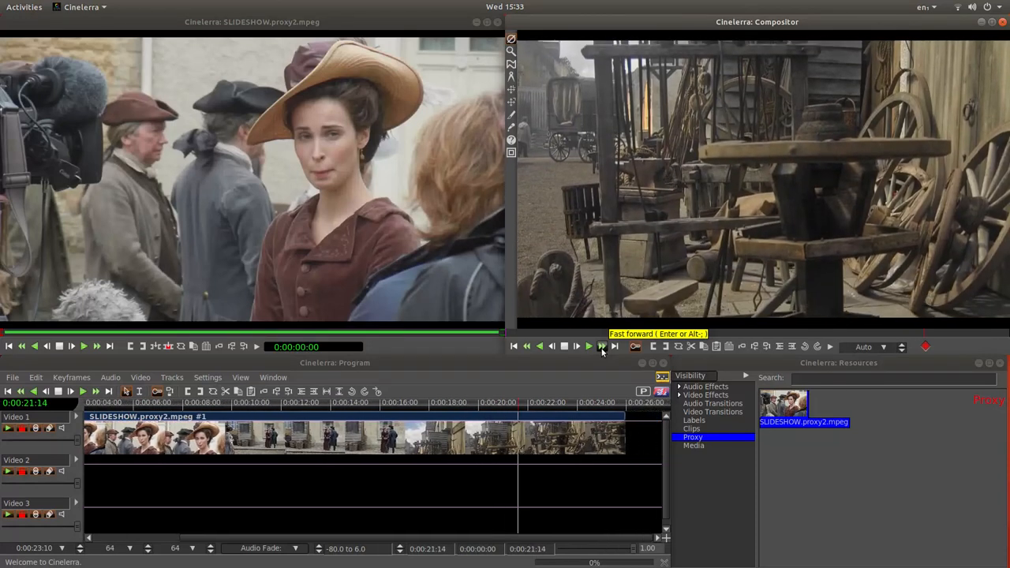
pyautogui.click(588, 346)
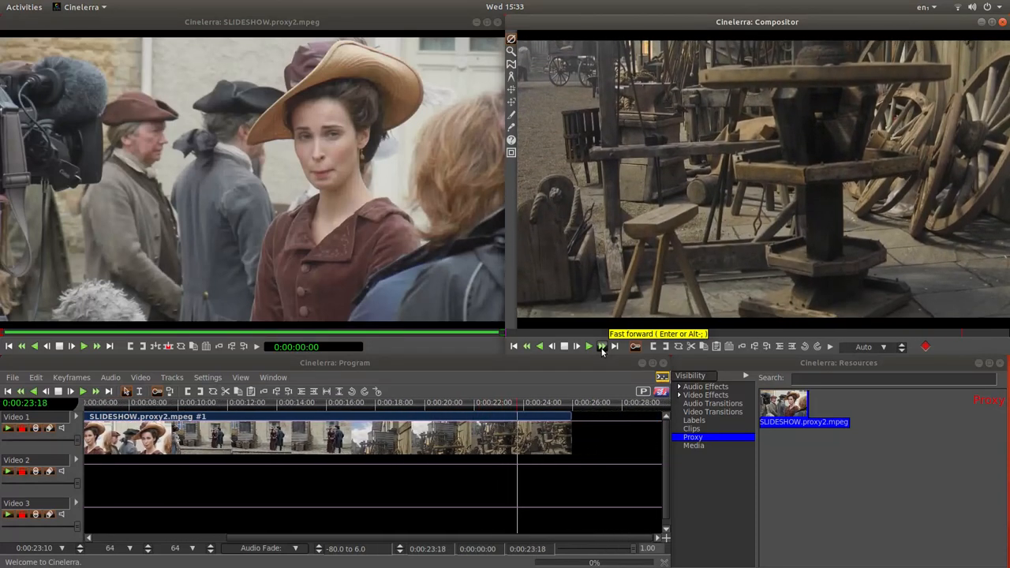
pyautogui.click(588, 346)
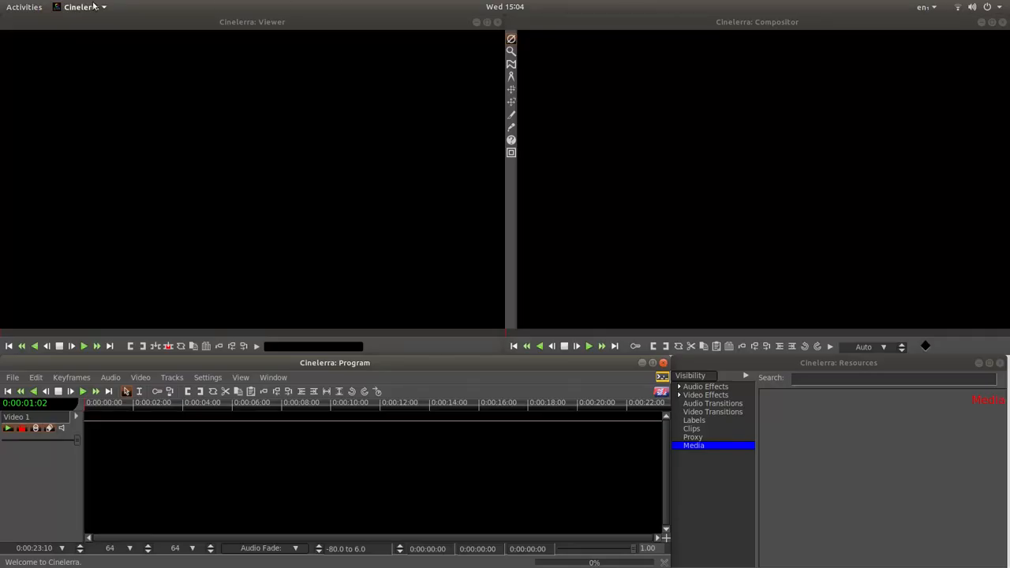
pyautogui.moveTo(682, 4)
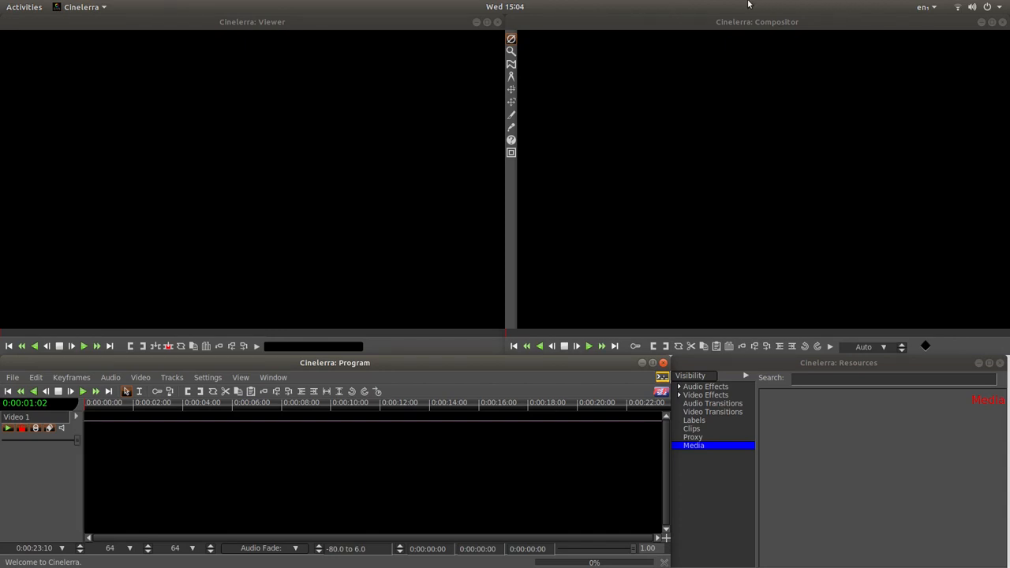
pyautogui.moveTo(479, 15)
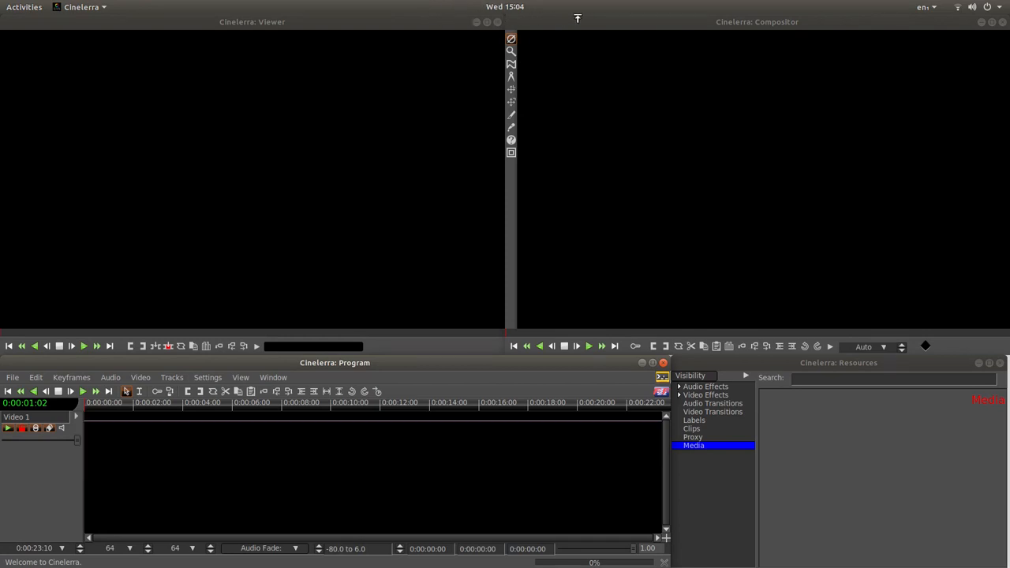
pyautogui.moveTo(454, 5)
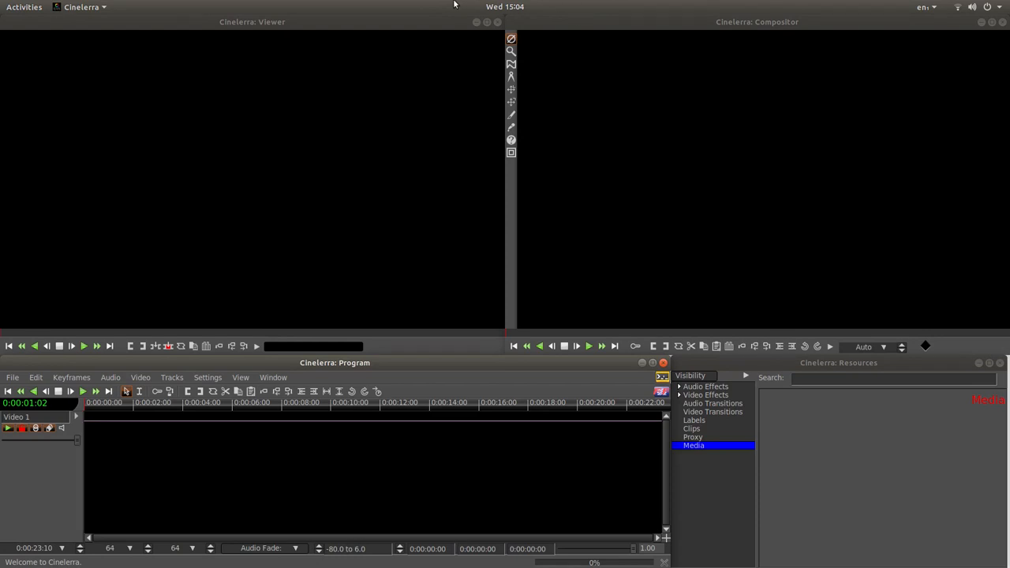
pyautogui.moveTo(489, 17)
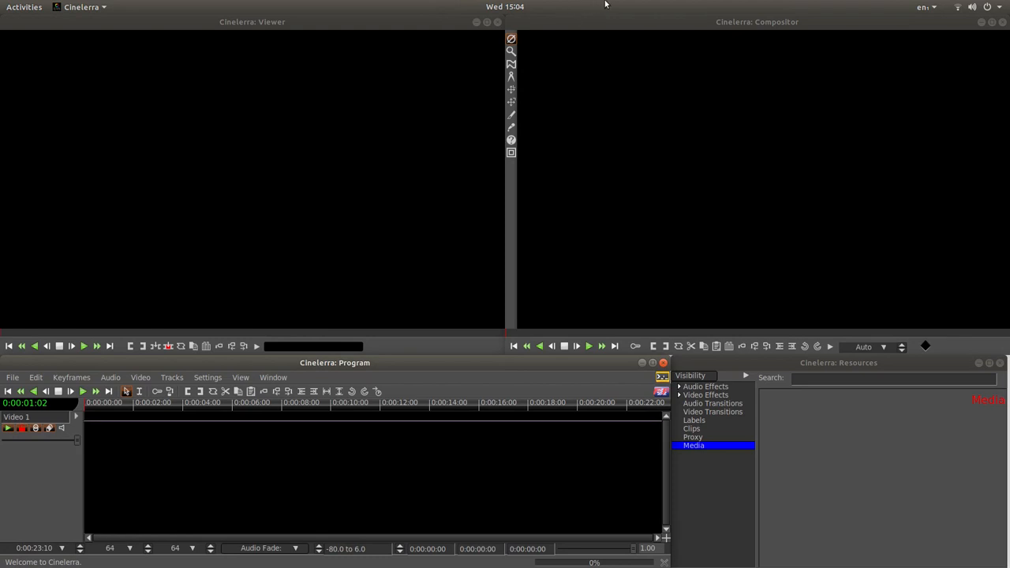
pyautogui.moveTo(485, 6)
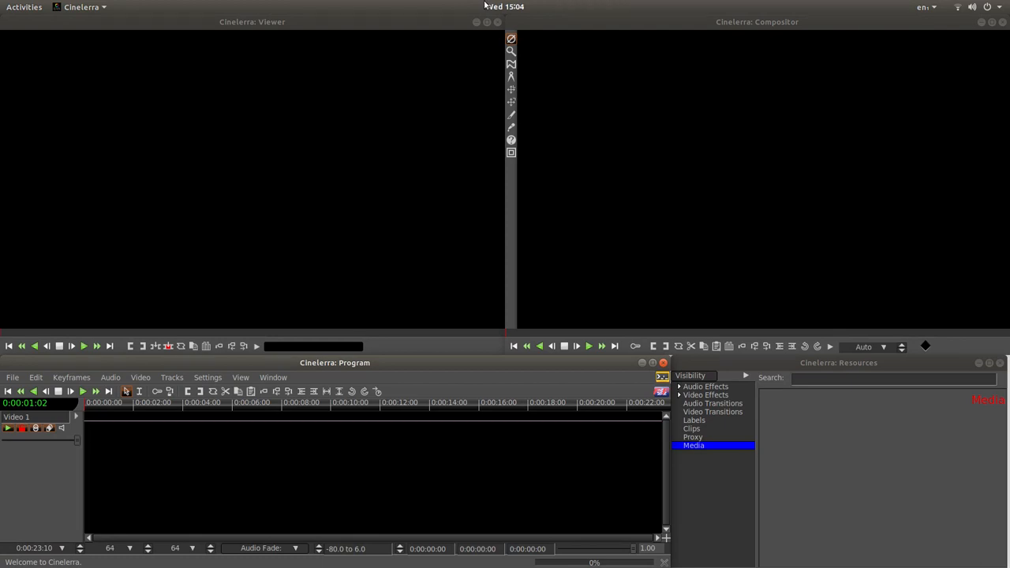
pyautogui.moveTo(552, 29)
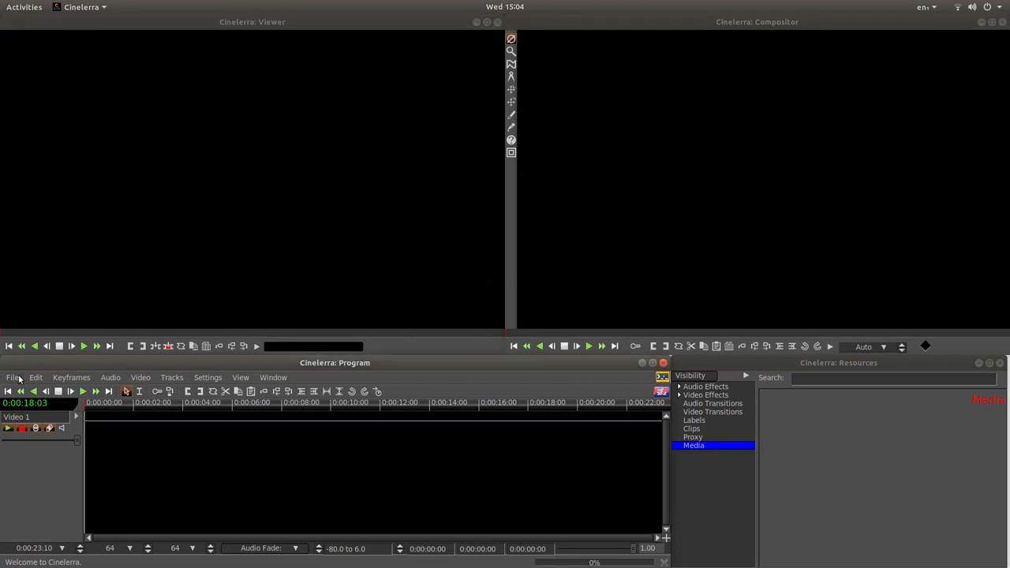
# - Start a new project from the File menu to show its 960x540, 25 fps defaults
pyautogui.click(13, 378)
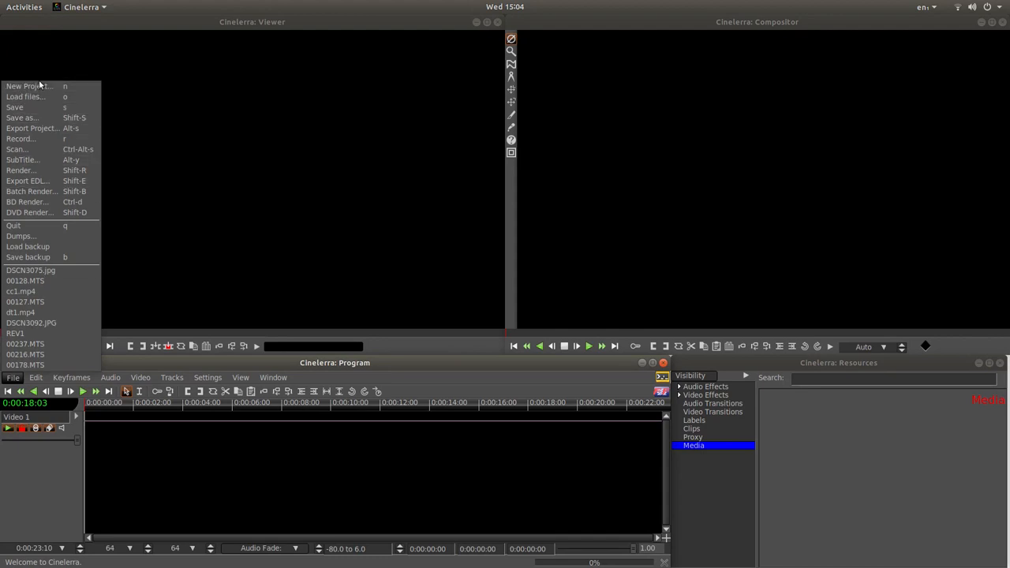
pyautogui.click(29, 86)
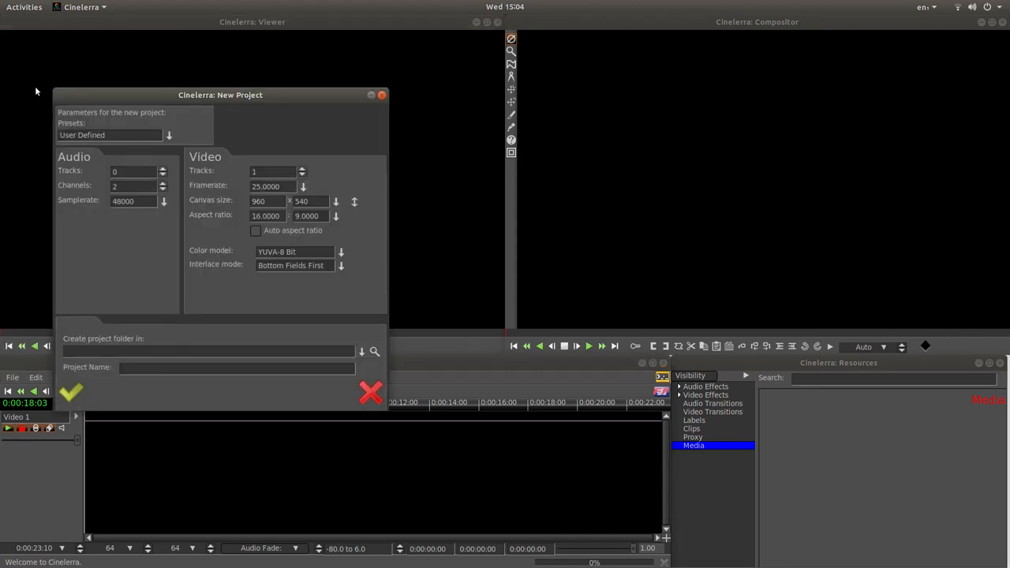
pyautogui.moveTo(160, 130)
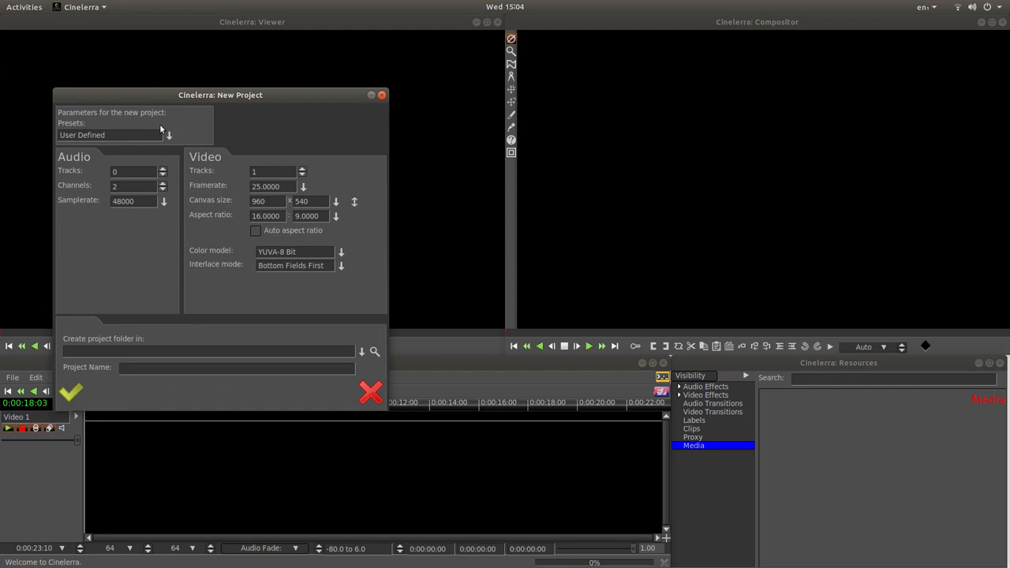
pyautogui.moveTo(202, 250)
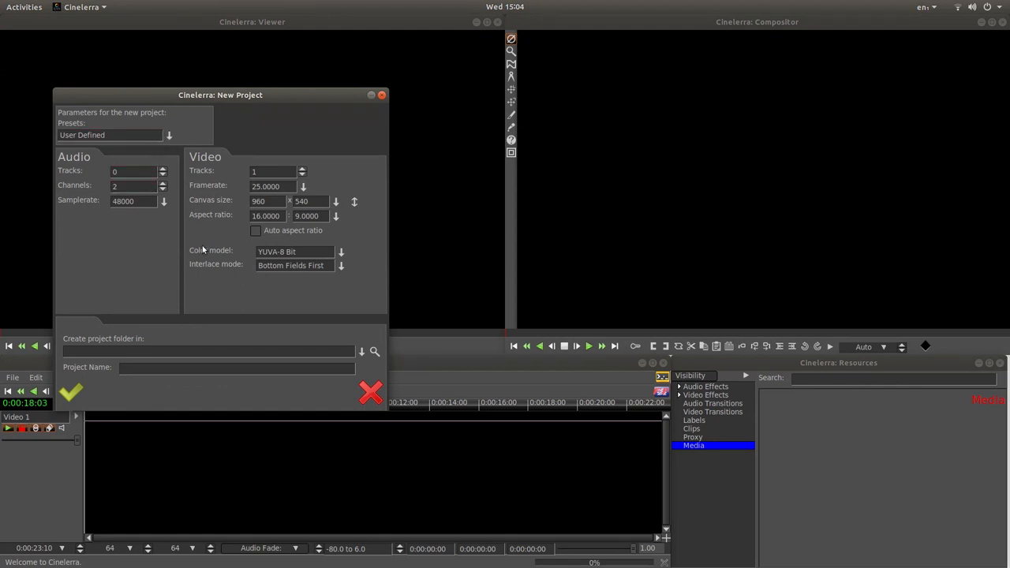
pyautogui.moveTo(363, 277)
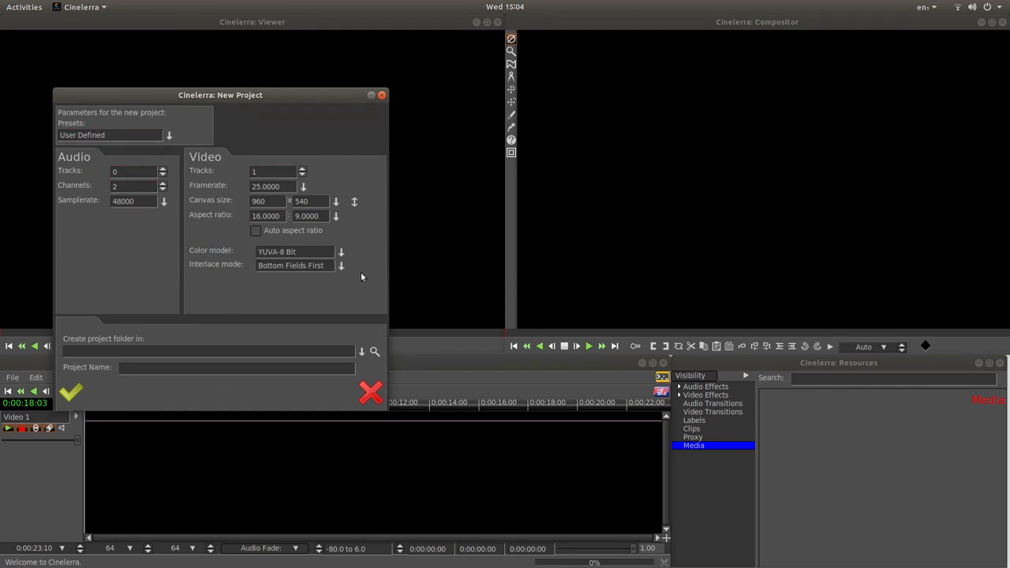
pyautogui.moveTo(349, 312)
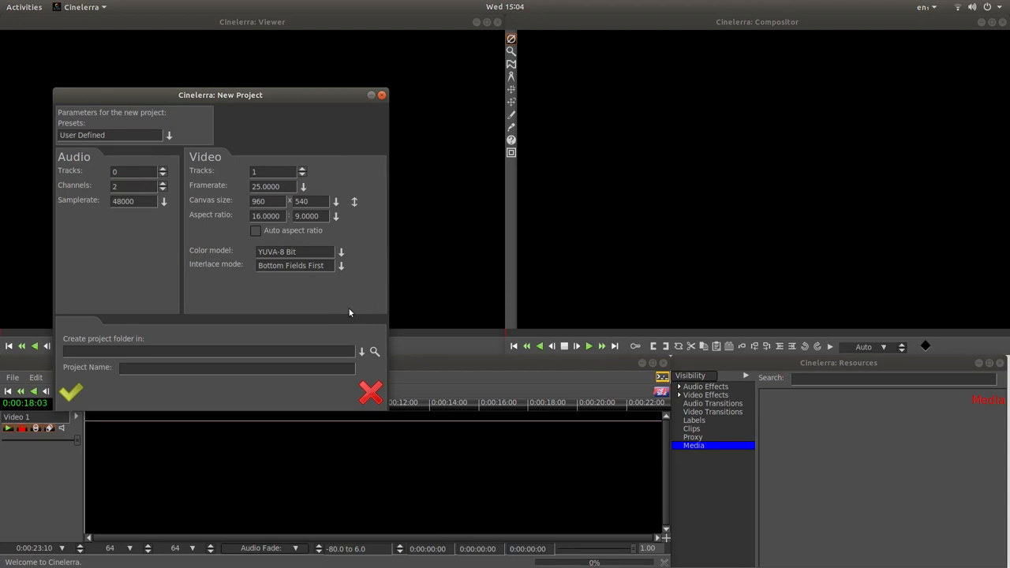
pyautogui.moveTo(301, 98)
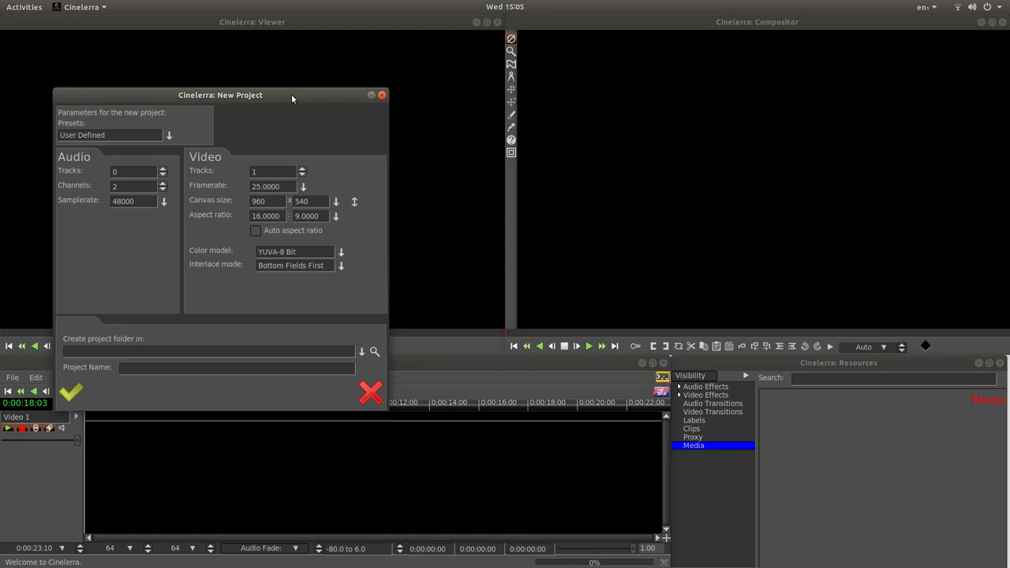
pyautogui.moveTo(112, 110)
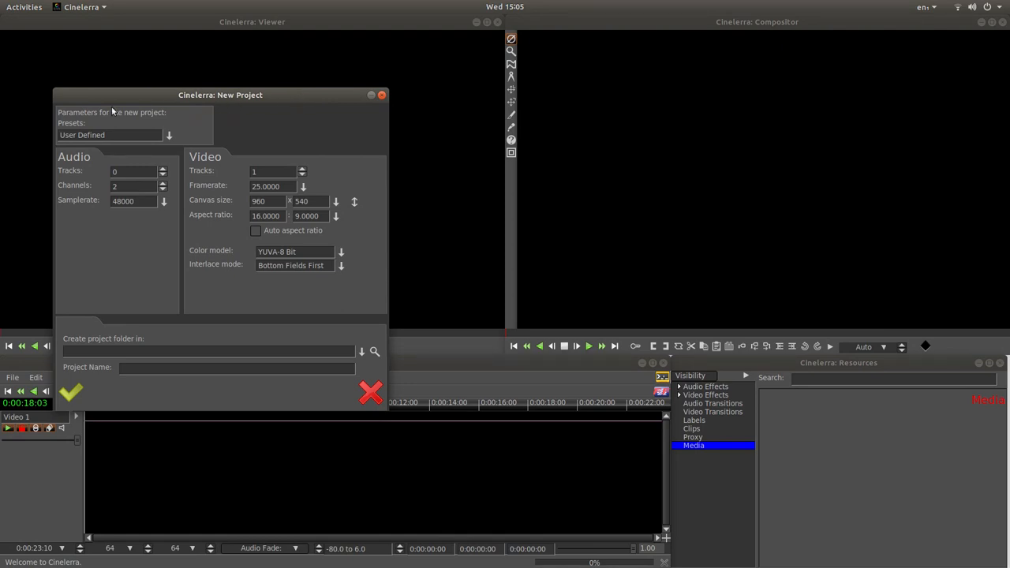
pyautogui.moveTo(308, 138)
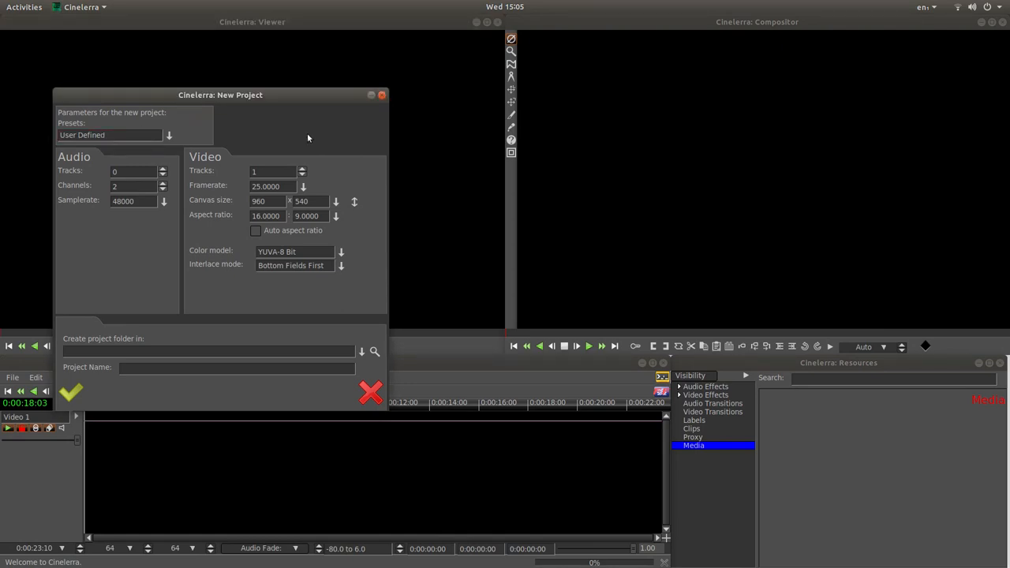
pyautogui.click(272, 186)
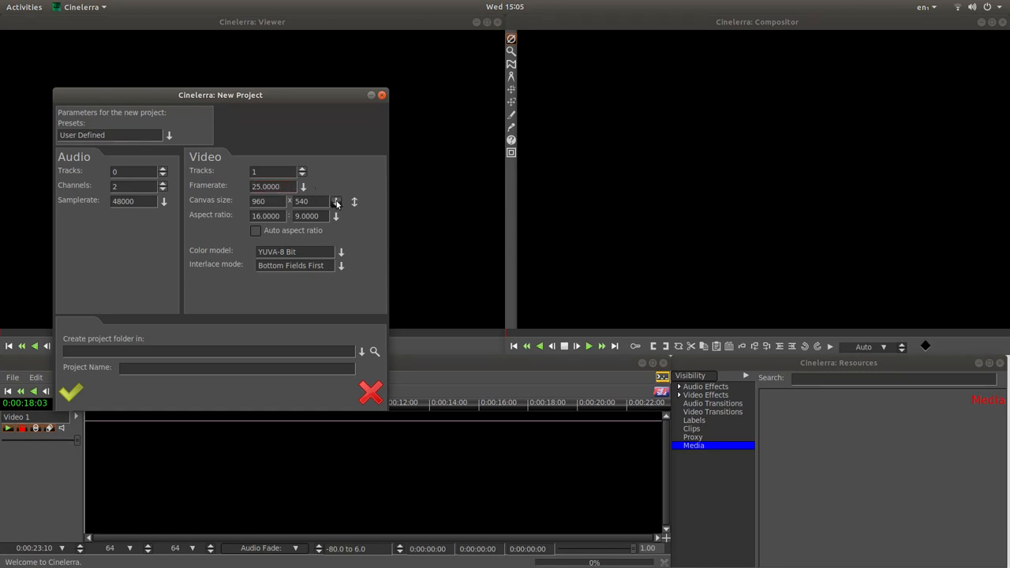
# - Pick the 1920x1080 canvas preset and move the New Project window higher
pyautogui.click(336, 200)
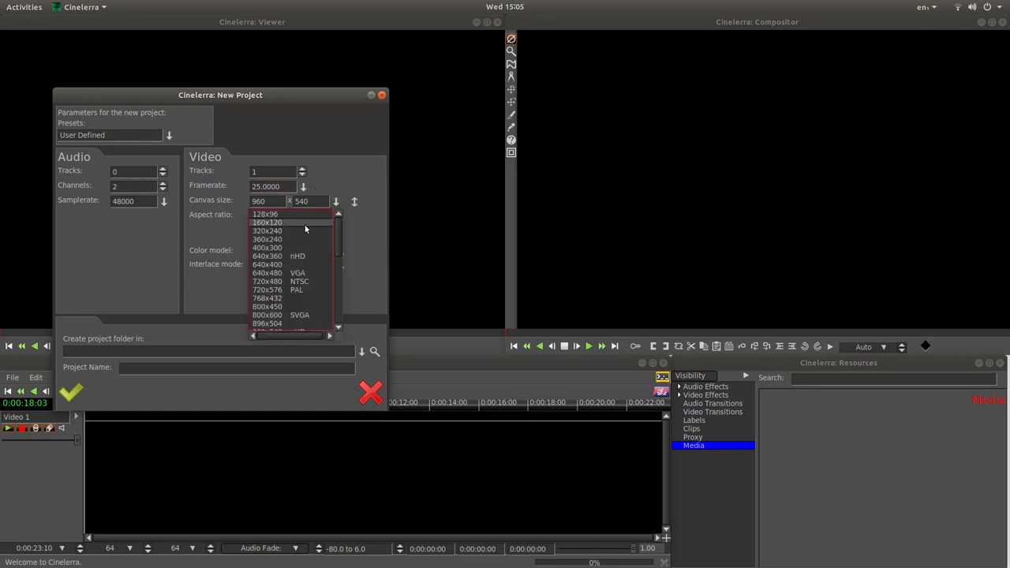
pyautogui.scroll(-3)
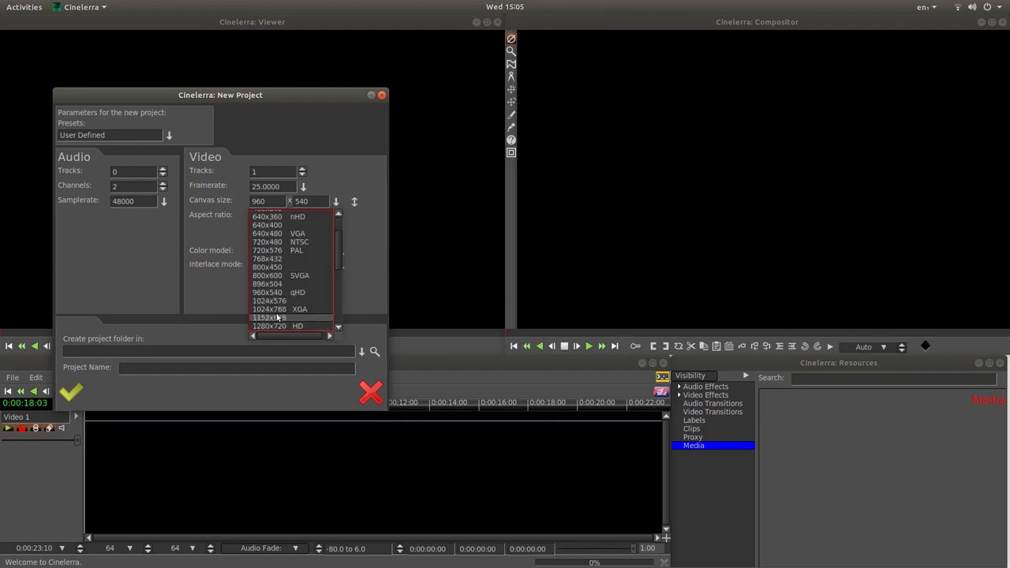
pyautogui.scroll(-3)
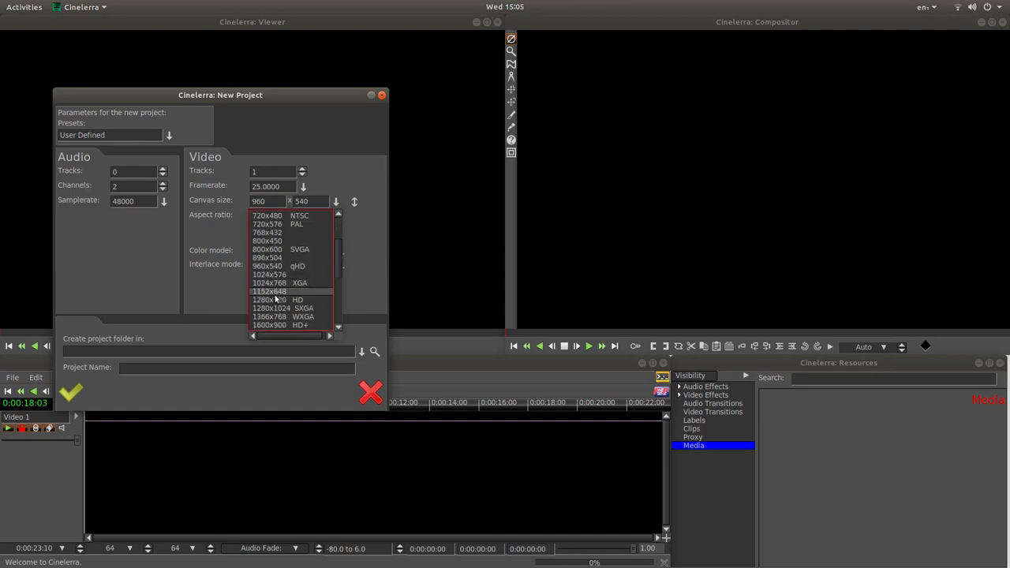
pyautogui.scroll(-3)
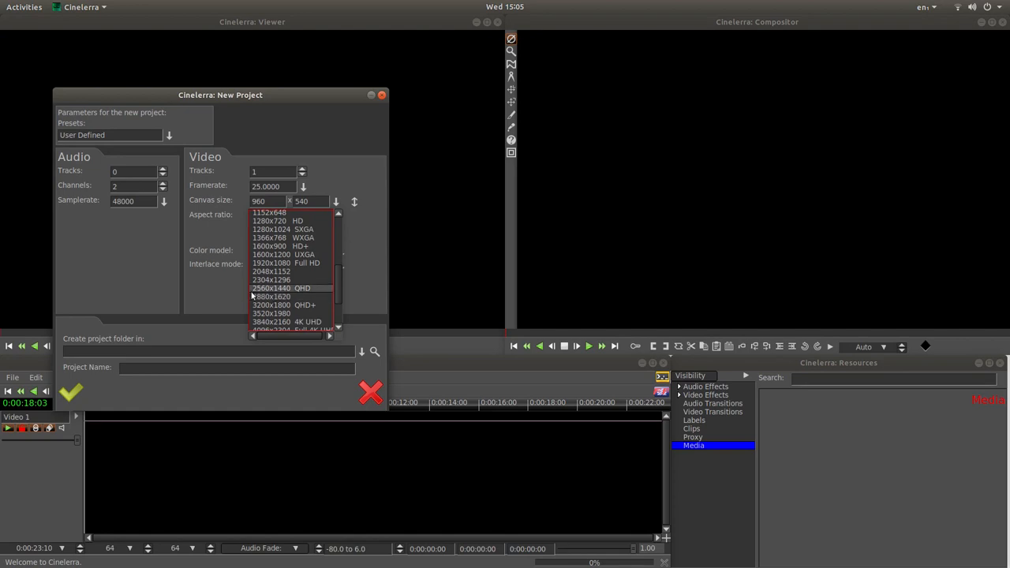
pyautogui.moveTo(272, 263)
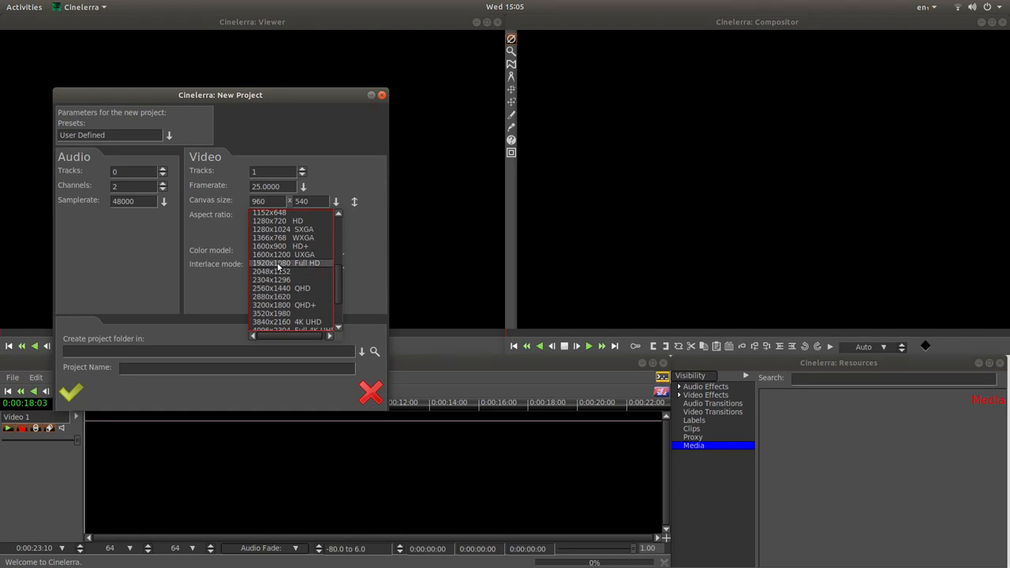
pyautogui.click(270, 263)
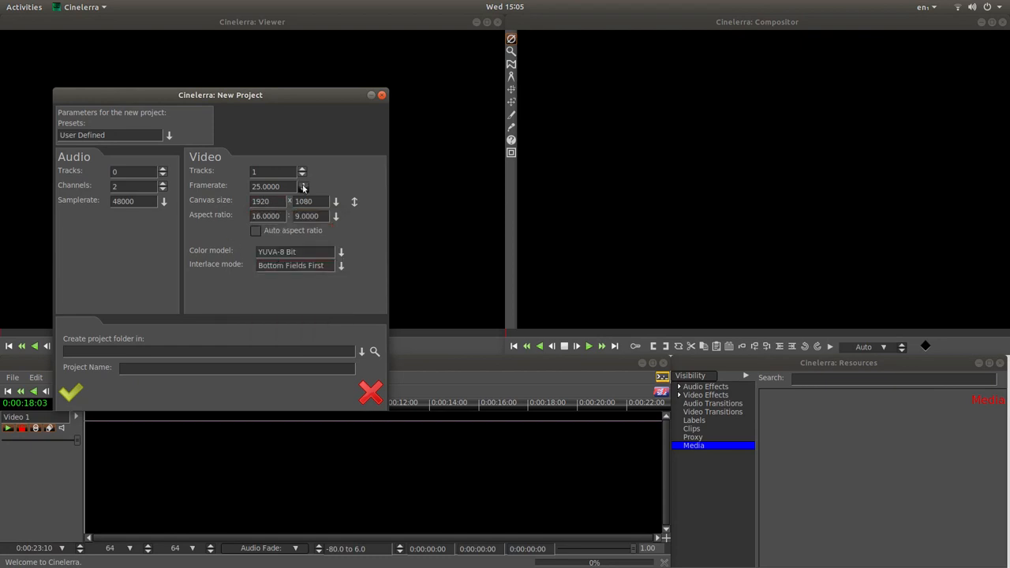
pyautogui.moveTo(218, 246)
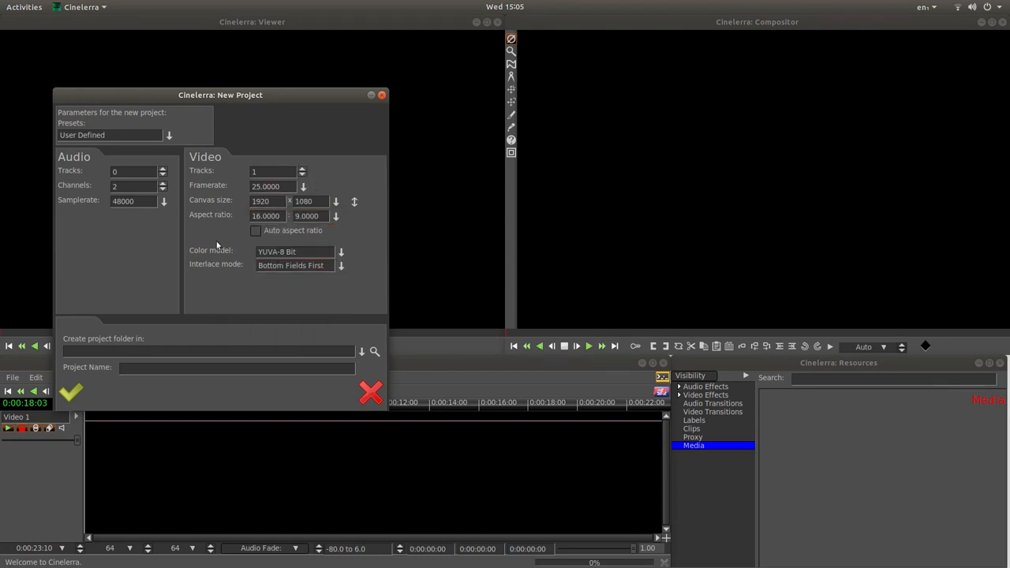
pyautogui.moveTo(181, 168)
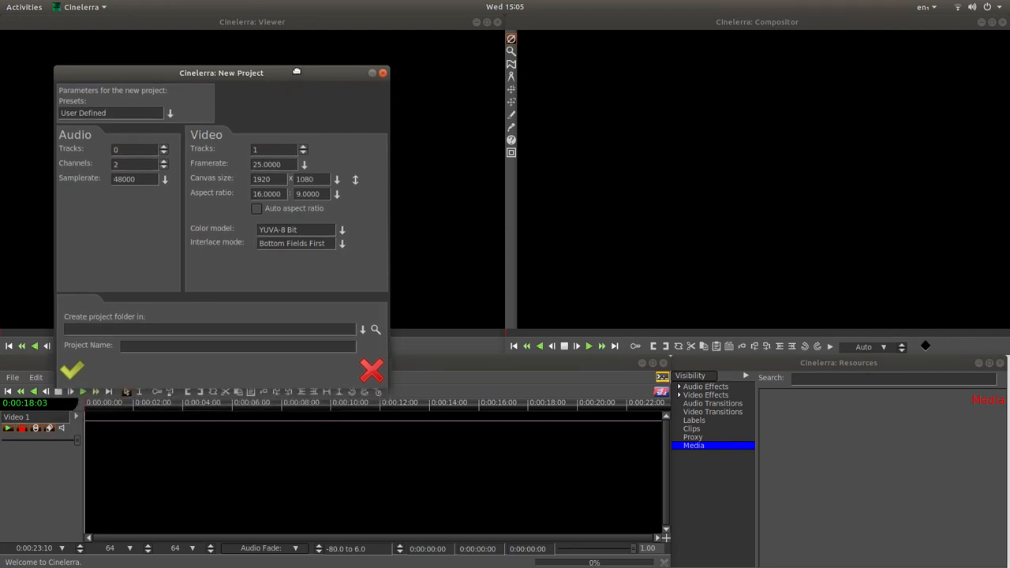
pyautogui.moveTo(221, 73); pyautogui.dragTo(227, 43)
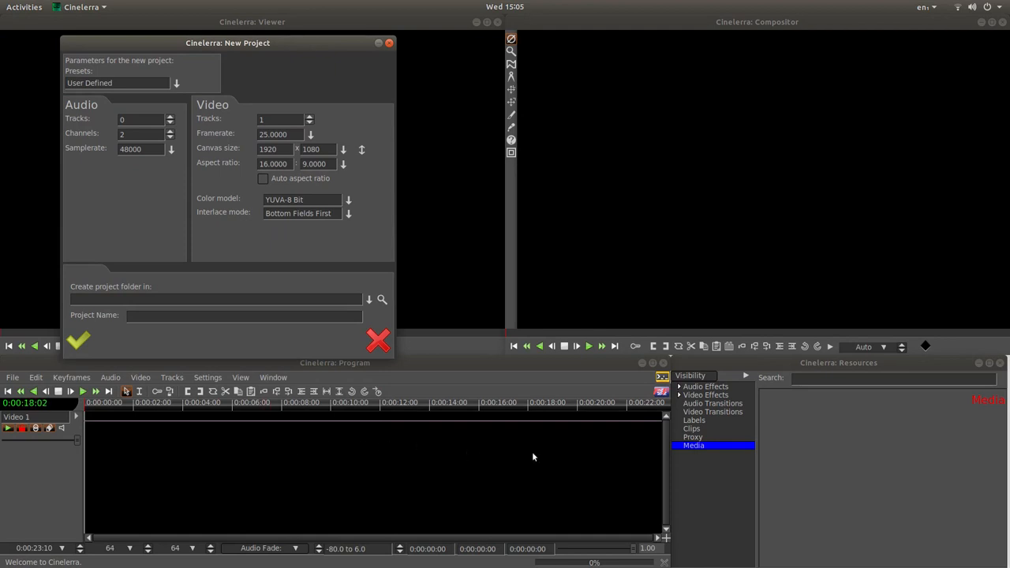
pyautogui.moveTo(455, 464)
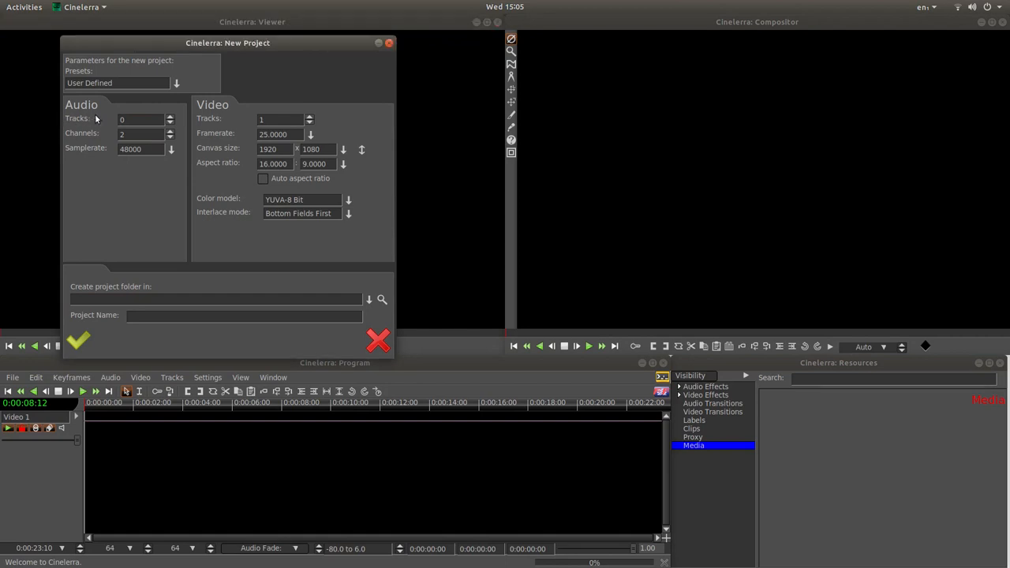
# - Set Video Tracks to 3 and confirm to create the 1920x1080 project
pyautogui.click(142, 119)
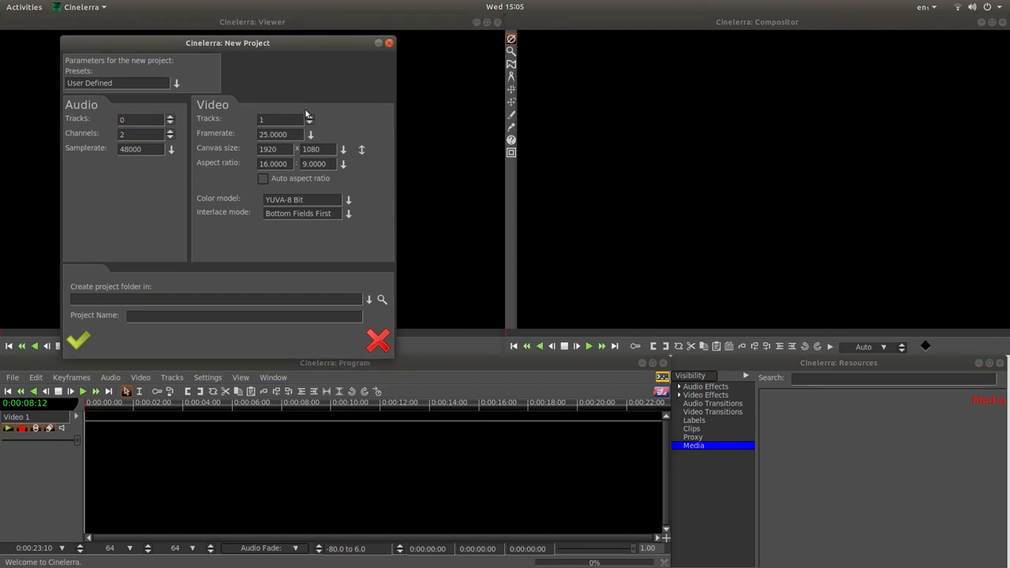
pyautogui.click(307, 116)
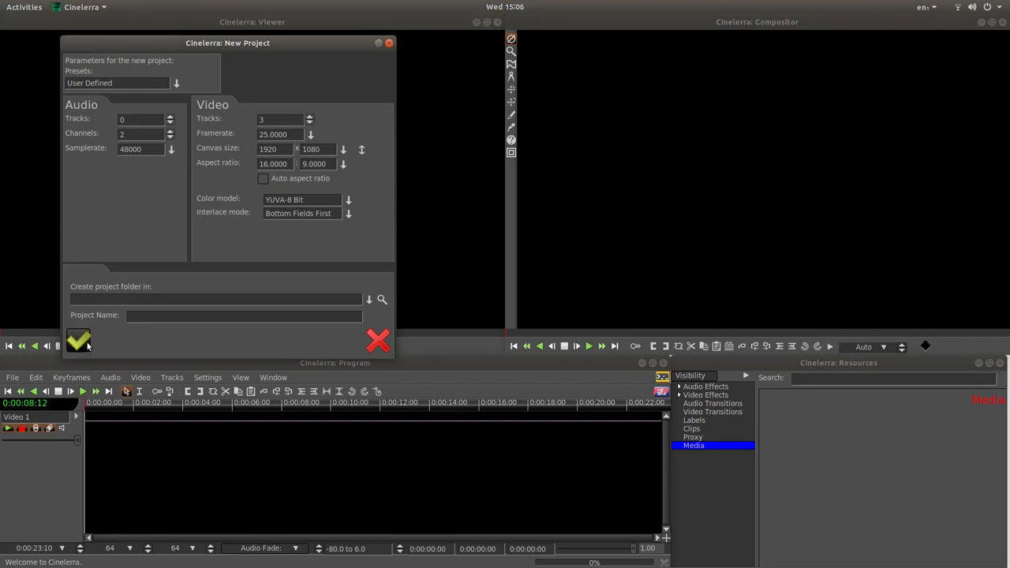
pyautogui.click(79, 340)
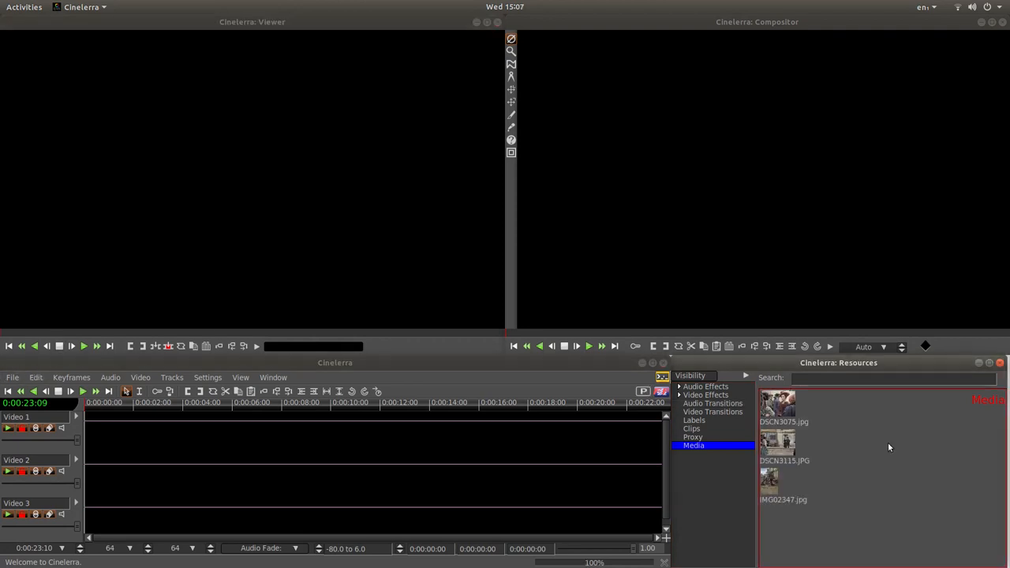
pyautogui.moveTo(905, 472)
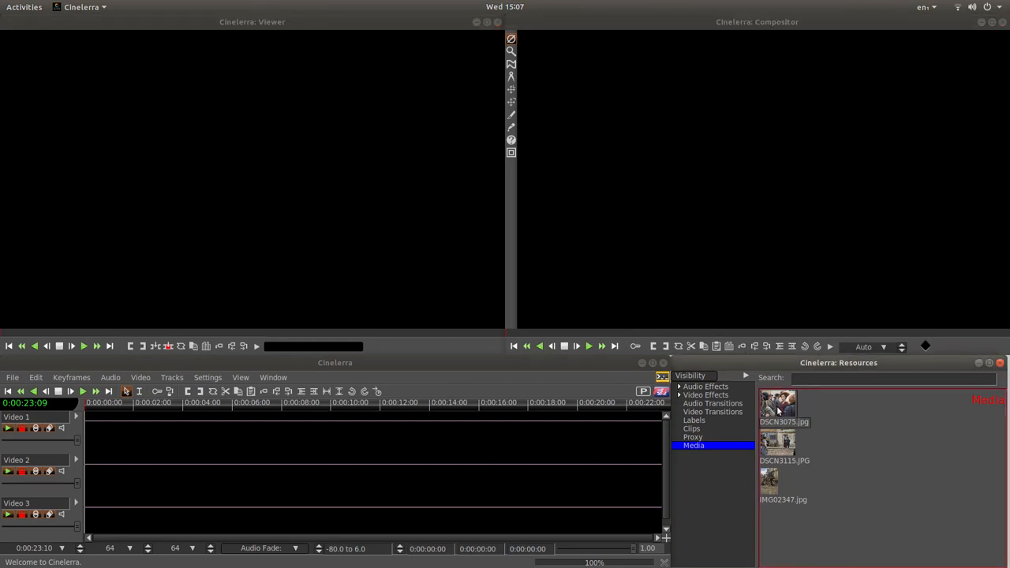
# - Place DSCN3075.jpg at the beginning of Video 1
pyautogui.click(777, 406)
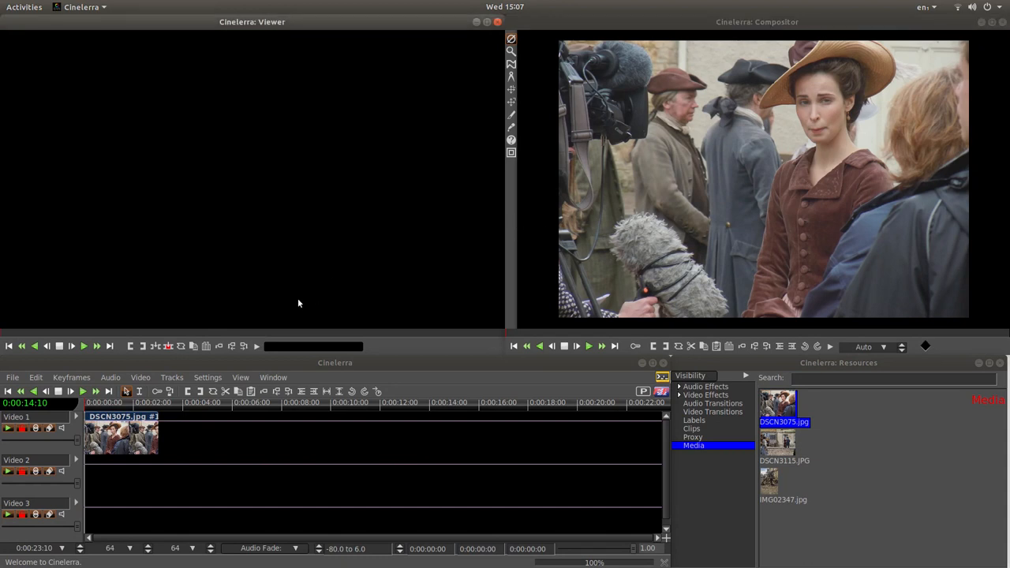
pyautogui.moveTo(519, 227)
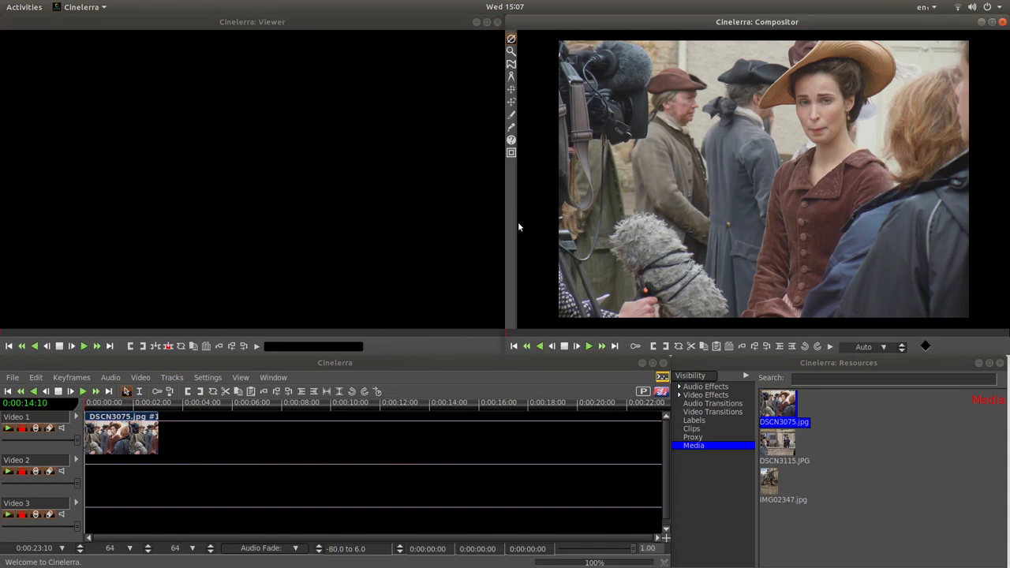
pyautogui.moveTo(430, 334)
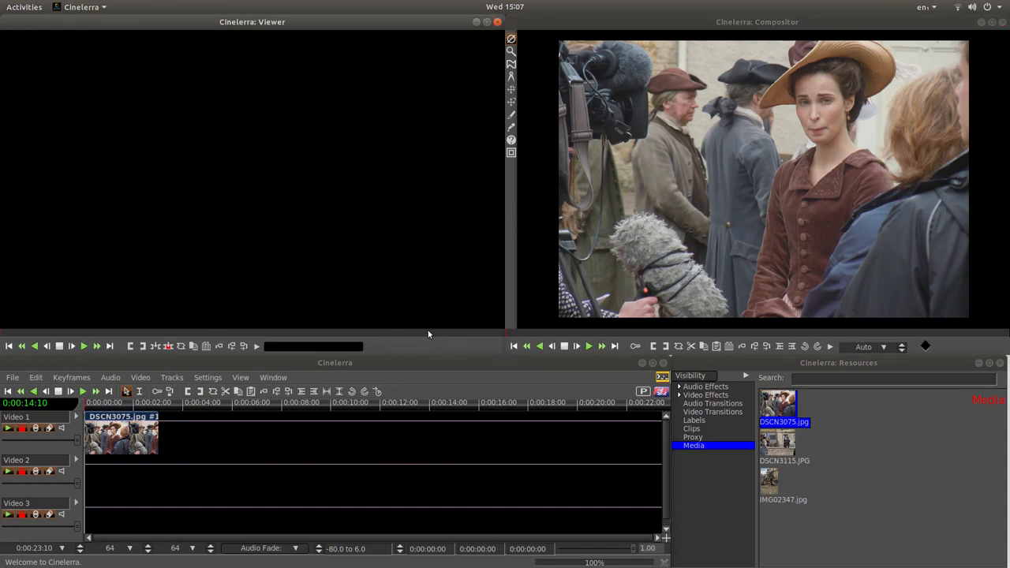
pyautogui.moveTo(159, 368)
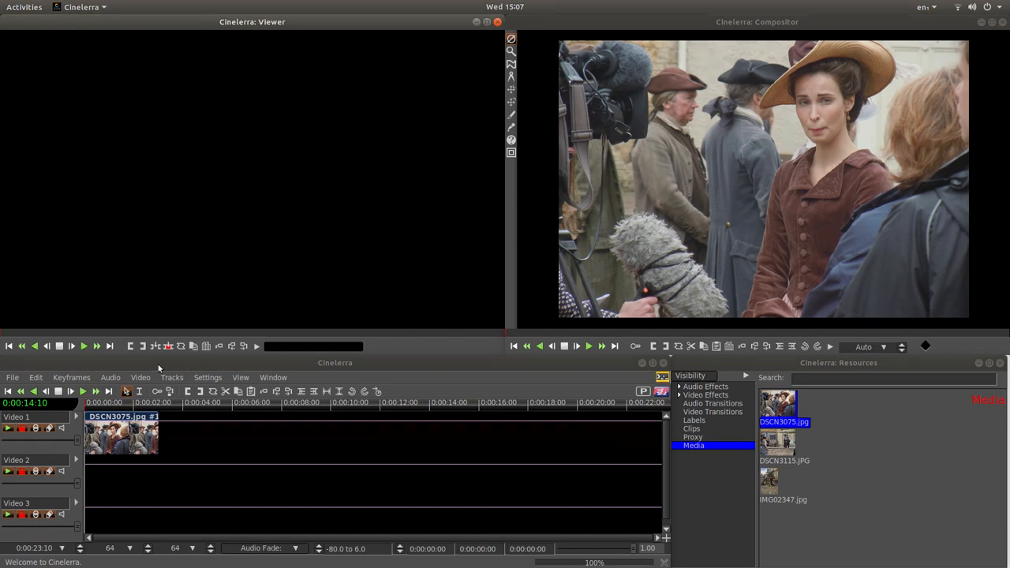
pyautogui.moveTo(456, 369)
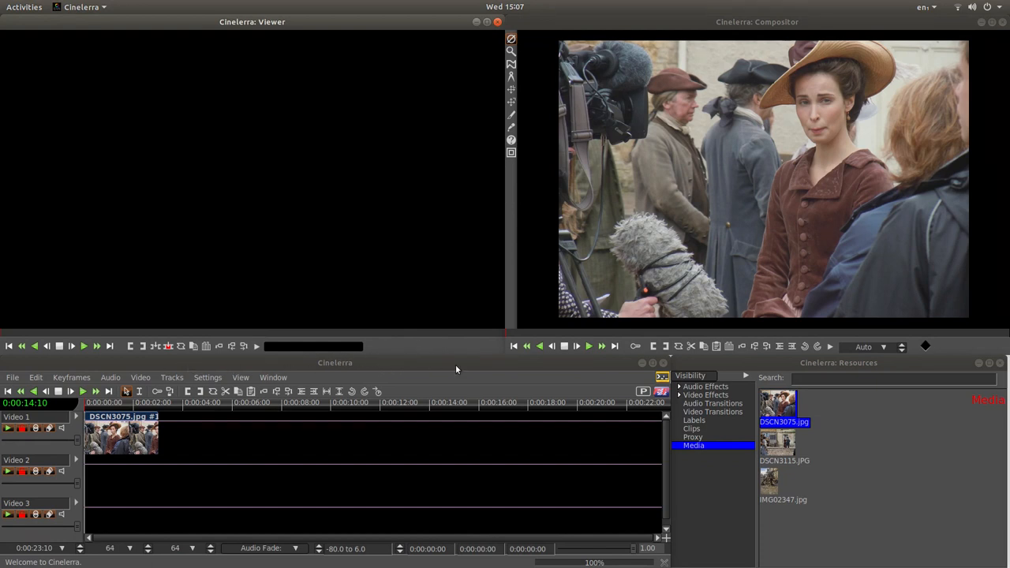
pyautogui.click(168, 416)
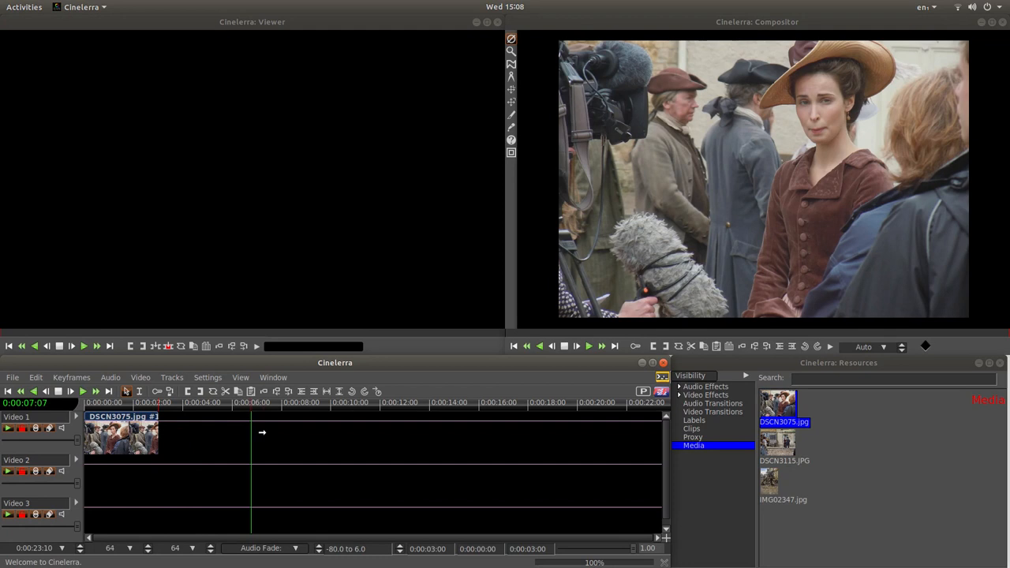
# - Lengthen the DSCN3075.jpg edit on Video 1 to about 0:00:08:00
pyautogui.click(279, 402)
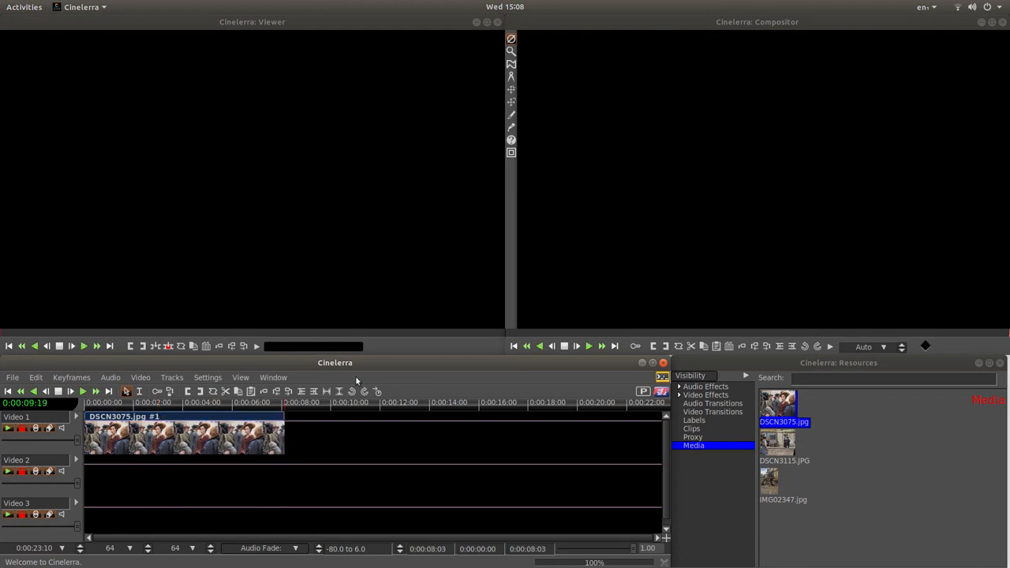
pyautogui.moveTo(402, 362)
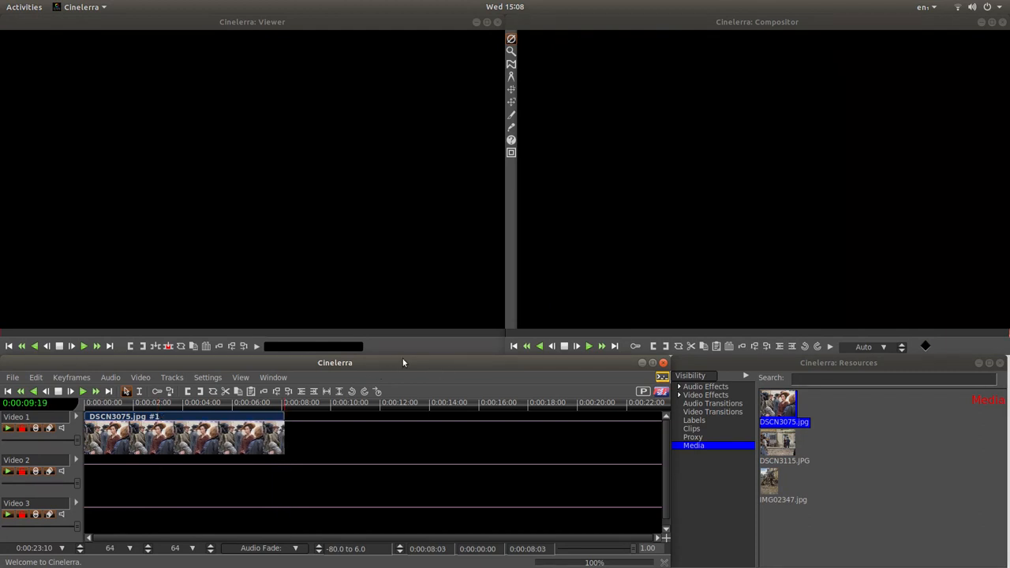
pyautogui.moveTo(440, 362)
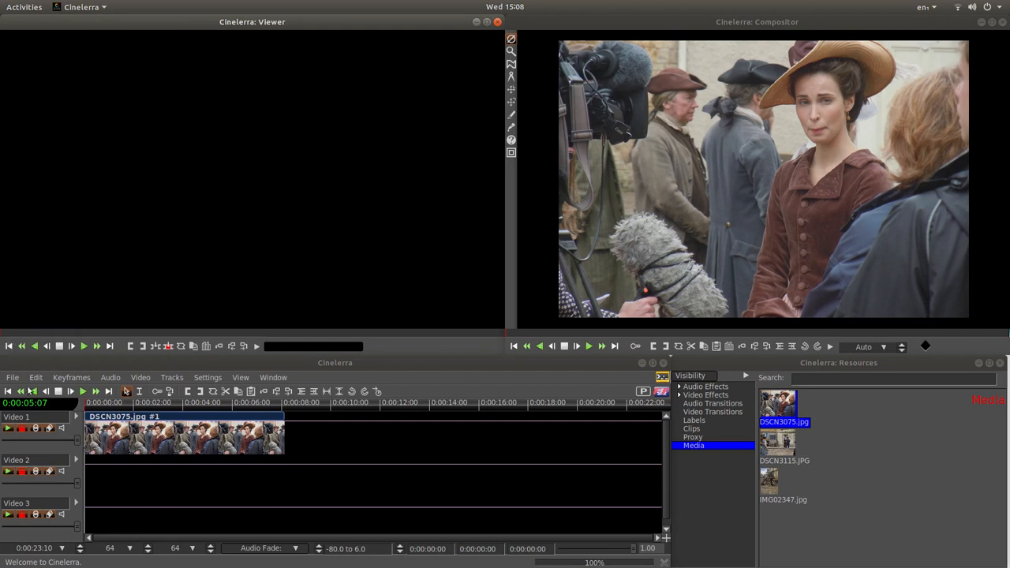
pyautogui.moveTo(8, 391)
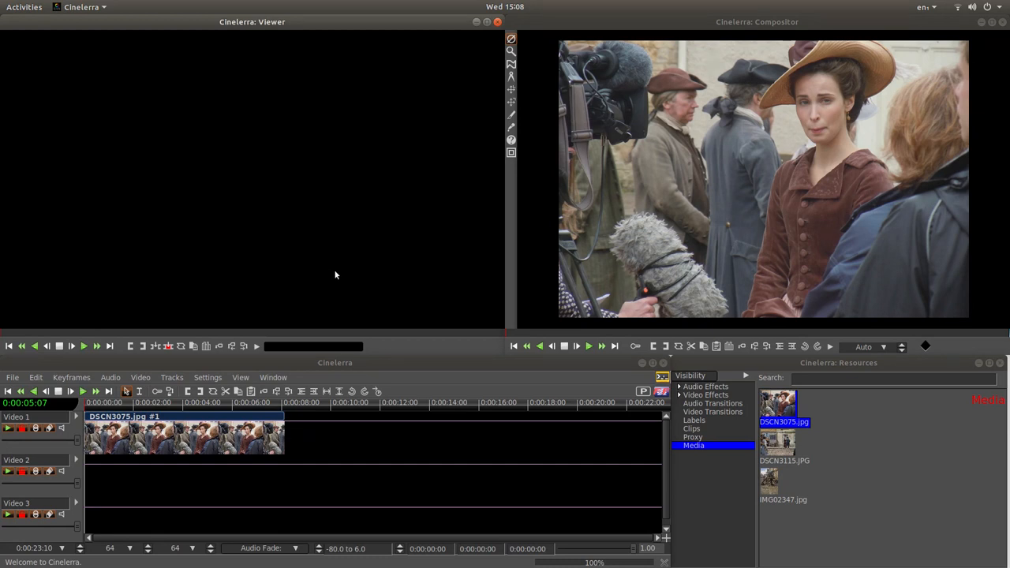
pyautogui.moveTo(635, 346)
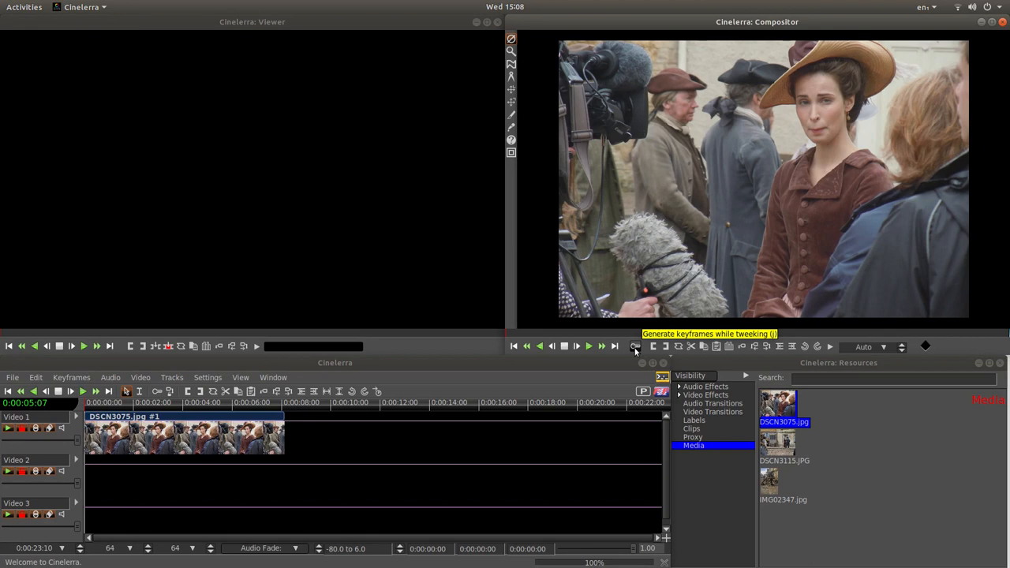
pyautogui.moveTo(652, 293)
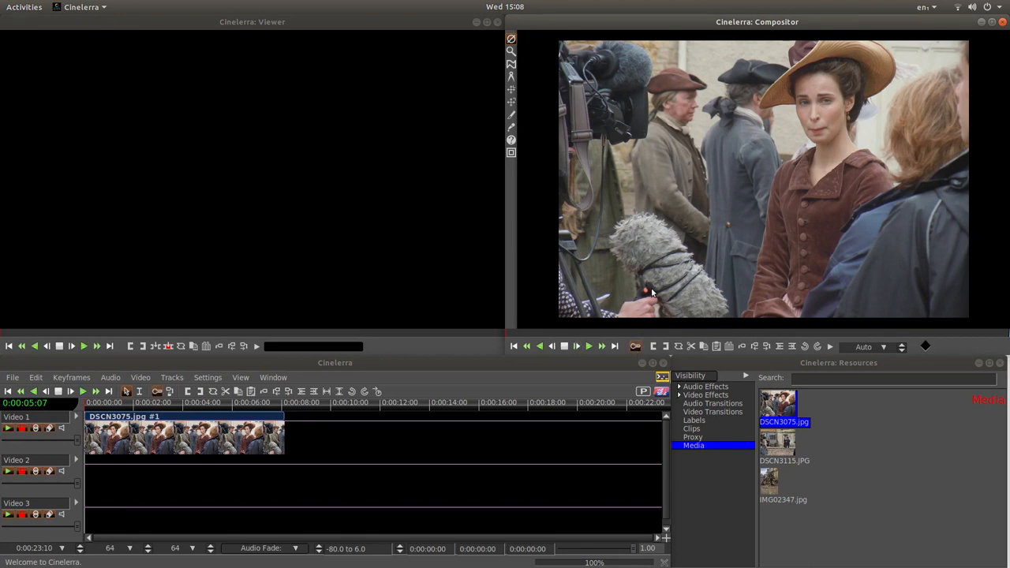
pyautogui.moveTo(526, 75)
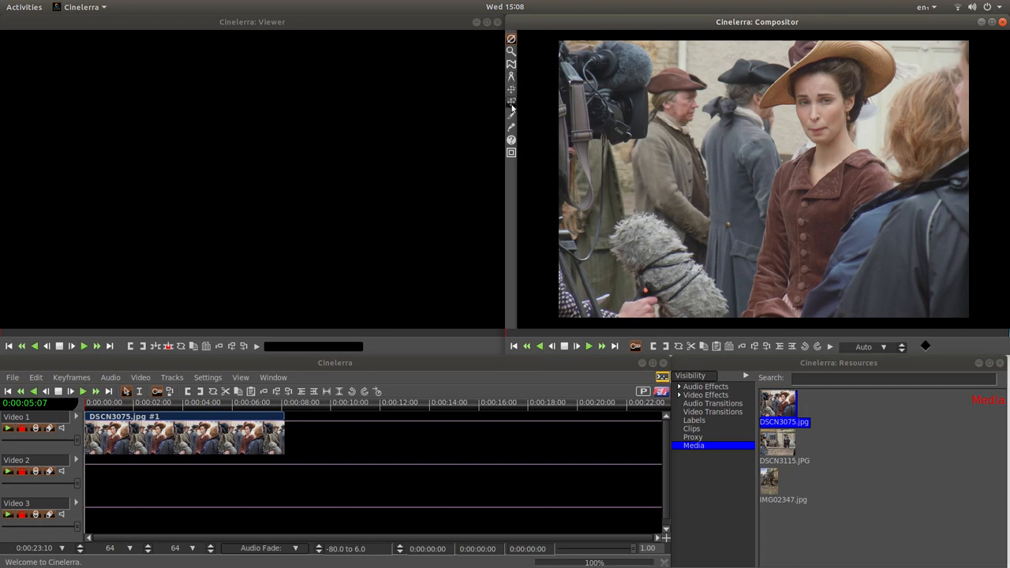
pyautogui.moveTo(511, 93)
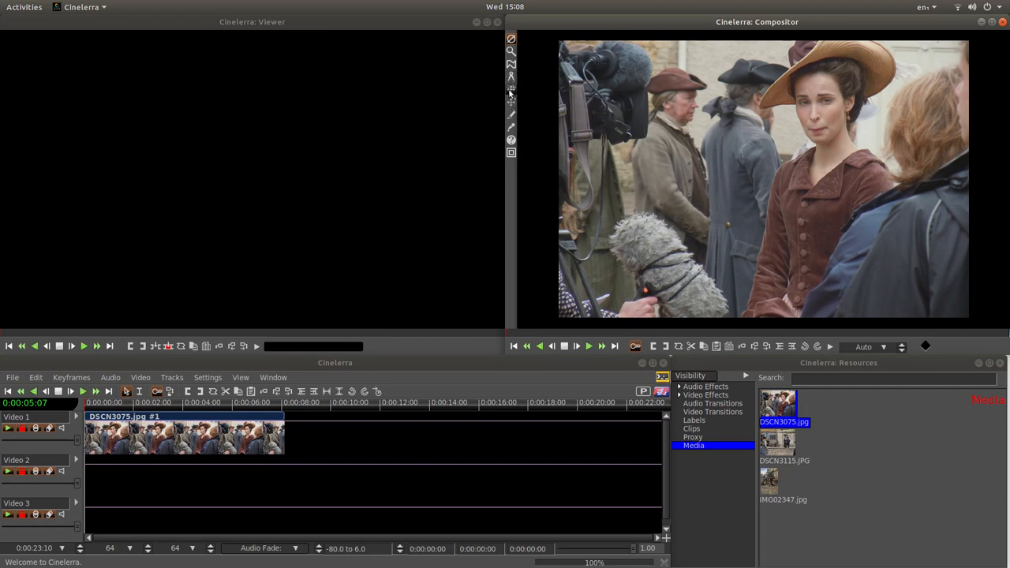
pyautogui.moveTo(511, 94)
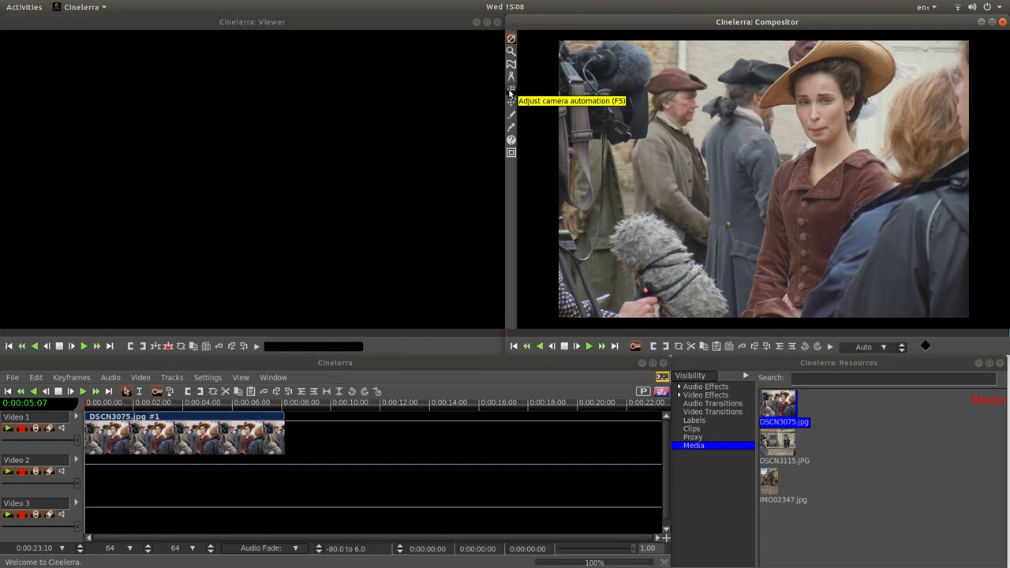
pyautogui.moveTo(510, 90)
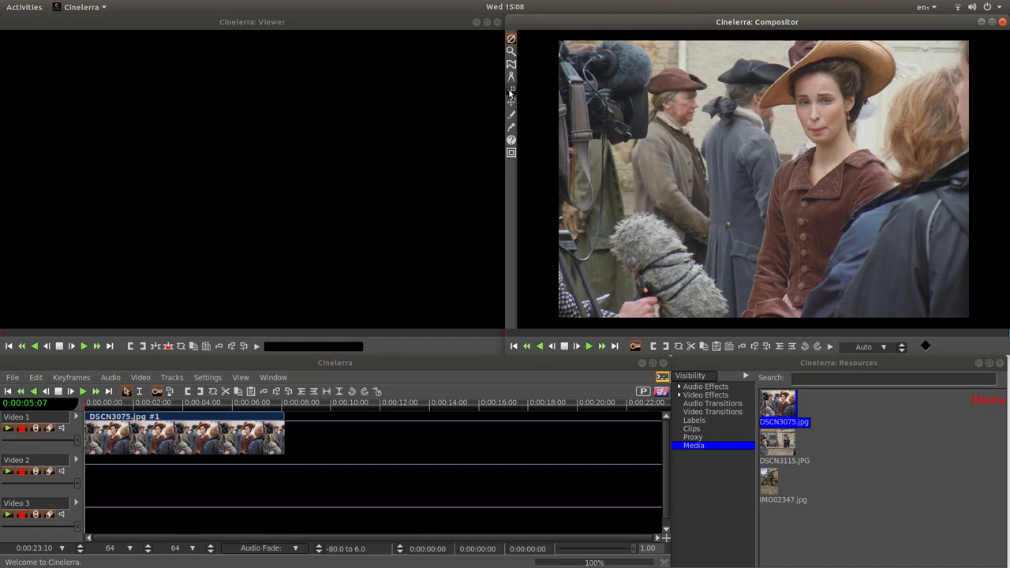
# - Zoom the first image's camera to about 1.21 and centre it horizontally at X 0
pyautogui.click(511, 89)
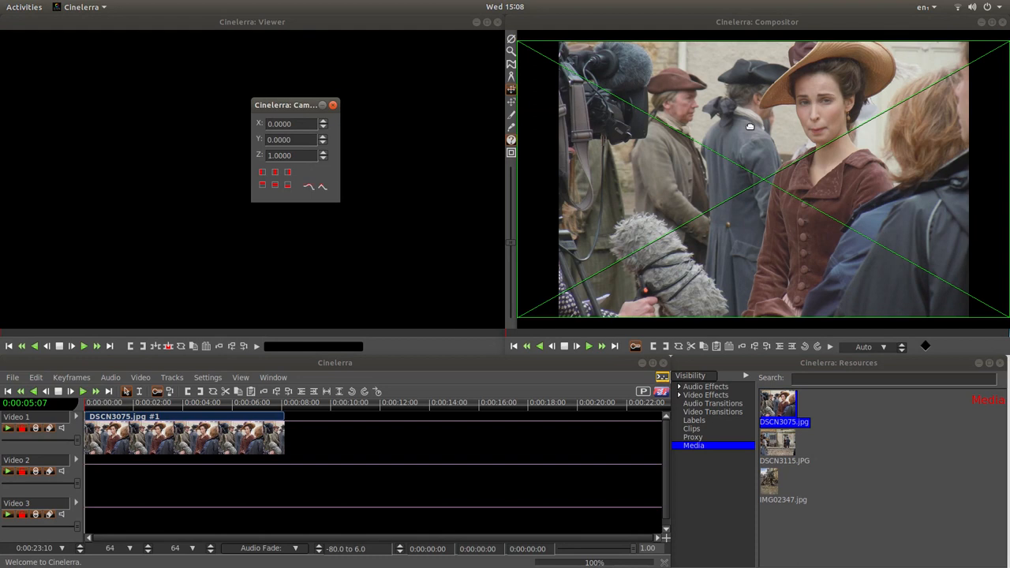
pyautogui.moveTo(520, 357)
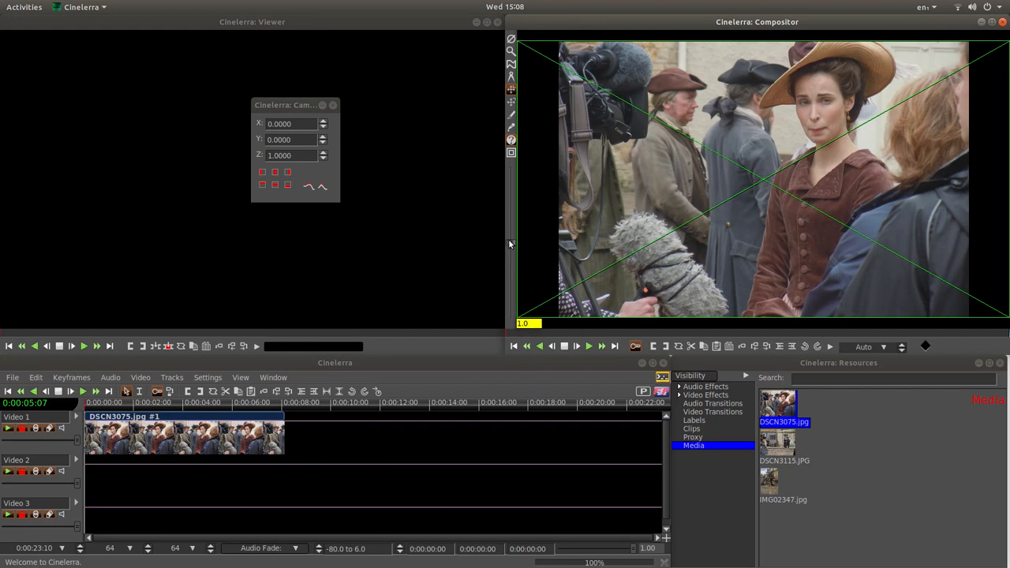
pyautogui.click(322, 151)
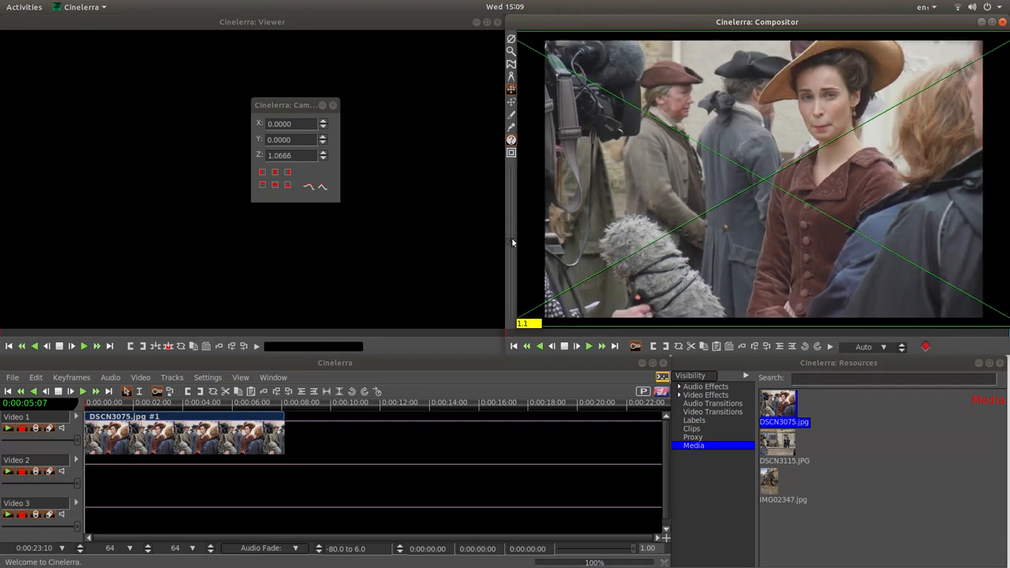
pyautogui.click(322, 152)
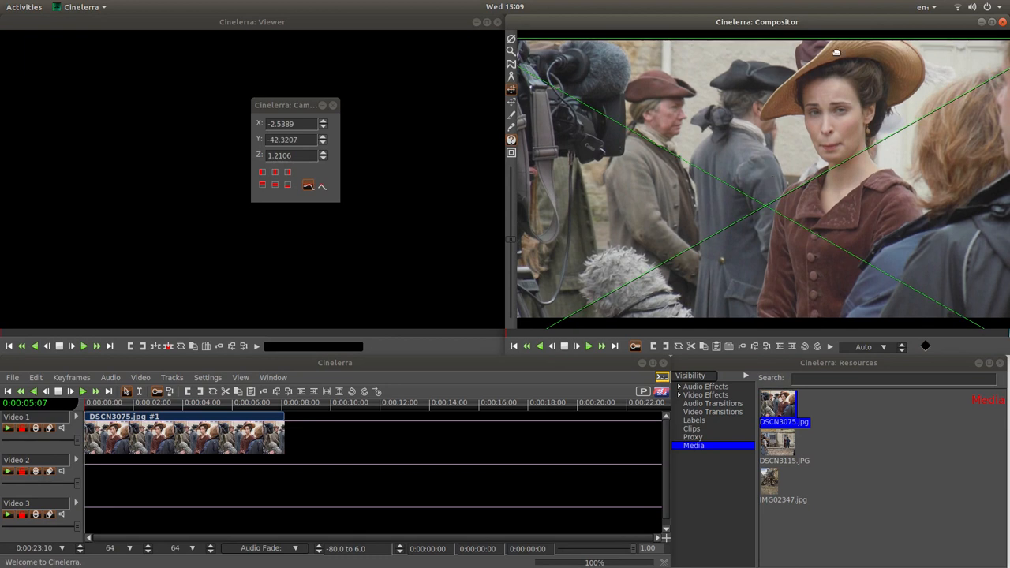
pyautogui.moveTo(841, 38)
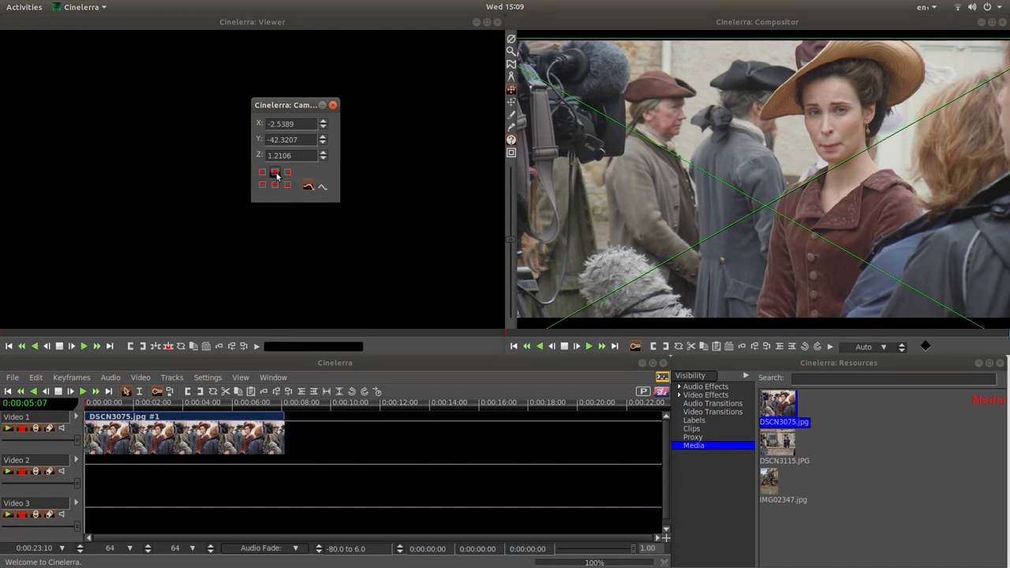
pyautogui.moveTo(275, 173)
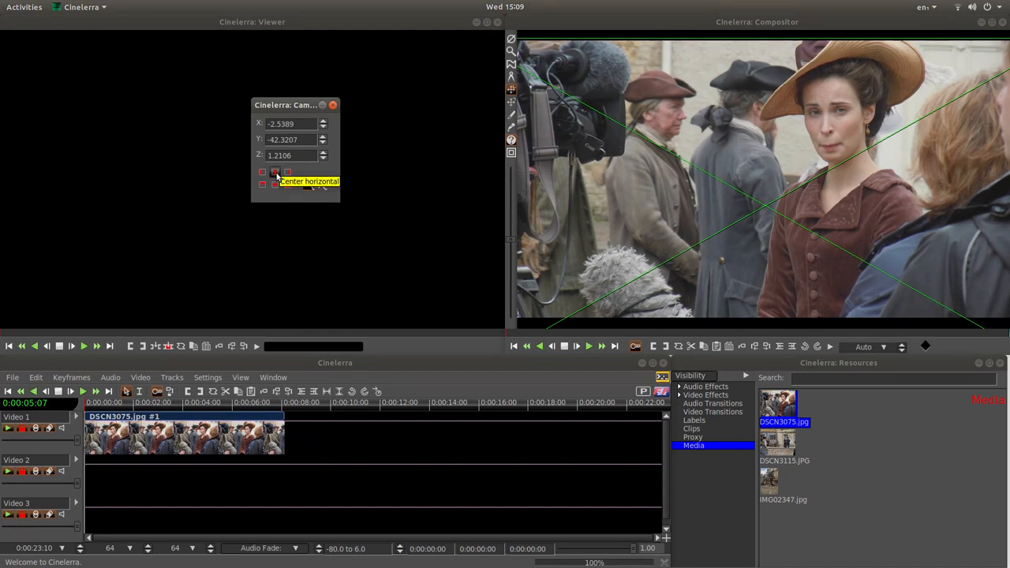
pyautogui.click(274, 172)
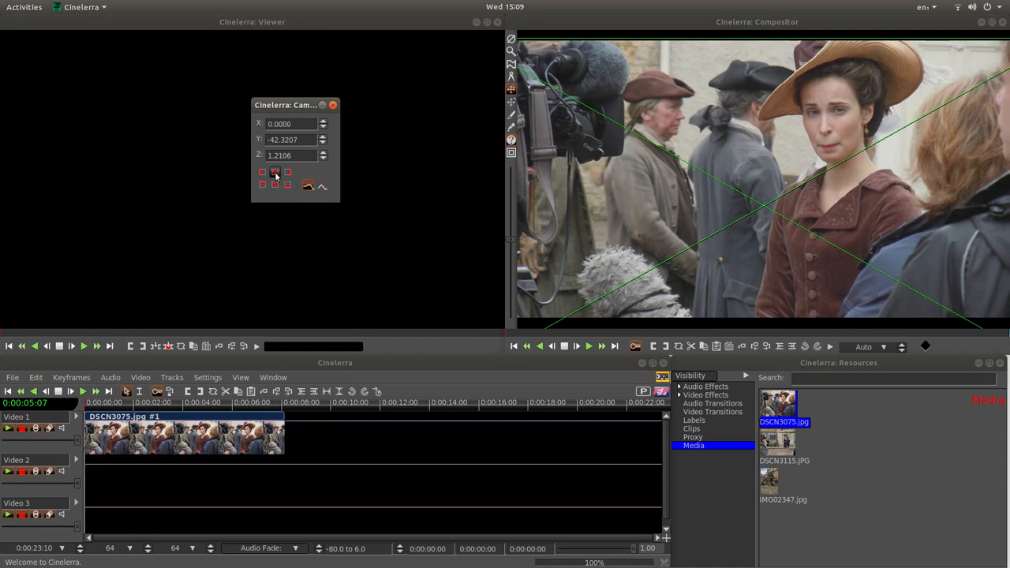
pyautogui.moveTo(275, 172)
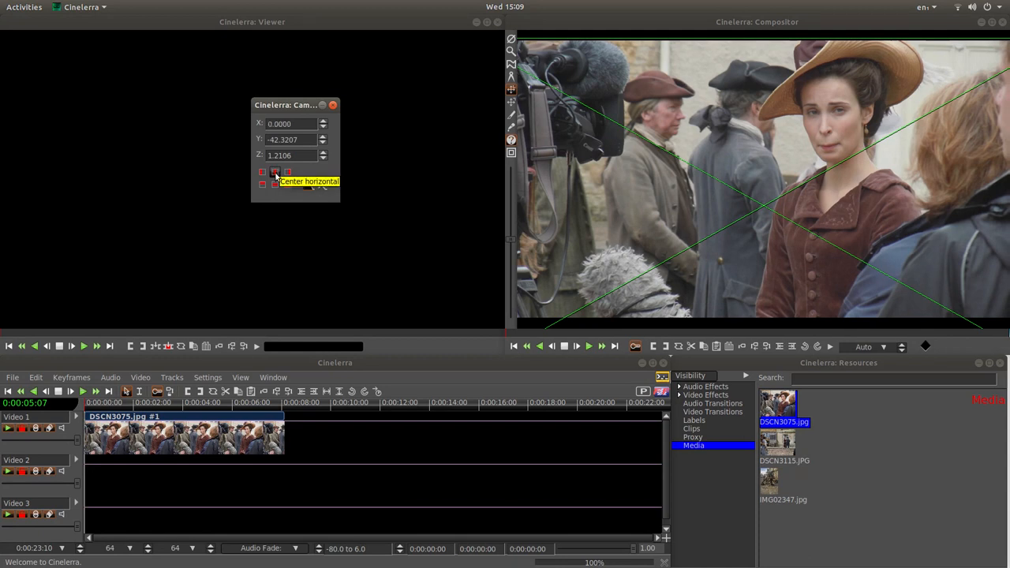
pyautogui.moveTo(433, 183)
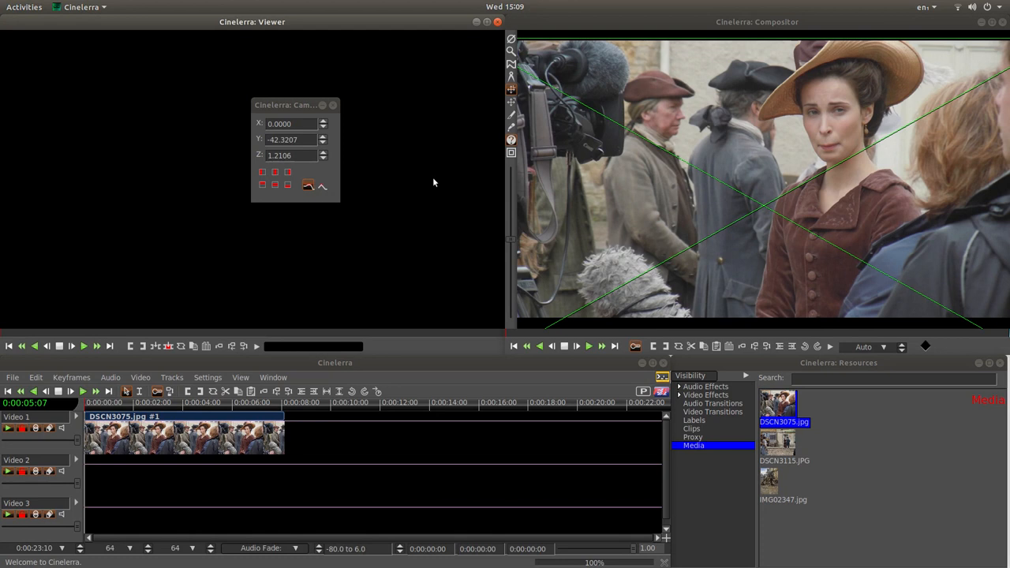
pyautogui.moveTo(426, 236)
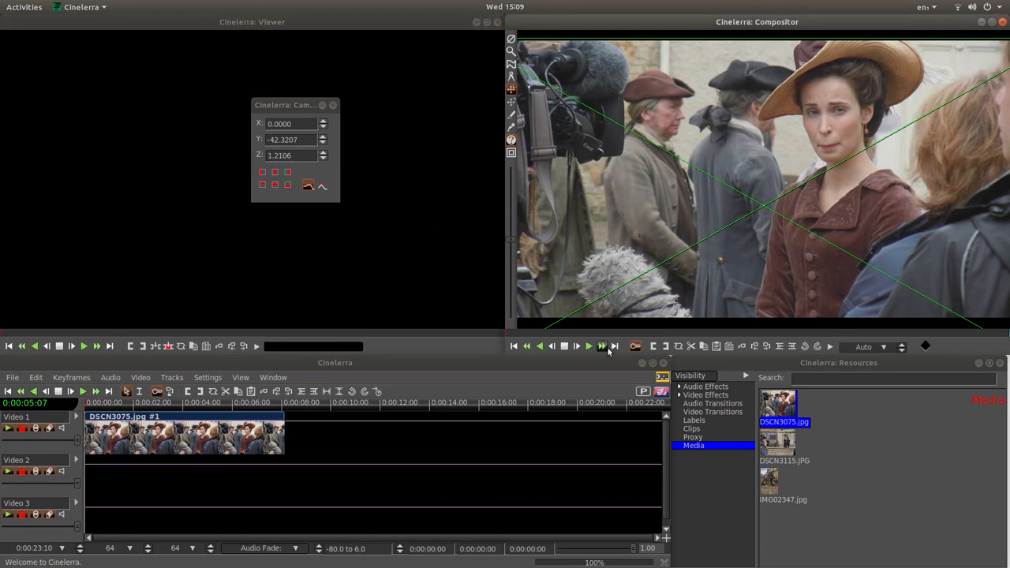
pyautogui.moveTo(615, 347)
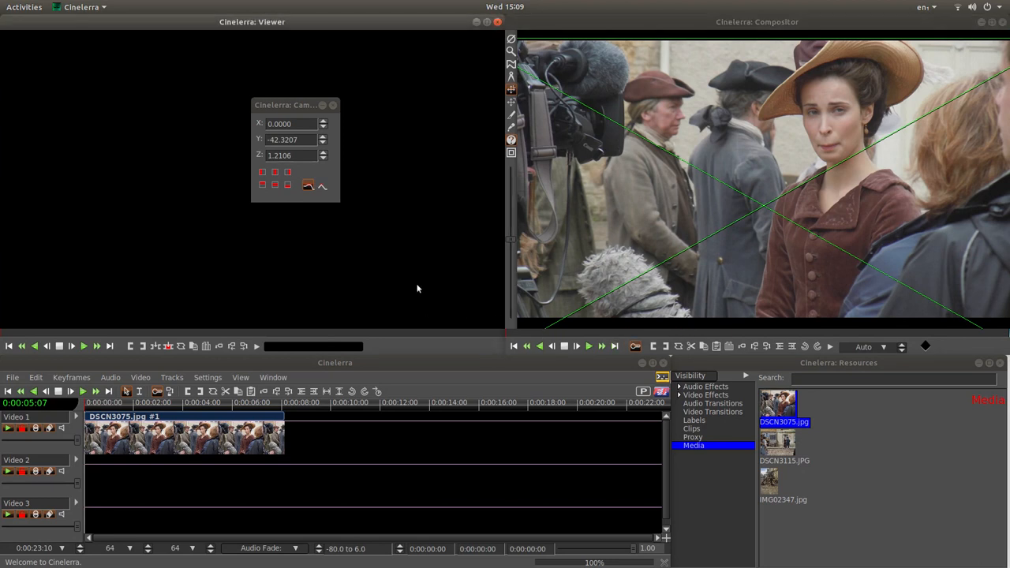
pyautogui.moveTo(419, 245)
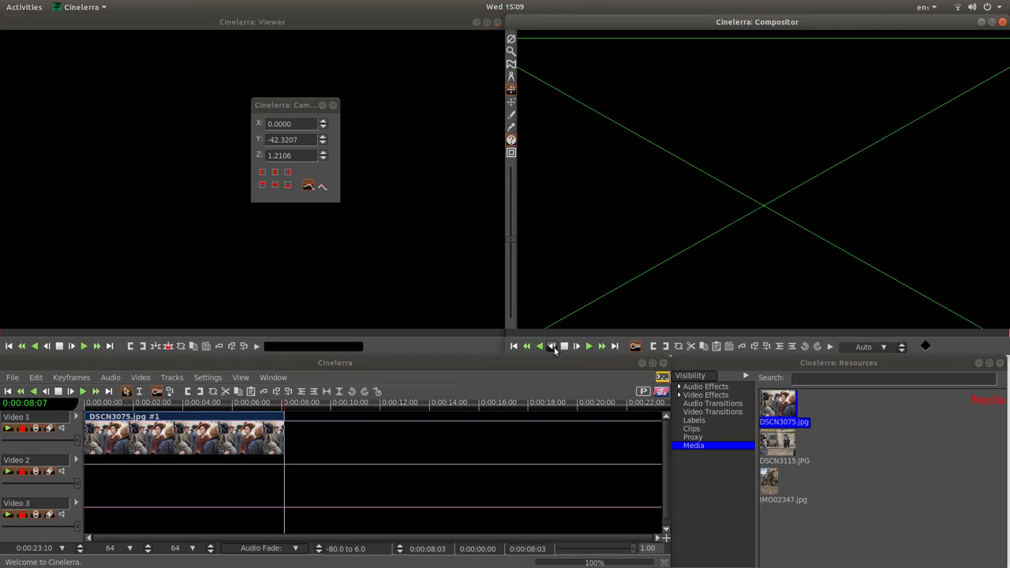
pyautogui.moveTo(552, 347)
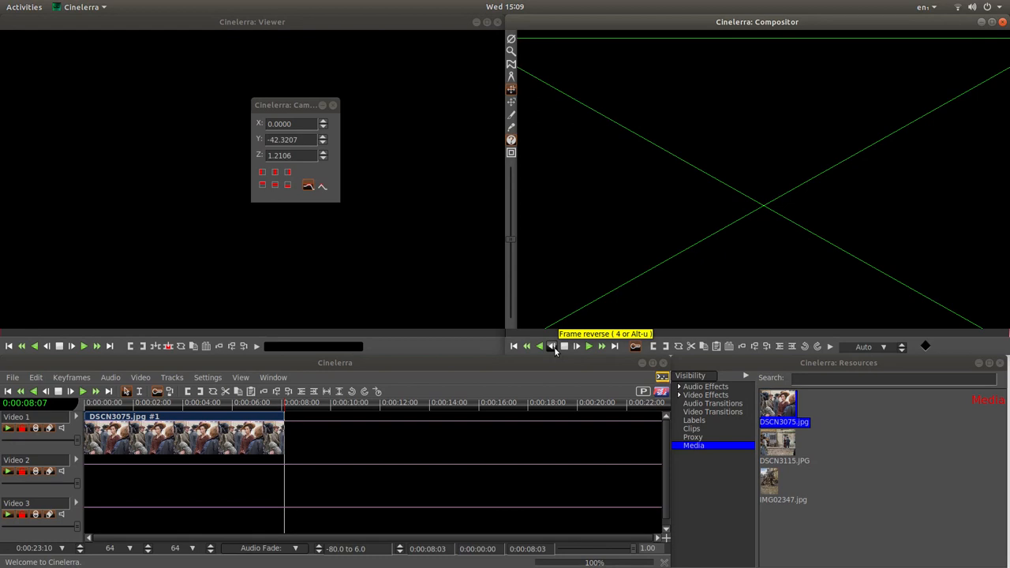
# - Step back one frame onto the last frame of DSCN3075.jpg
pyautogui.click(552, 347)
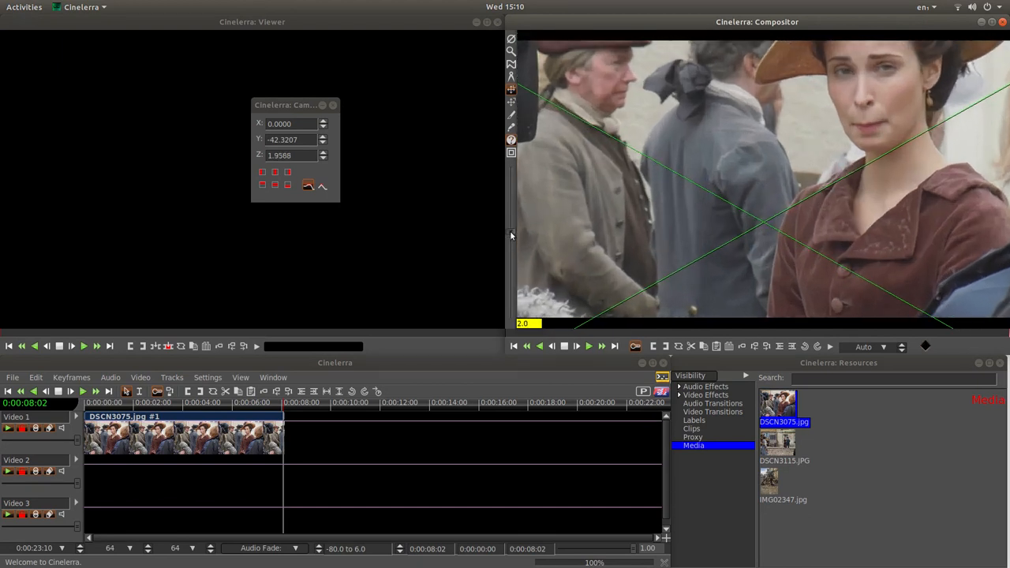
# - Pan the end-of-clip camera onto the woman's face, around X 88, Y -158
pyautogui.moveTo(686, 229); pyautogui.dragTo(749, 208)
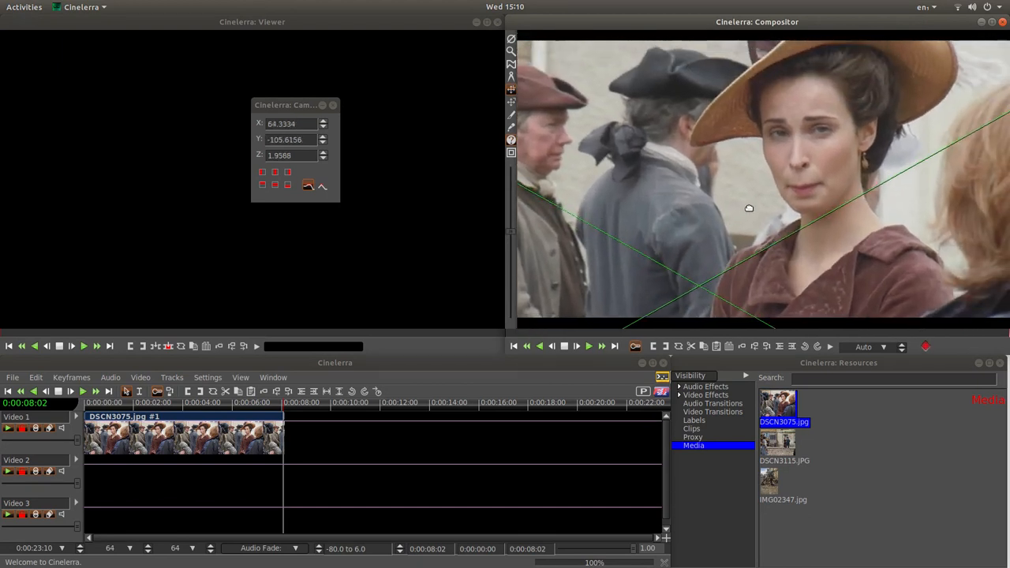
pyautogui.moveTo(748, 207); pyautogui.dragTo(736, 231)
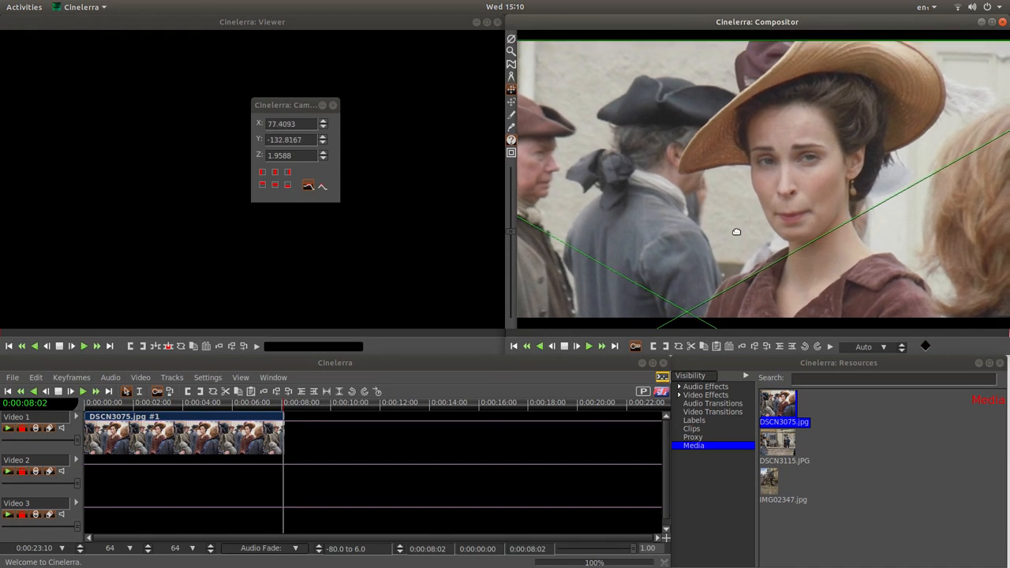
pyautogui.moveTo(736, 232); pyautogui.dragTo(731, 243)
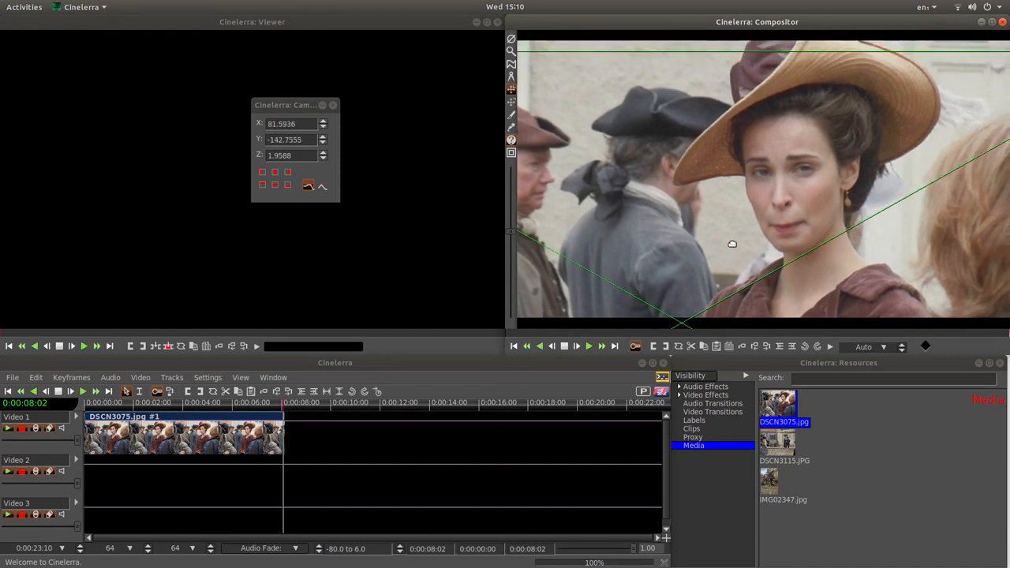
pyautogui.moveTo(731, 244); pyautogui.dragTo(725, 258)
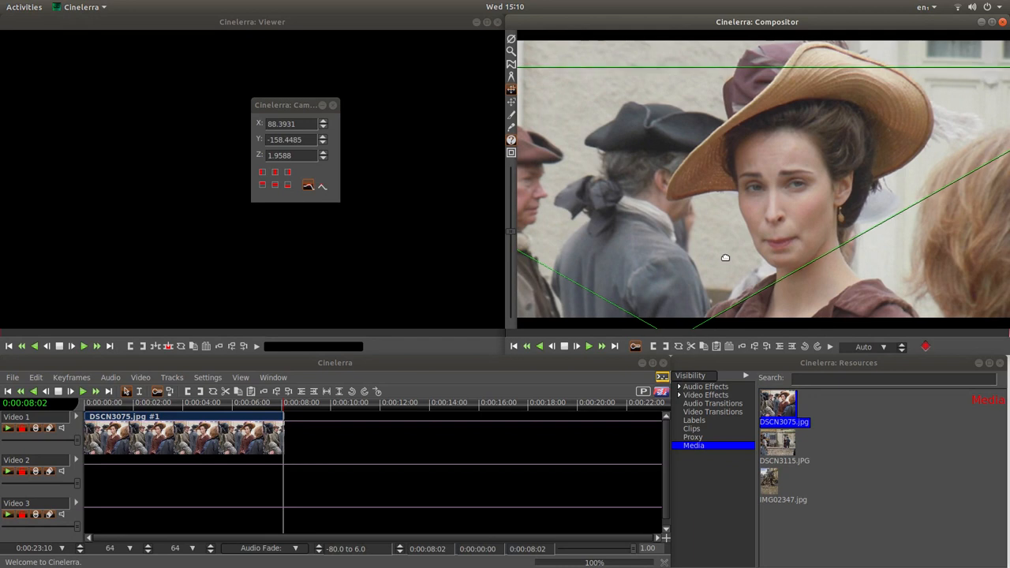
pyautogui.moveTo(725, 258); pyautogui.dragTo(817, 183)
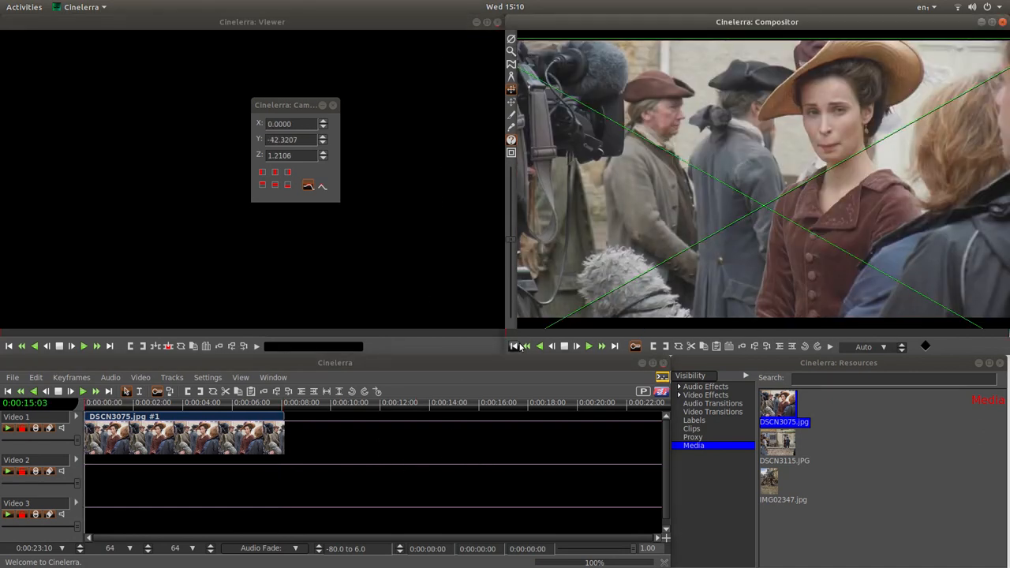
pyautogui.moveTo(513, 346)
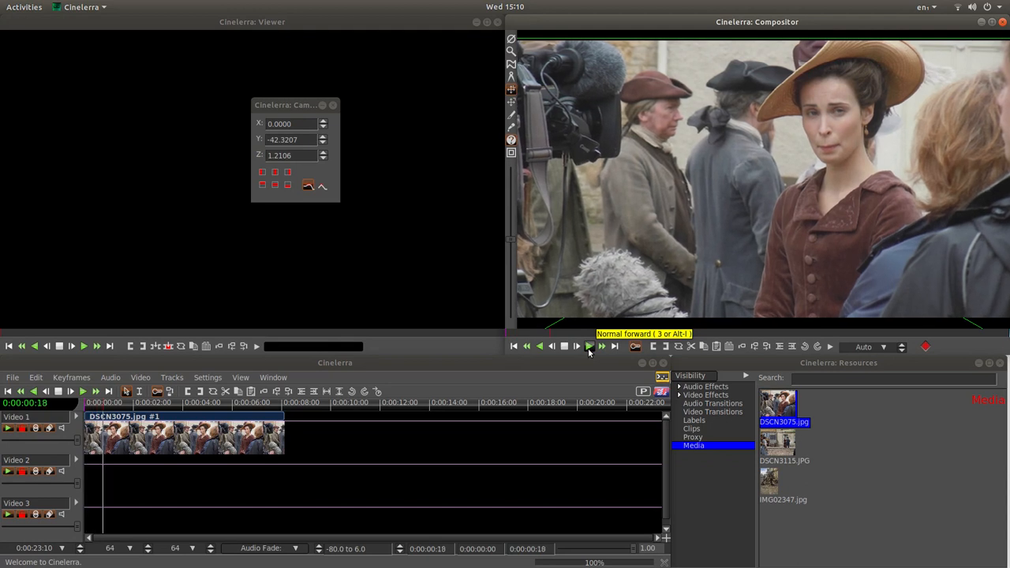
# - Play the first clip from the start to watch it push in toward her face
pyautogui.click(576, 346)
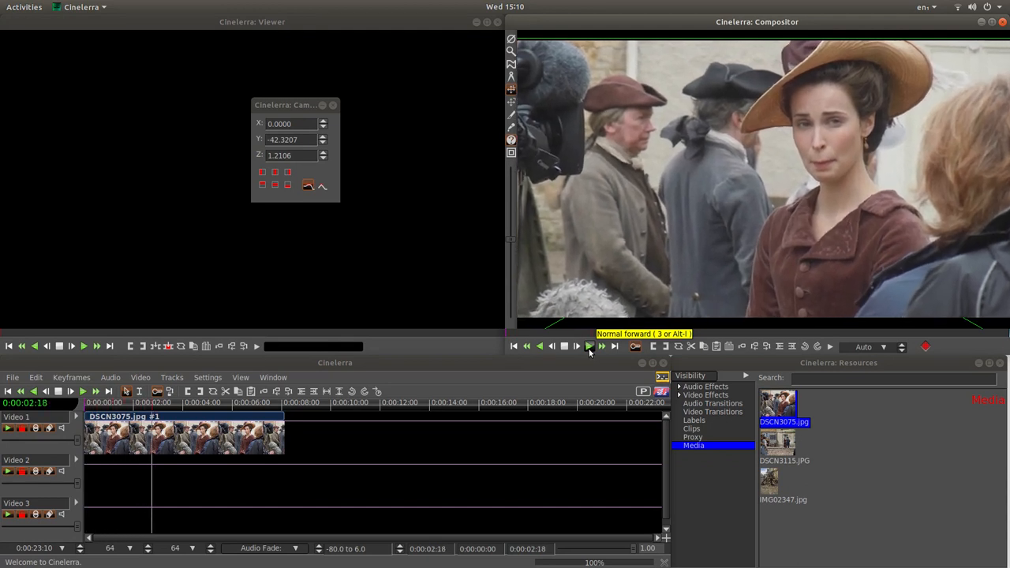
pyautogui.click(577, 347)
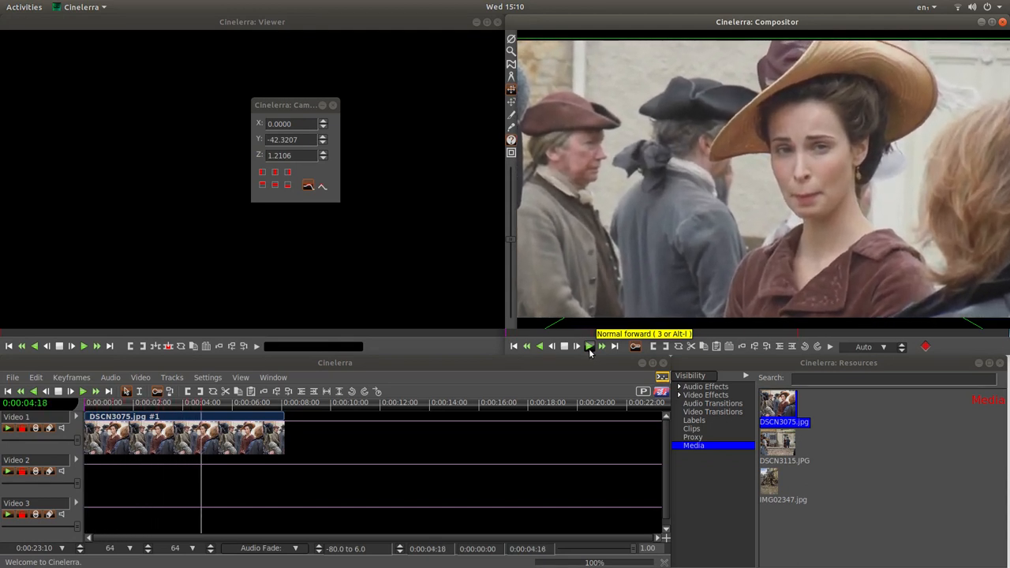
pyautogui.click(588, 347)
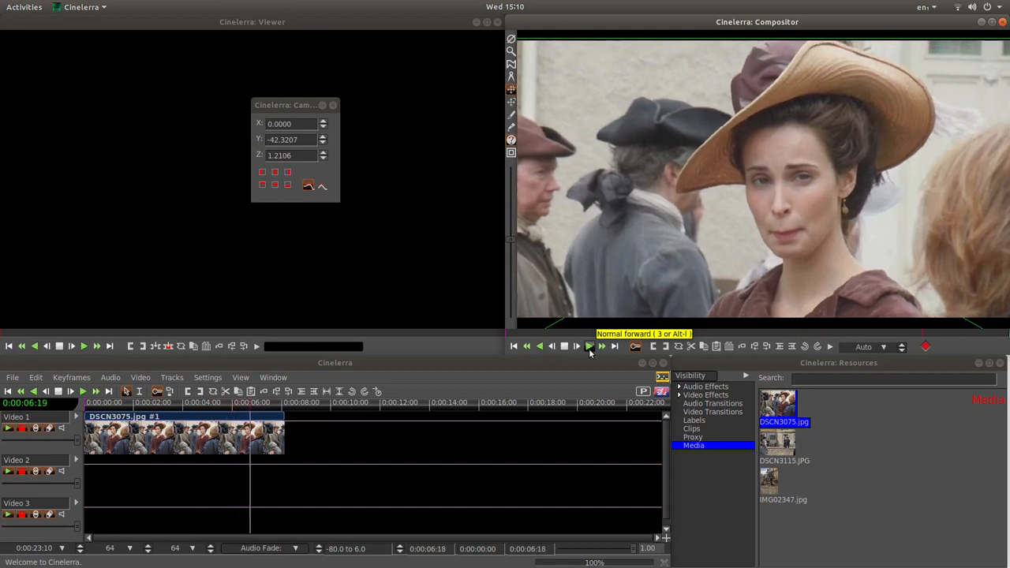
pyautogui.click(589, 346)
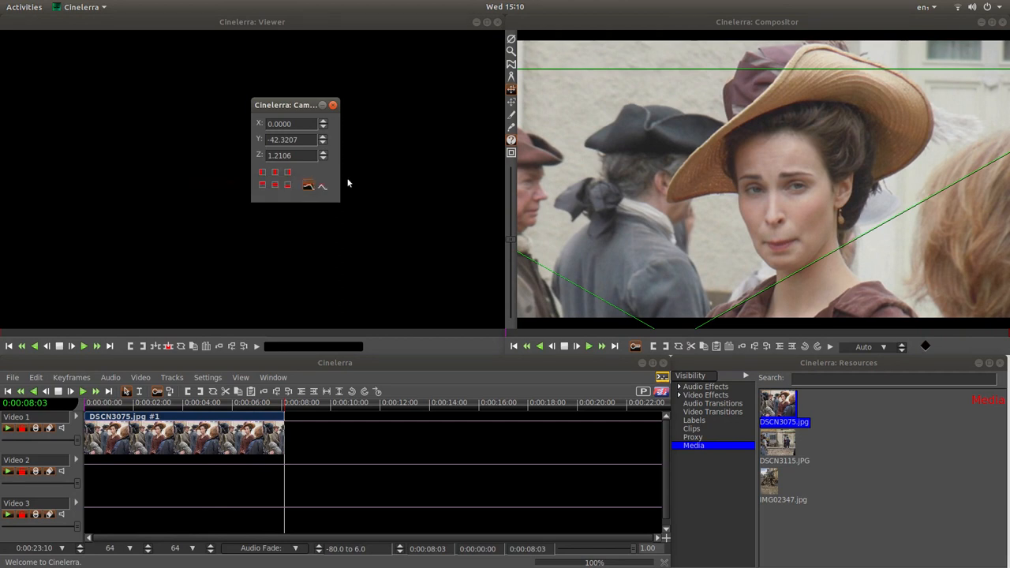
pyautogui.moveTo(308, 172)
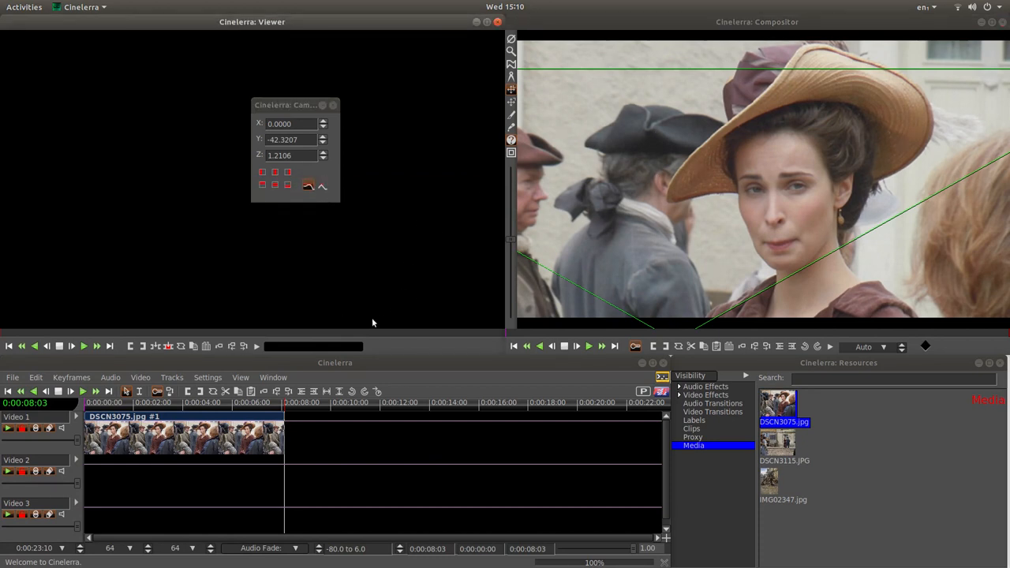
pyautogui.moveTo(731, 171)
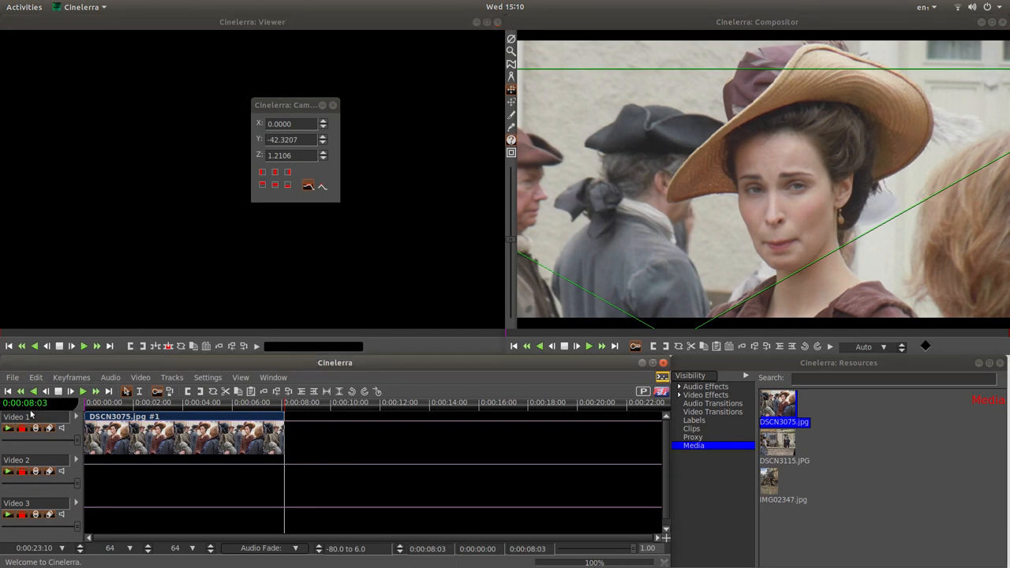
pyautogui.moveTo(22, 428)
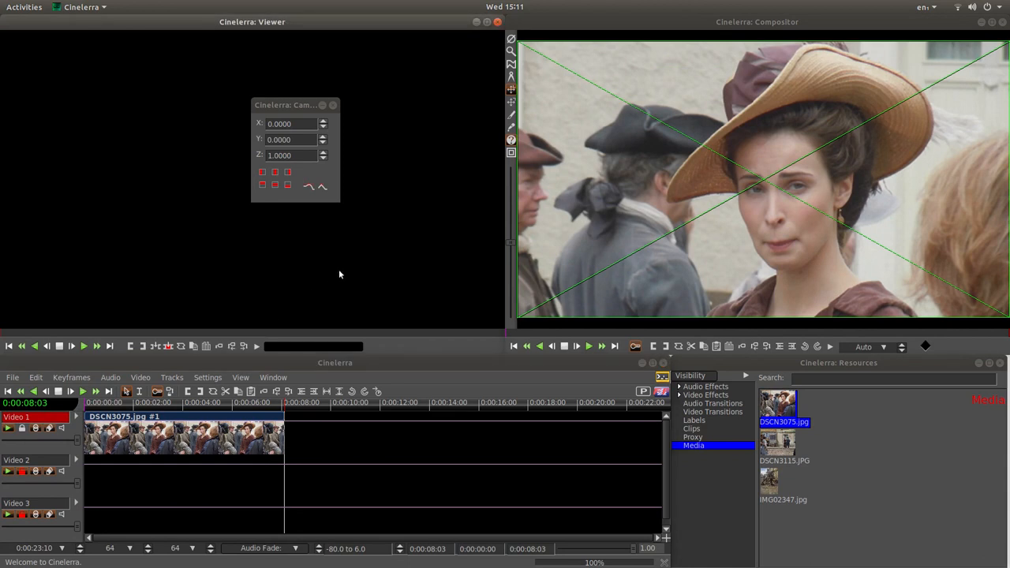
pyautogui.moveTo(337, 264)
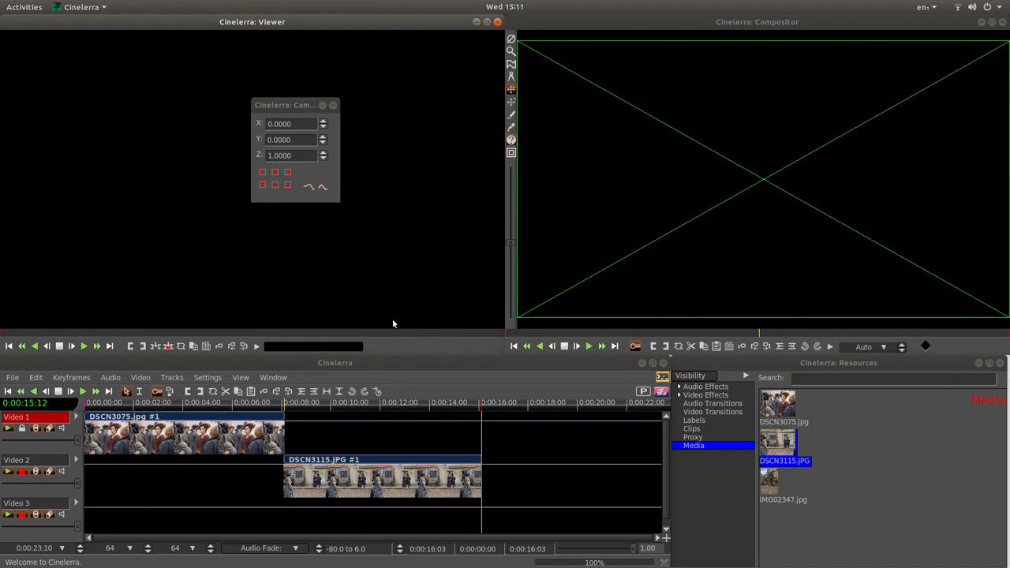
# - Place DSCN3115.JPG on Video 2 and shrink its opening camera zoom to about 0.28
pyautogui.click(294, 416)
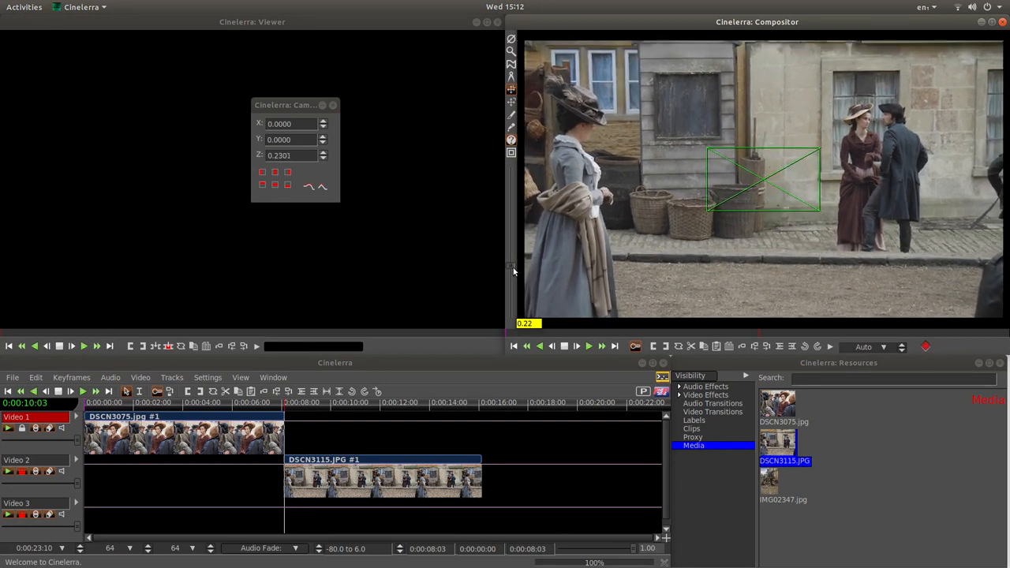
pyautogui.click(323, 152)
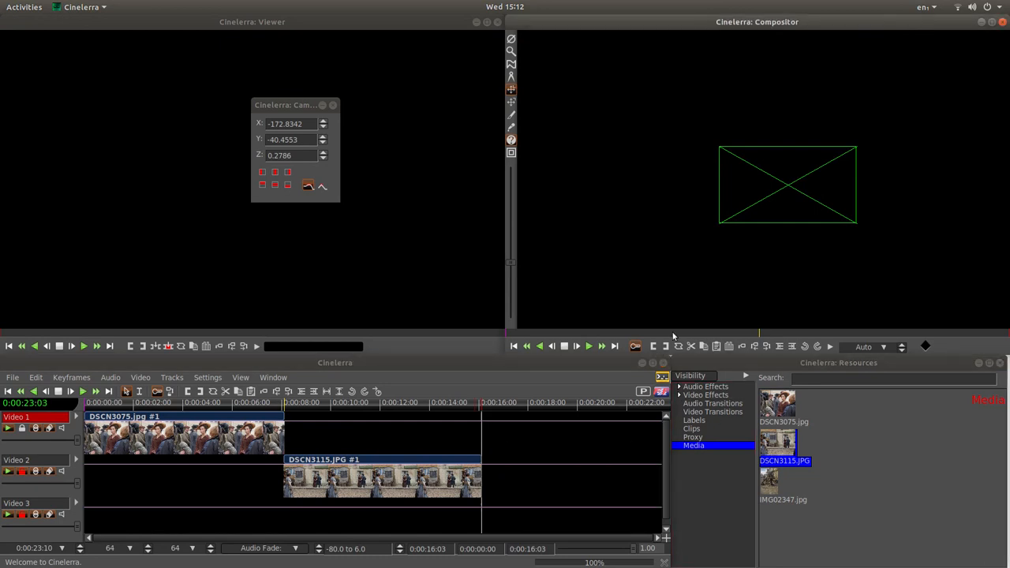
pyautogui.moveTo(551, 347)
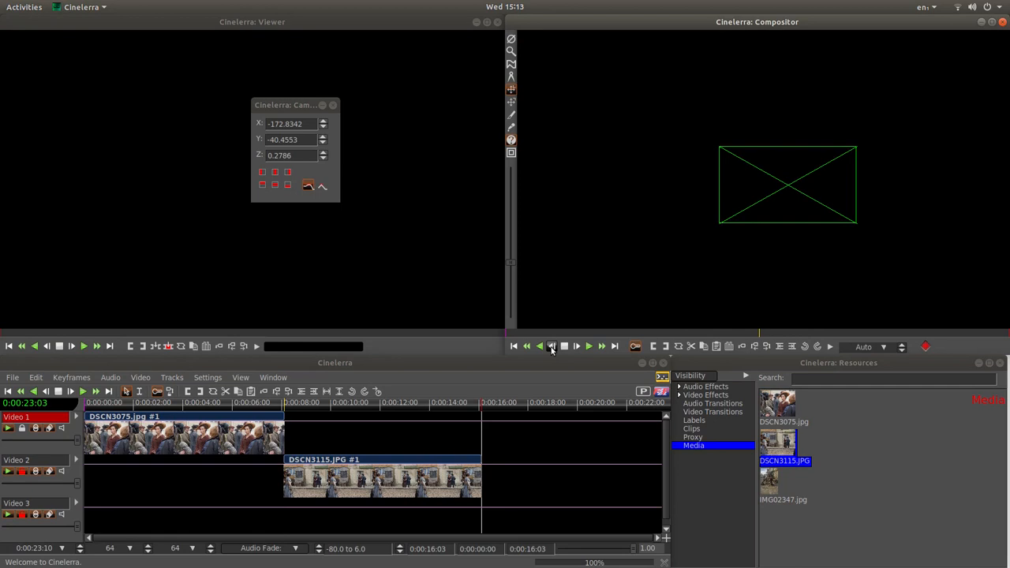
# - At DSCN3115.JPG's last frame, pan and zoom the camera to 0.40, framing the couple by the window
pyautogui.click(551, 345)
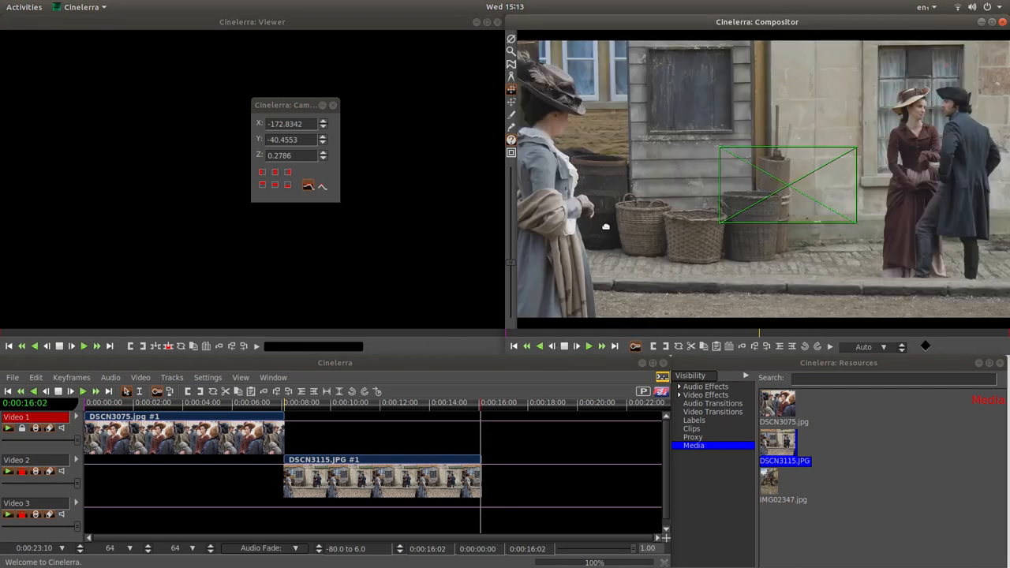
pyautogui.click(322, 152)
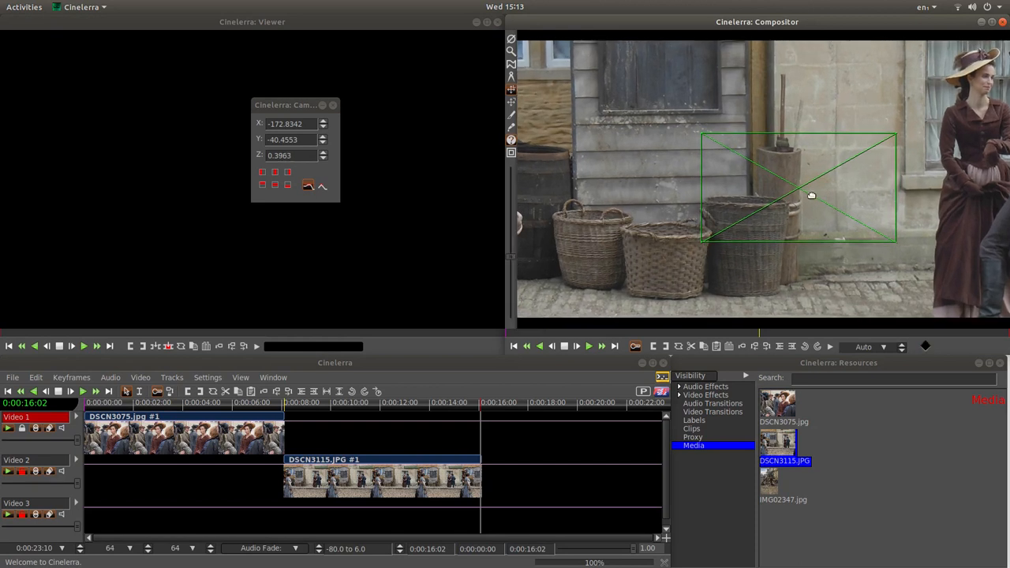
pyautogui.moveTo(811, 195); pyautogui.dragTo(741, 207)
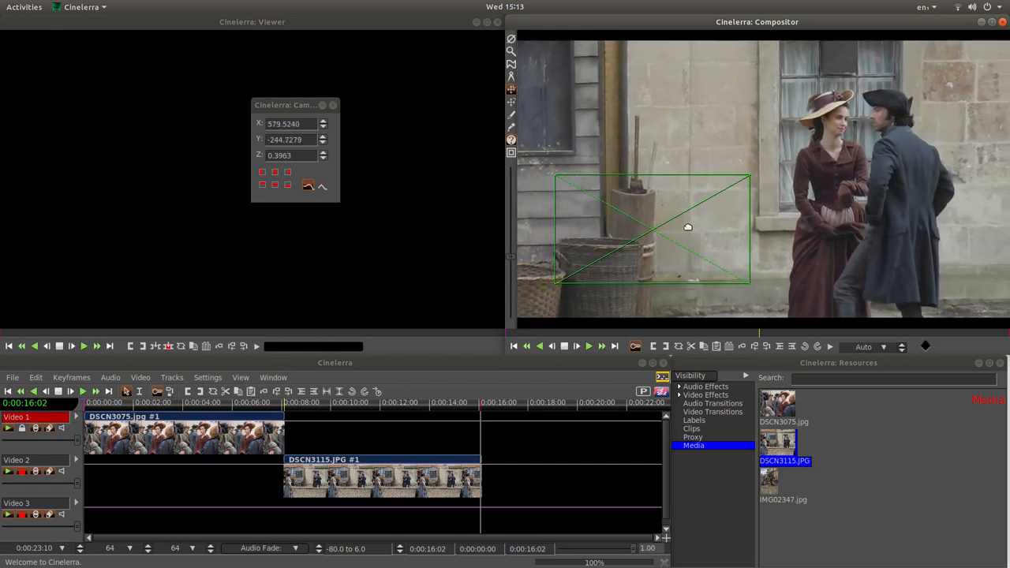
pyautogui.moveTo(688, 227); pyautogui.dragTo(642, 227)
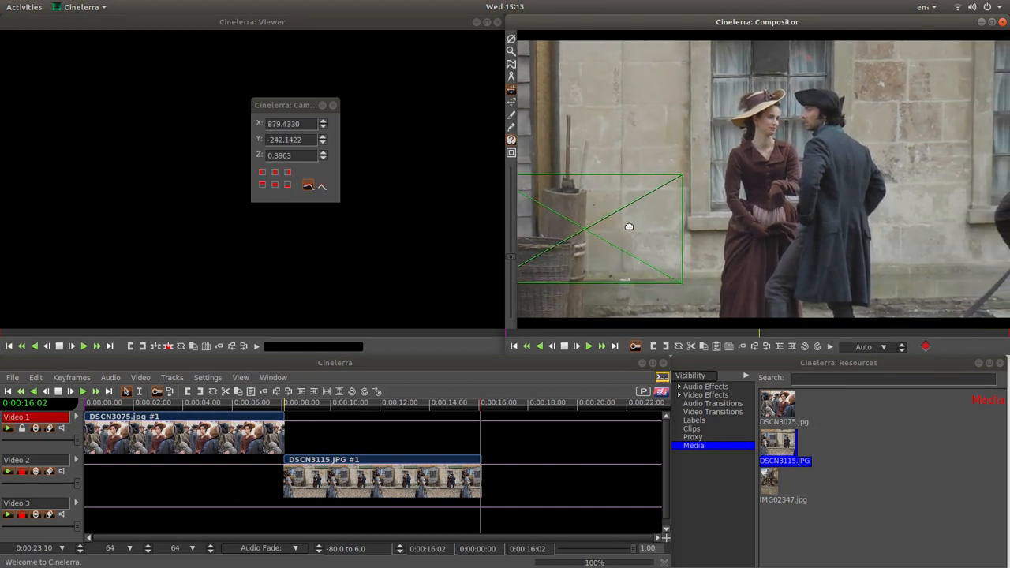
pyautogui.moveTo(629, 227); pyautogui.dragTo(643, 226)
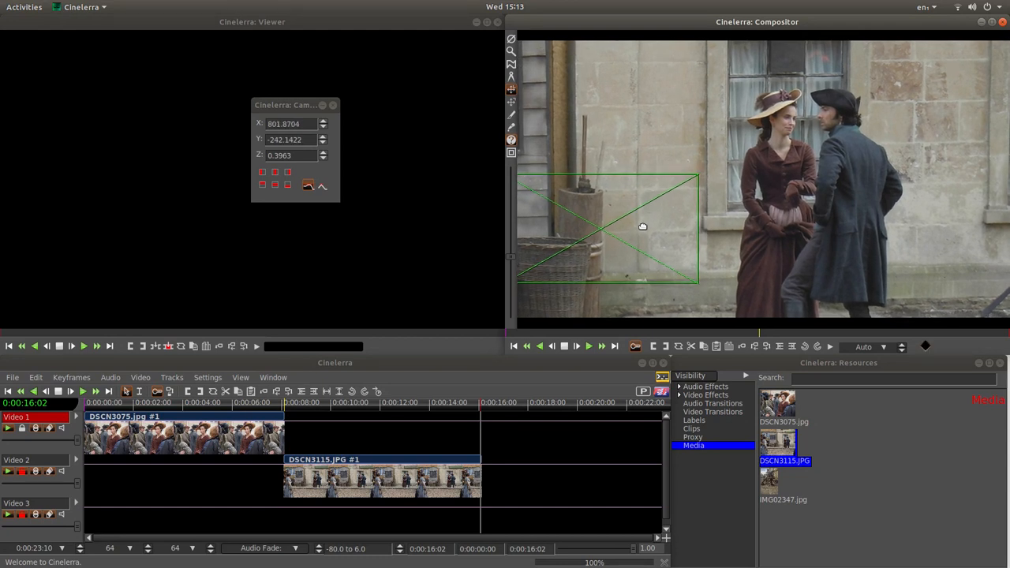
pyautogui.moveTo(748, 184)
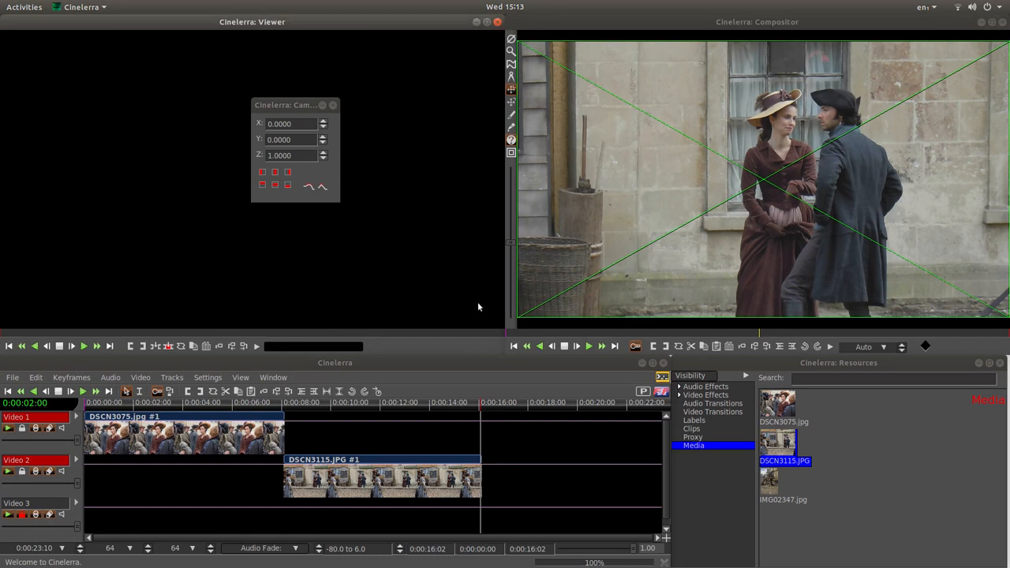
pyautogui.moveTo(481, 293)
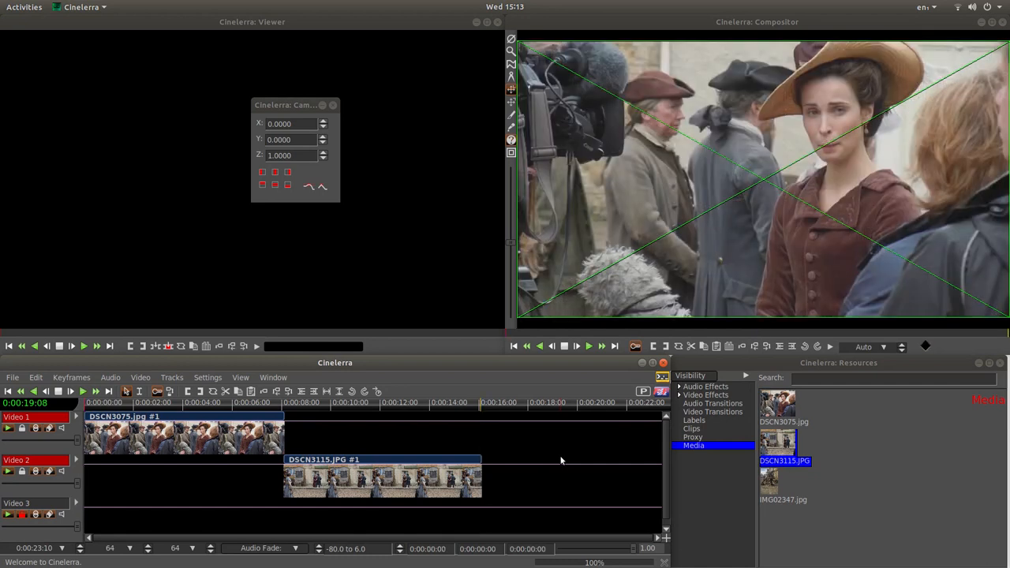
# - Play back the slideshow, stopping just past 16 seconds on the couple by the window
pyautogui.click(589, 345)
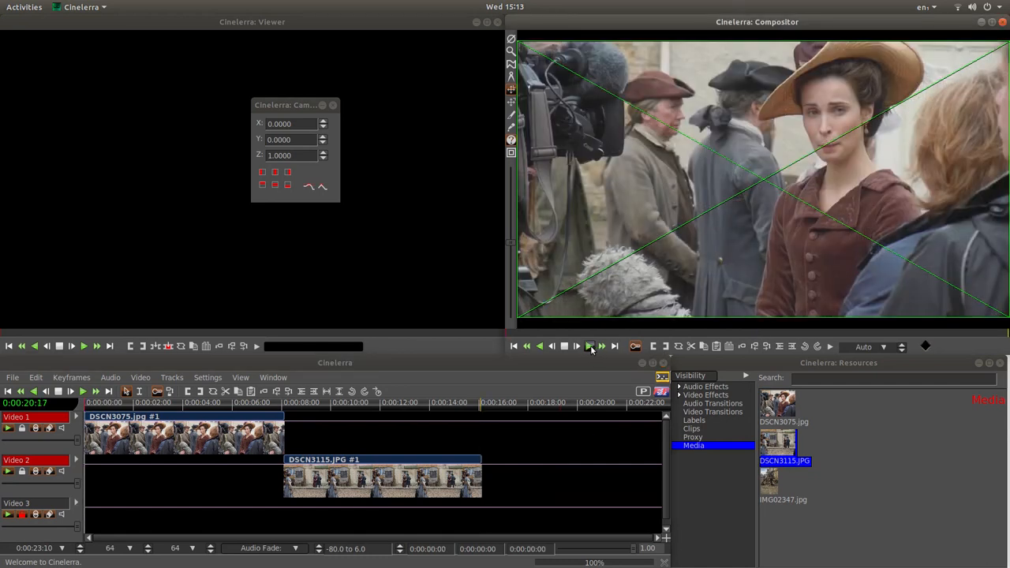
pyautogui.click(590, 346)
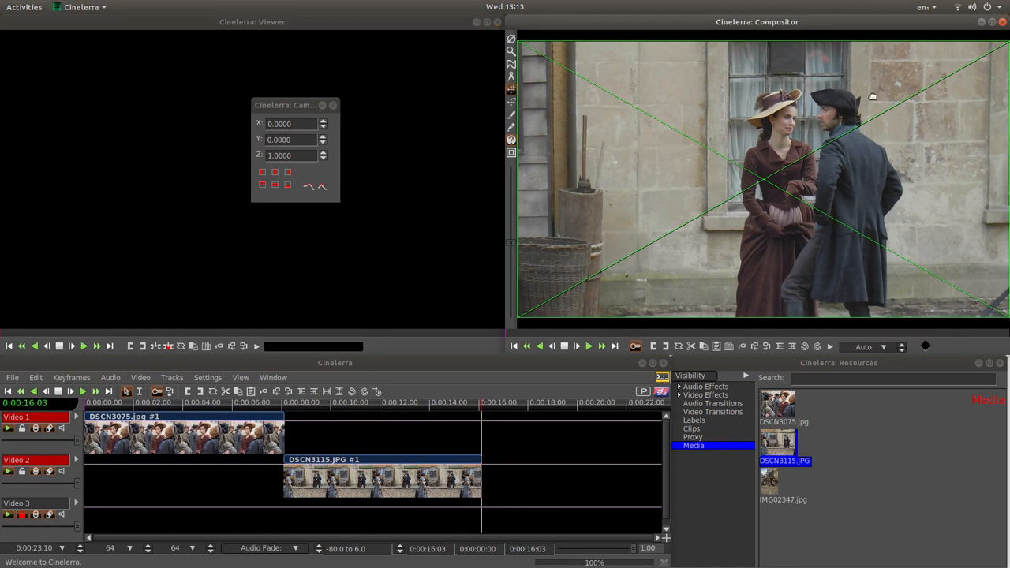
pyautogui.moveTo(593, 174)
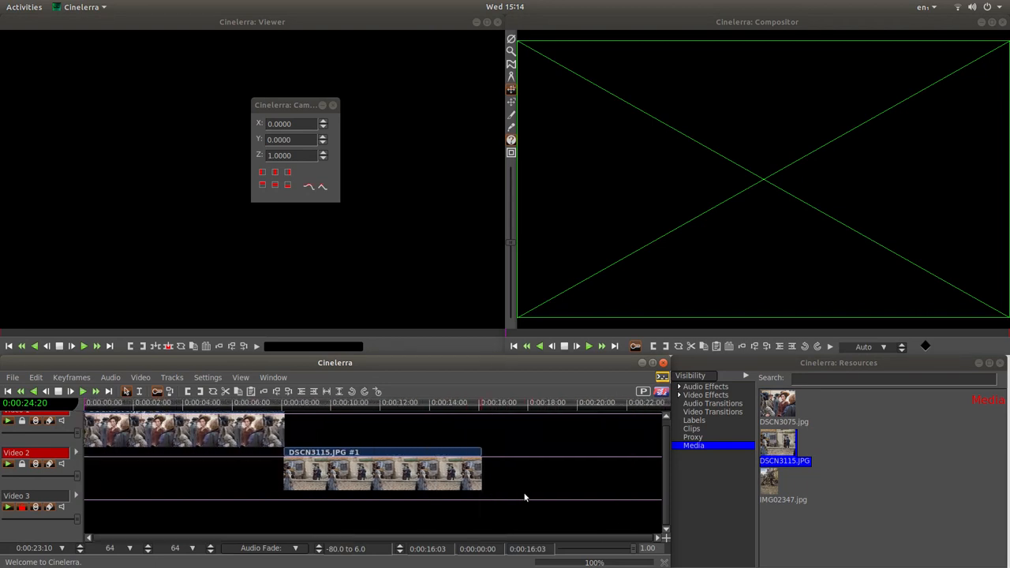
# - Place IMG02347.jpg on Video 3 from 16 seconds with camera zoom 0.64 and Y about -700
pyautogui.hscroll(3)
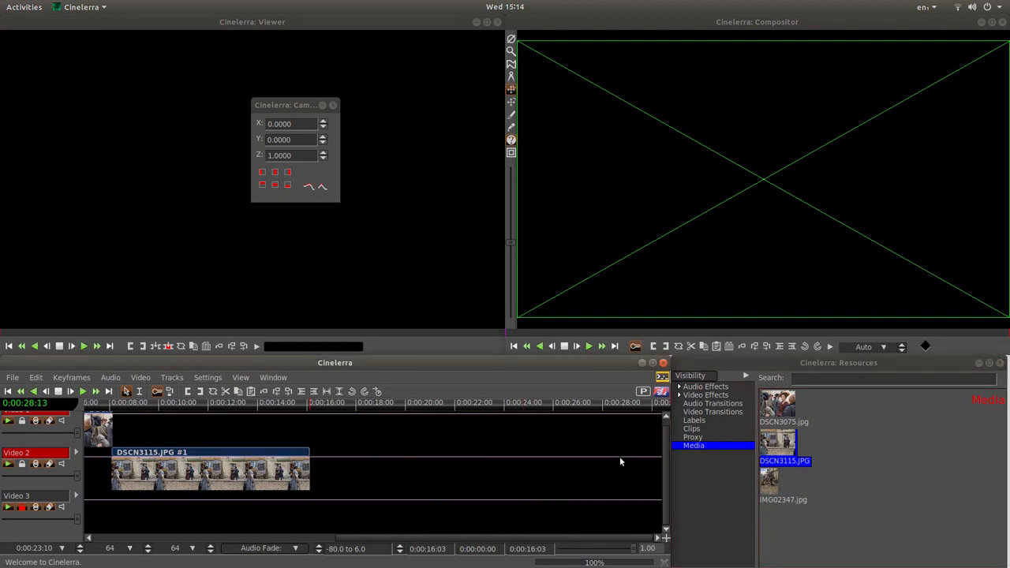
pyautogui.click(770, 482)
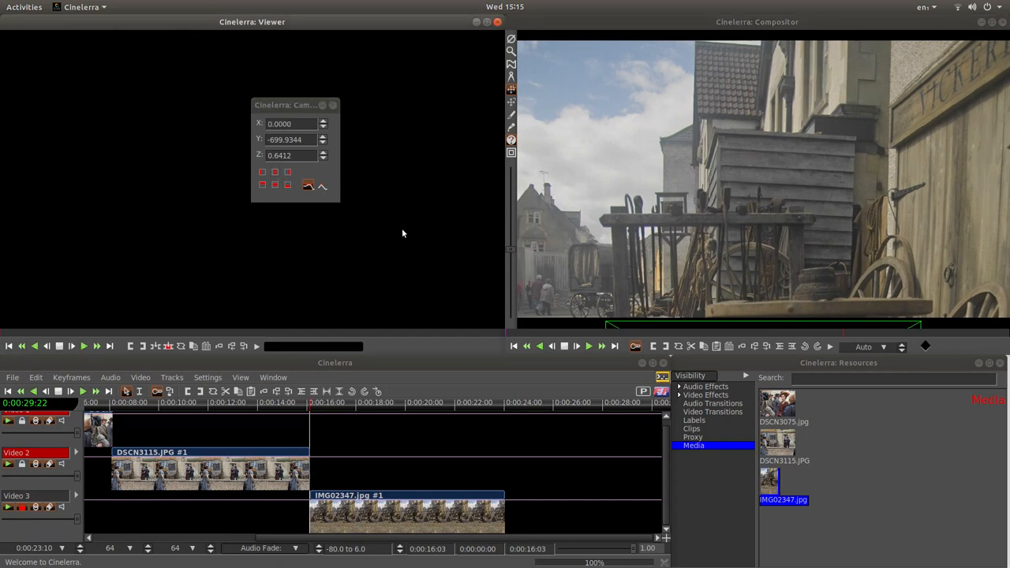
pyautogui.moveTo(376, 291)
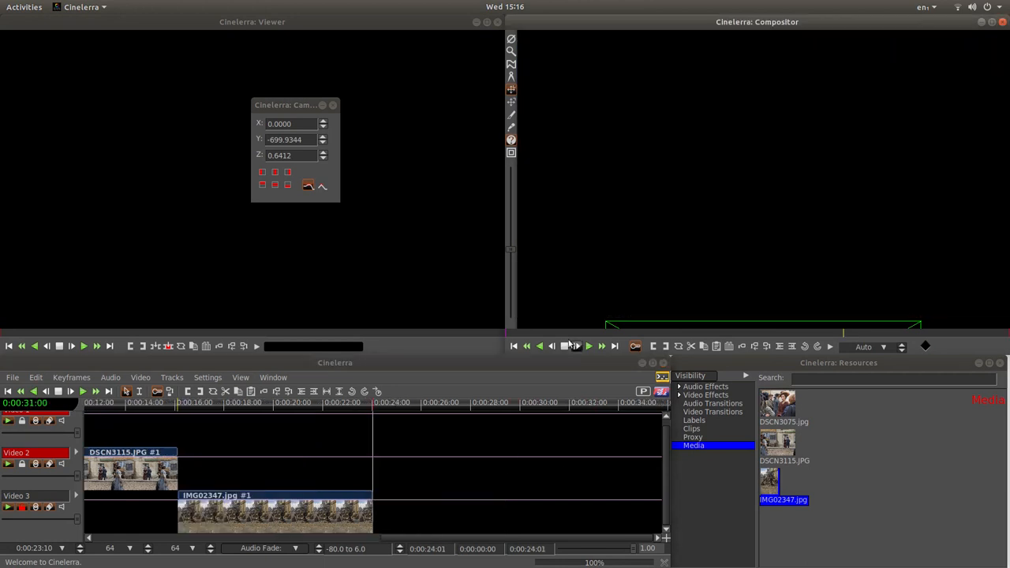
# - At 24 seconds, pan IMG02347.jpg's camera upward to frame the cart and workbench
pyautogui.click(588, 345)
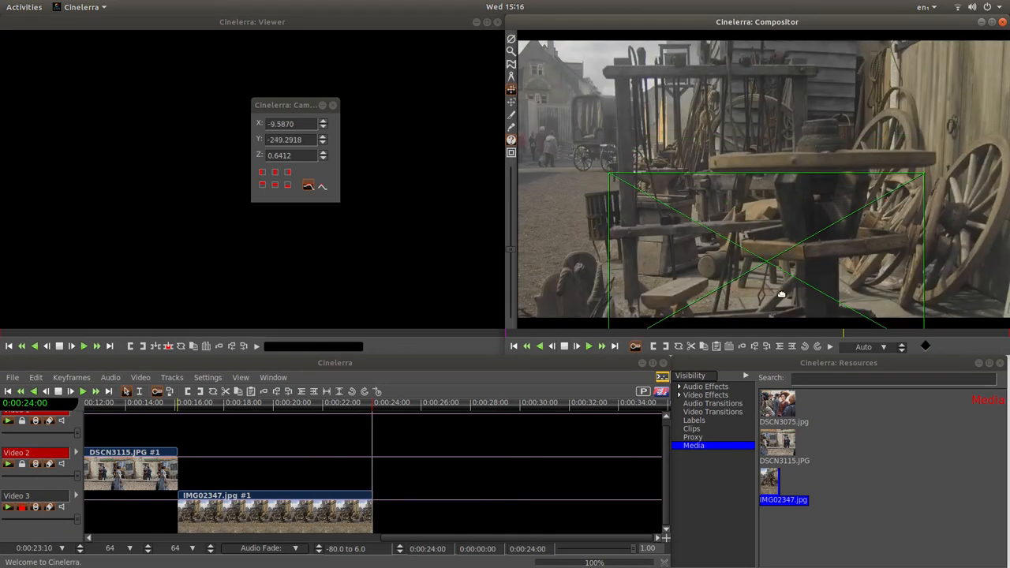
pyautogui.moveTo(781, 294); pyautogui.dragTo(772, 223)
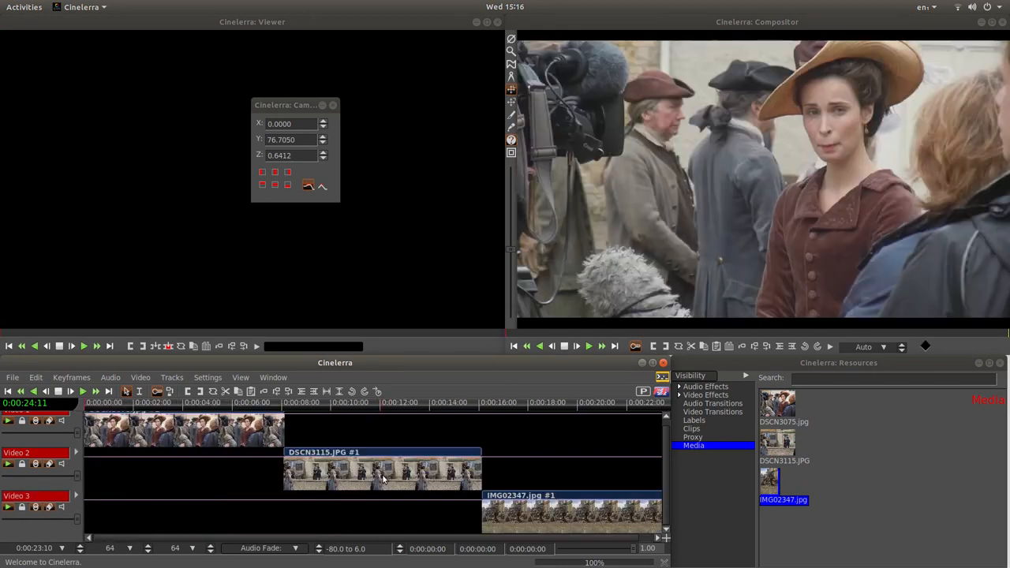
# - Rewind and preview the three-photo slideshow through 24 seconds, then close the Camera window
pyautogui.click(588, 346)
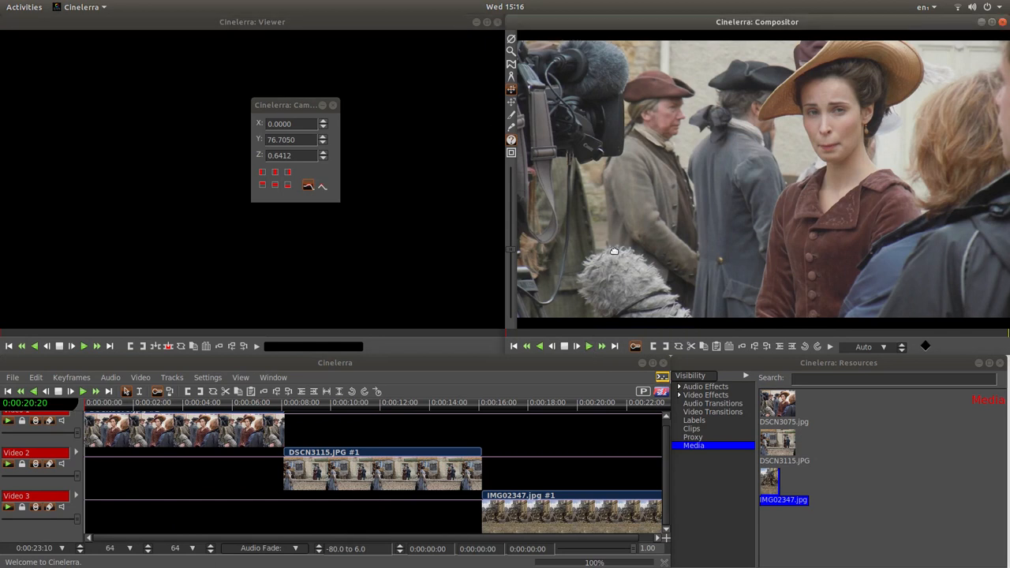
pyautogui.click(587, 346)
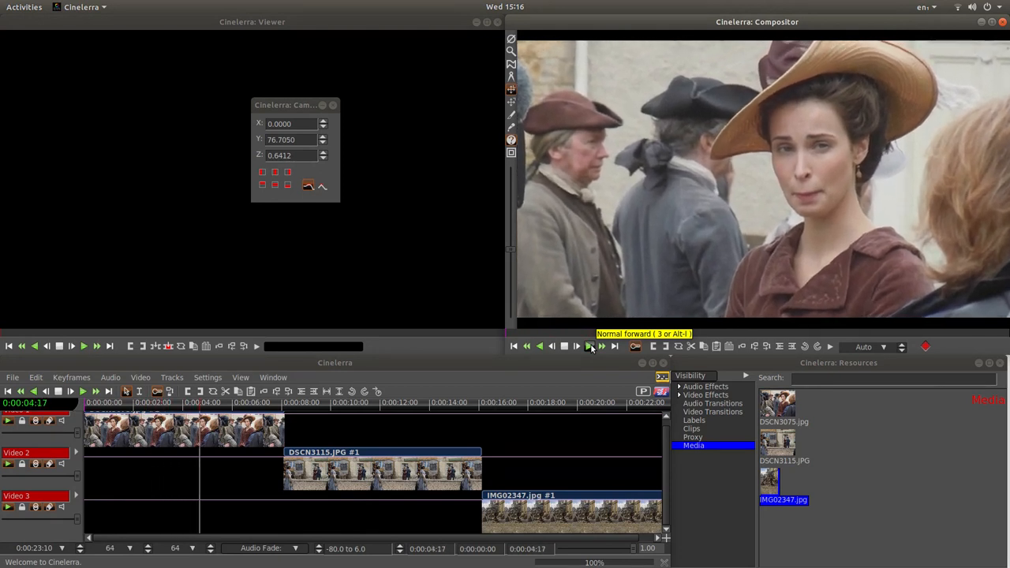
pyautogui.click(564, 346)
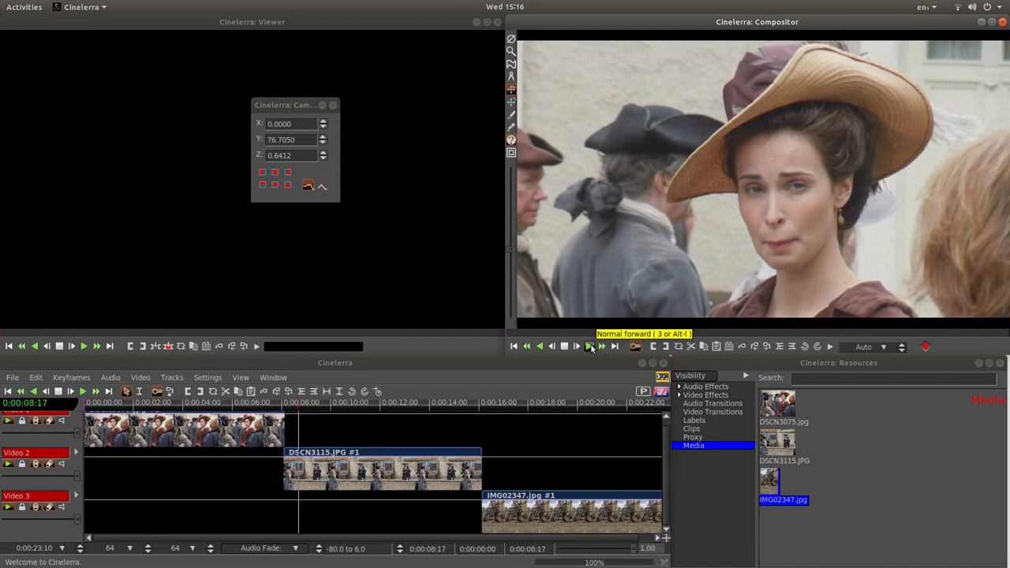
pyautogui.click(564, 347)
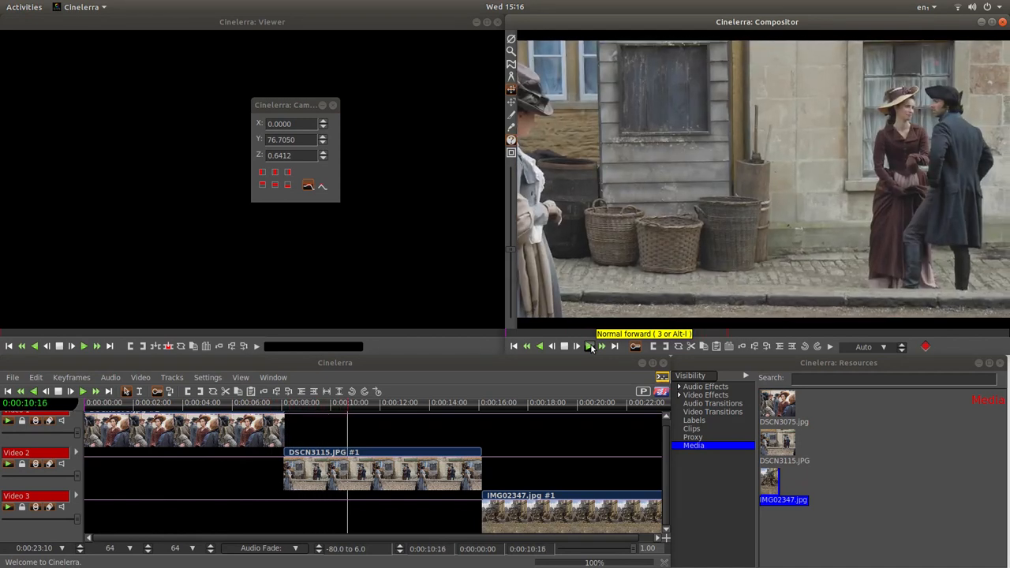
pyautogui.click(564, 346)
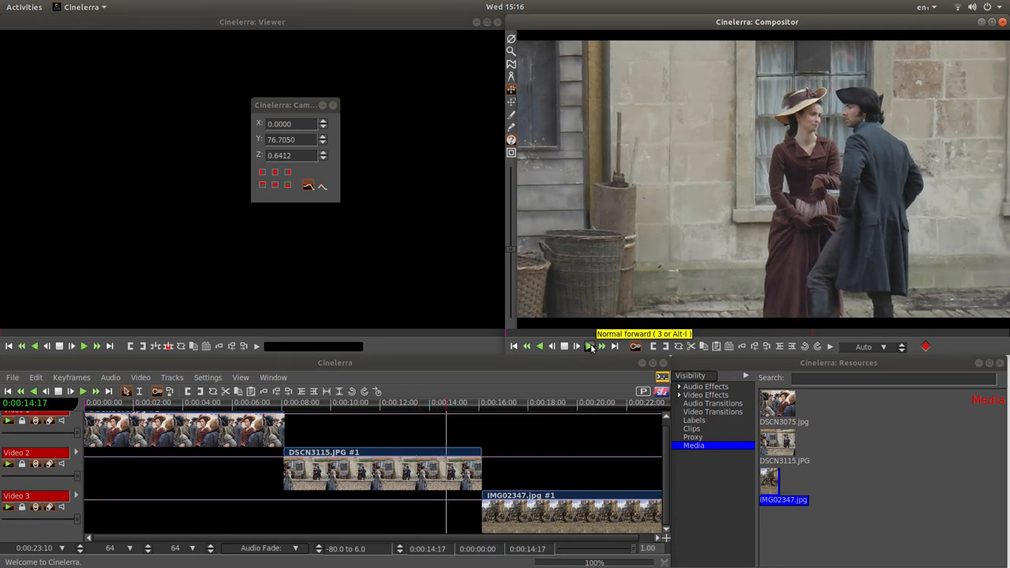
pyautogui.click(576, 346)
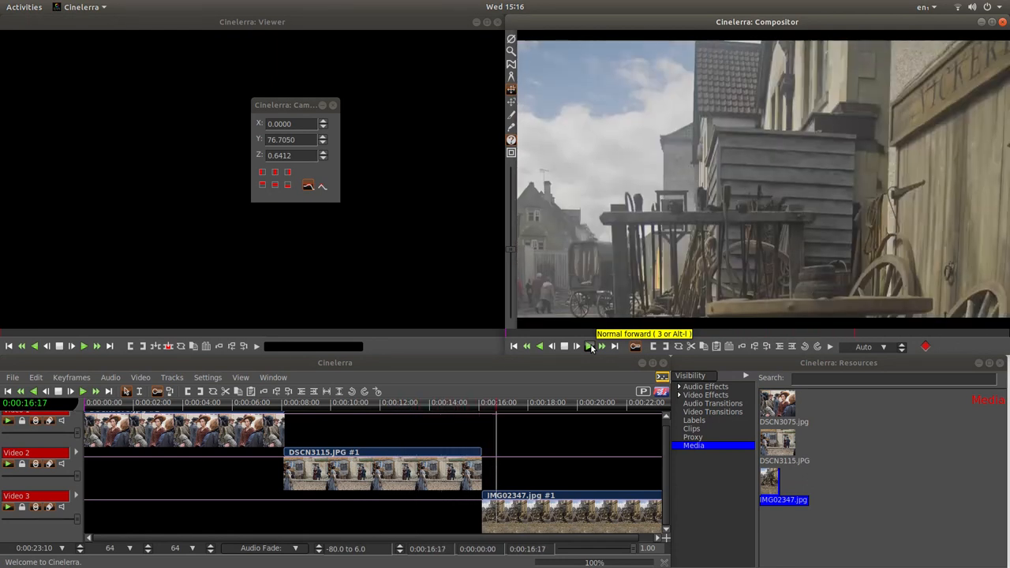
pyautogui.click(577, 346)
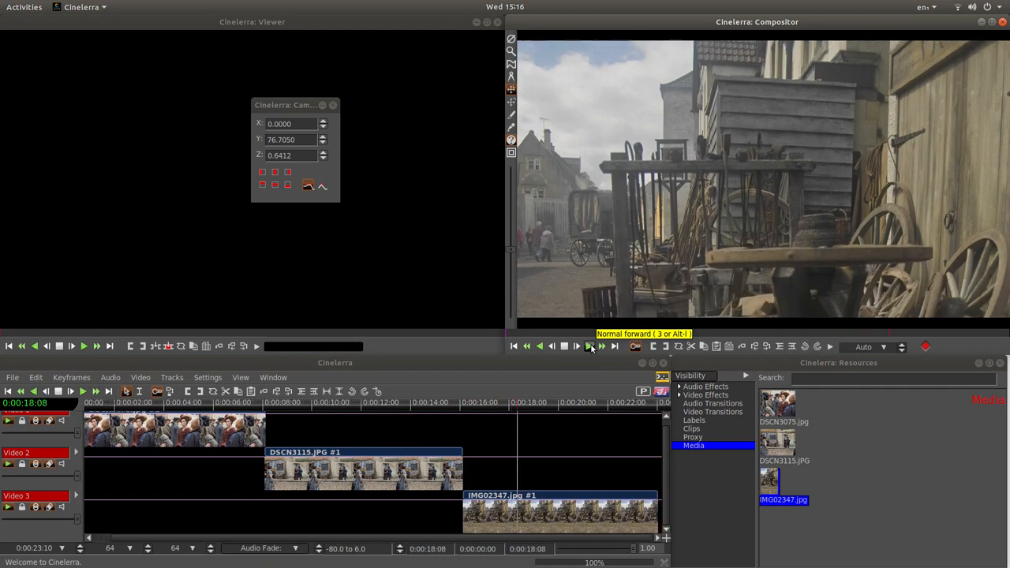
pyautogui.click(576, 347)
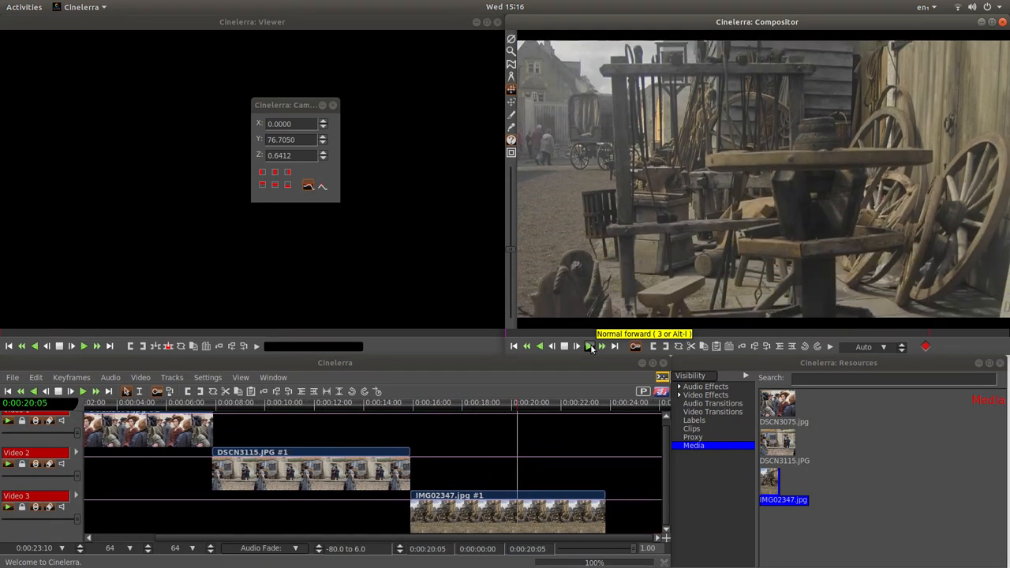
pyautogui.click(576, 346)
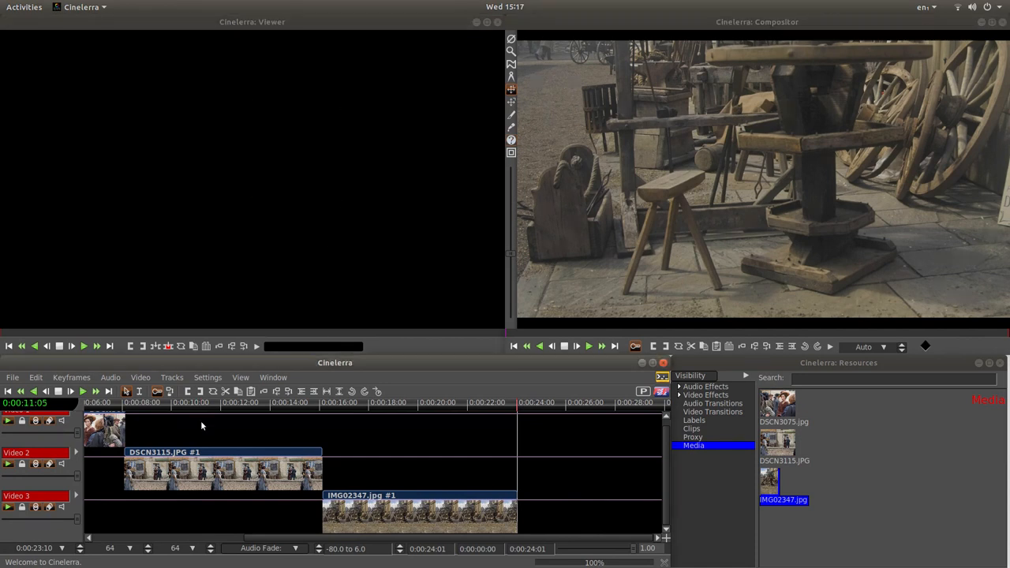
pyautogui.click(12, 377)
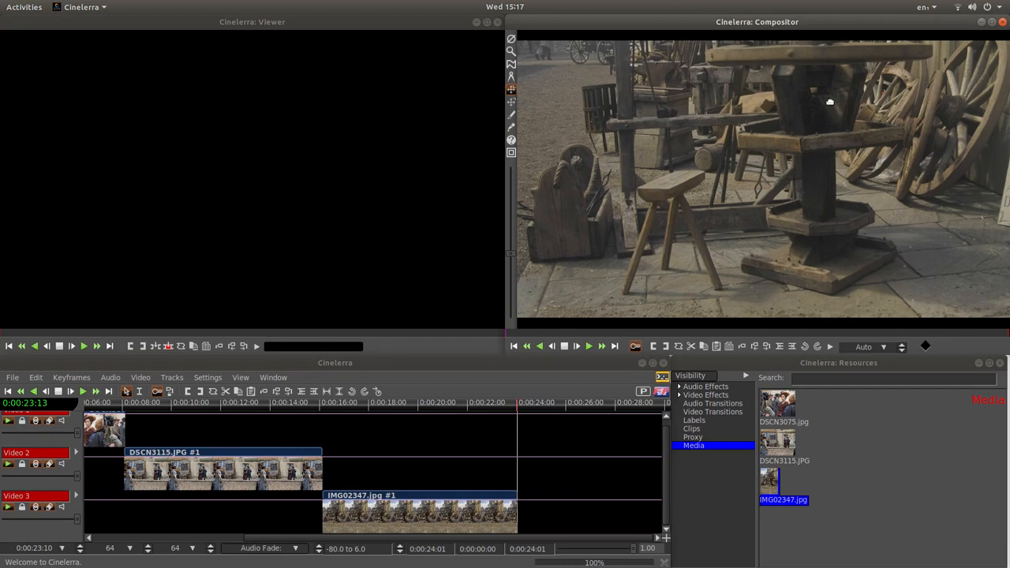
pyautogui.moveTo(562, 284)
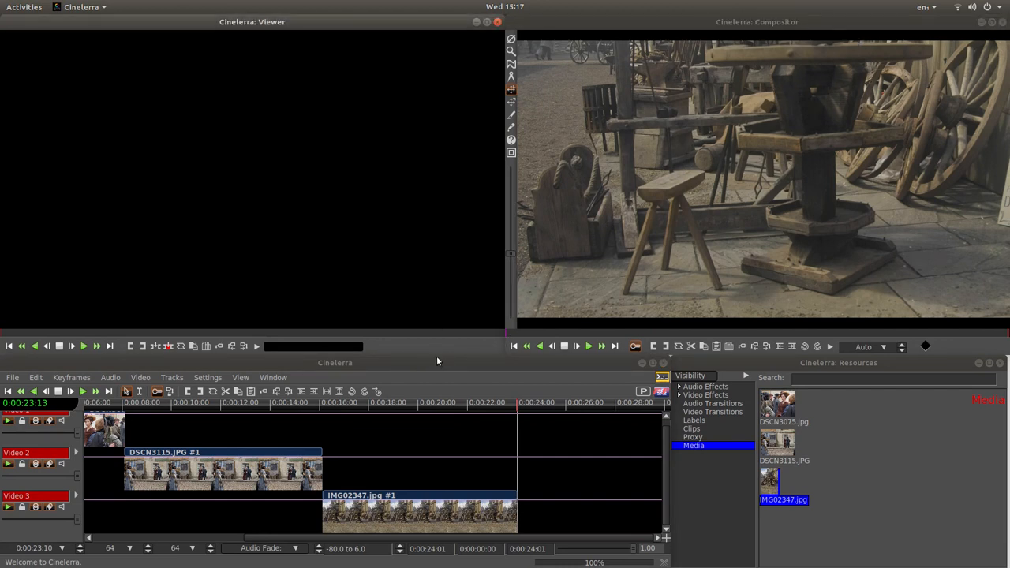
pyautogui.moveTo(461, 352)
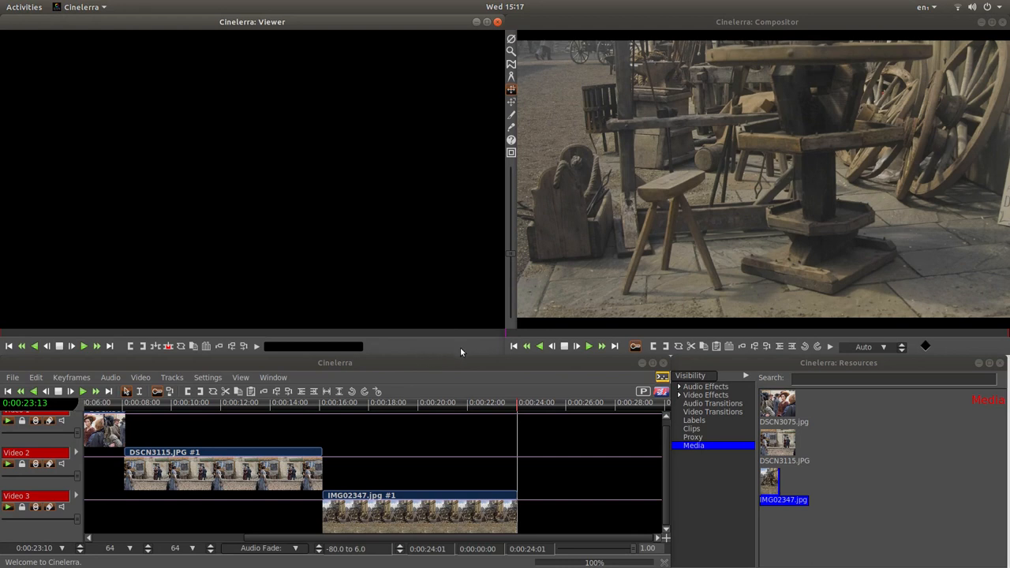
pyautogui.moveTo(142, 258)
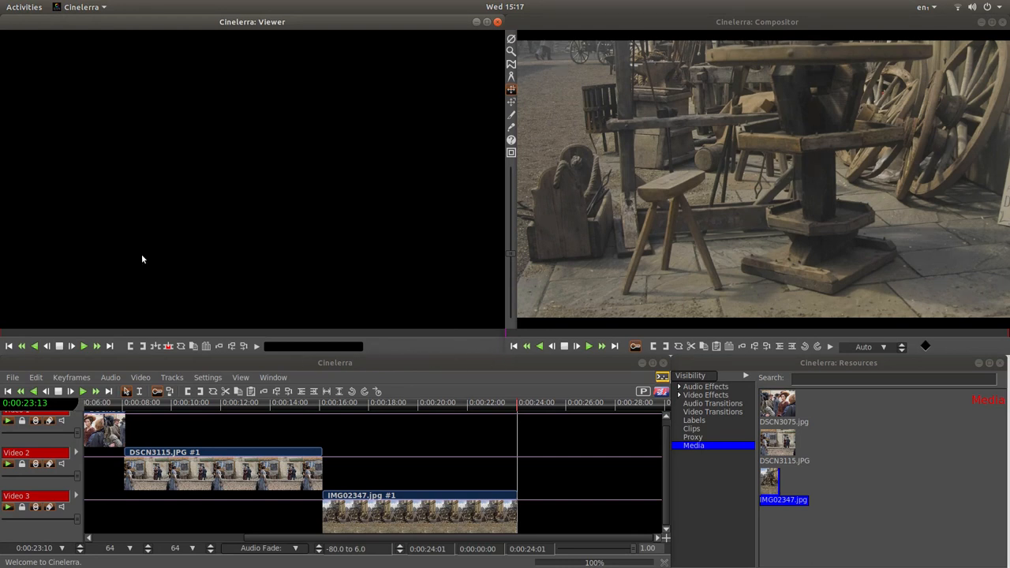
pyautogui.moveTo(643, 392)
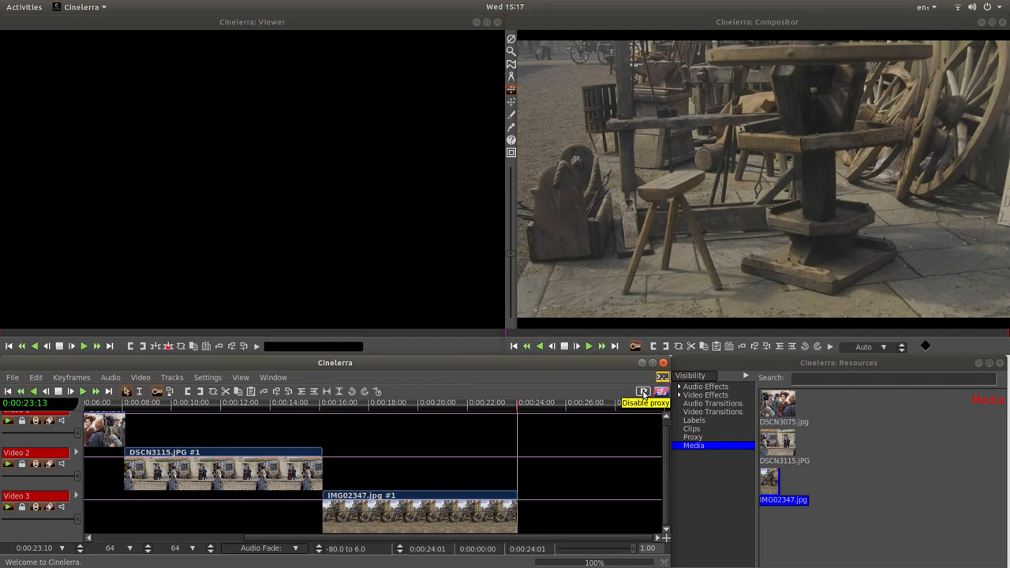
# - Disable proxy media so rendering uses the full-resolution images
pyautogui.click(643, 391)
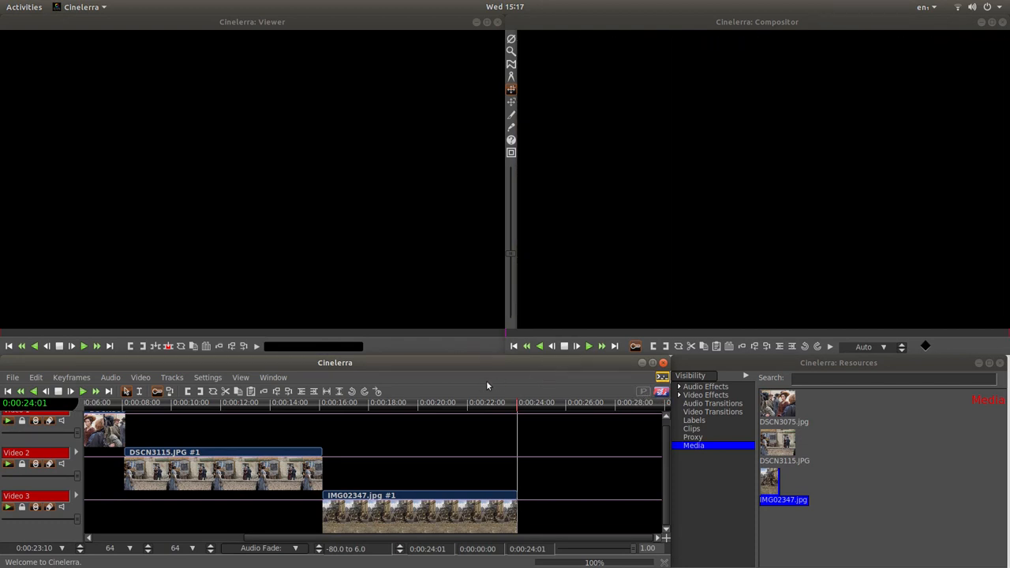
pyautogui.moveTo(576, 377)
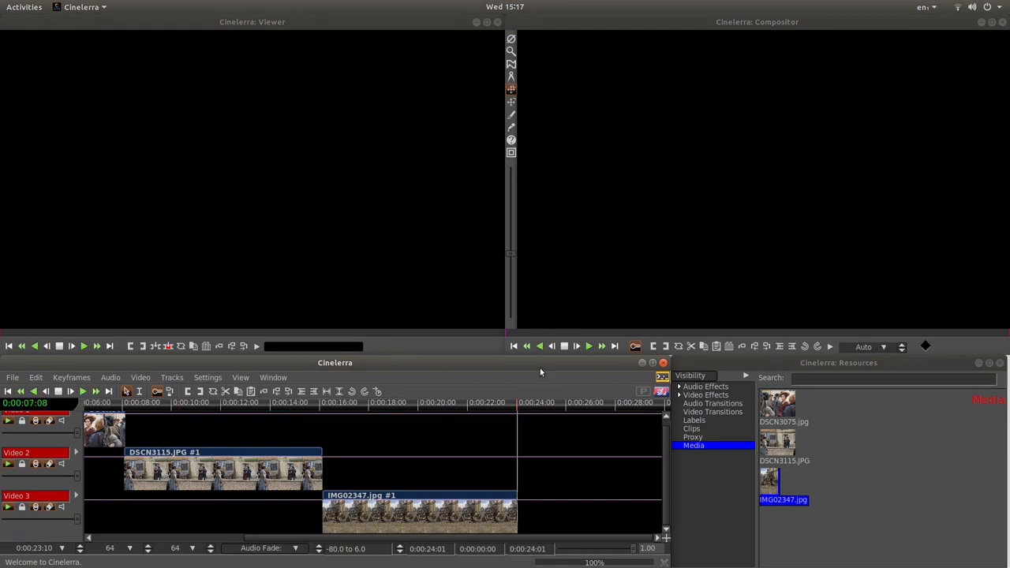
pyautogui.moveTo(448, 377)
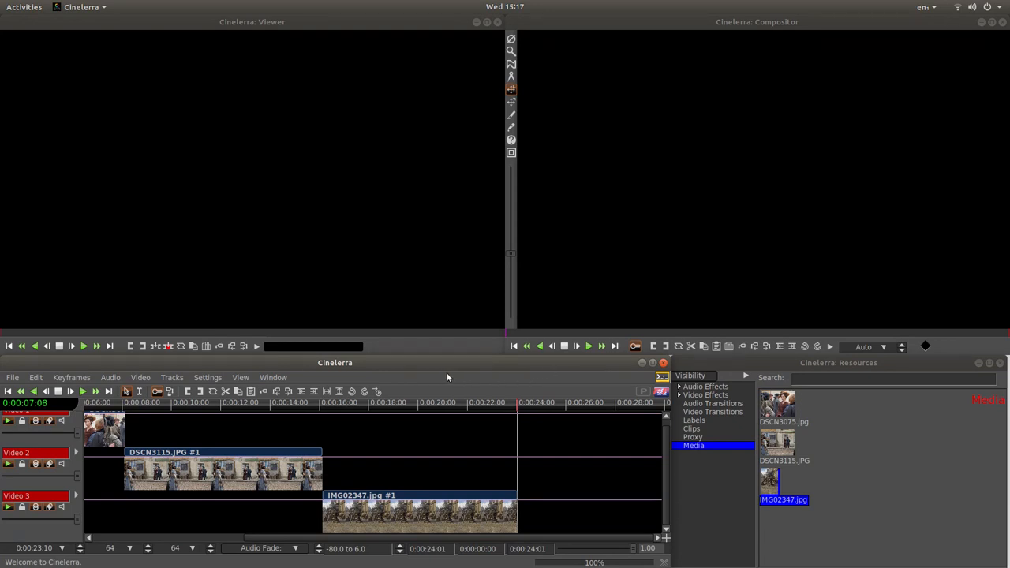
pyautogui.moveTo(582, 369)
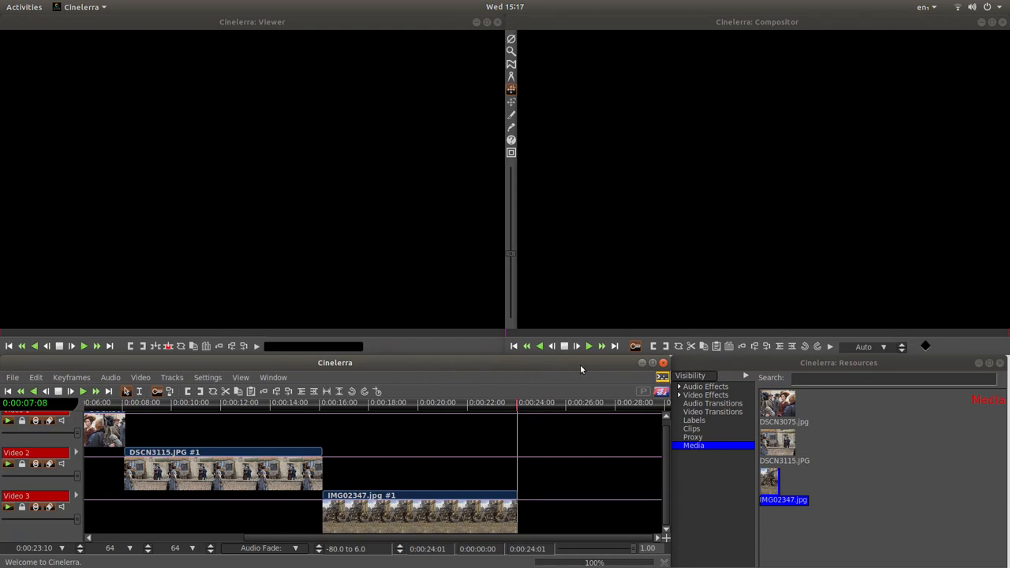